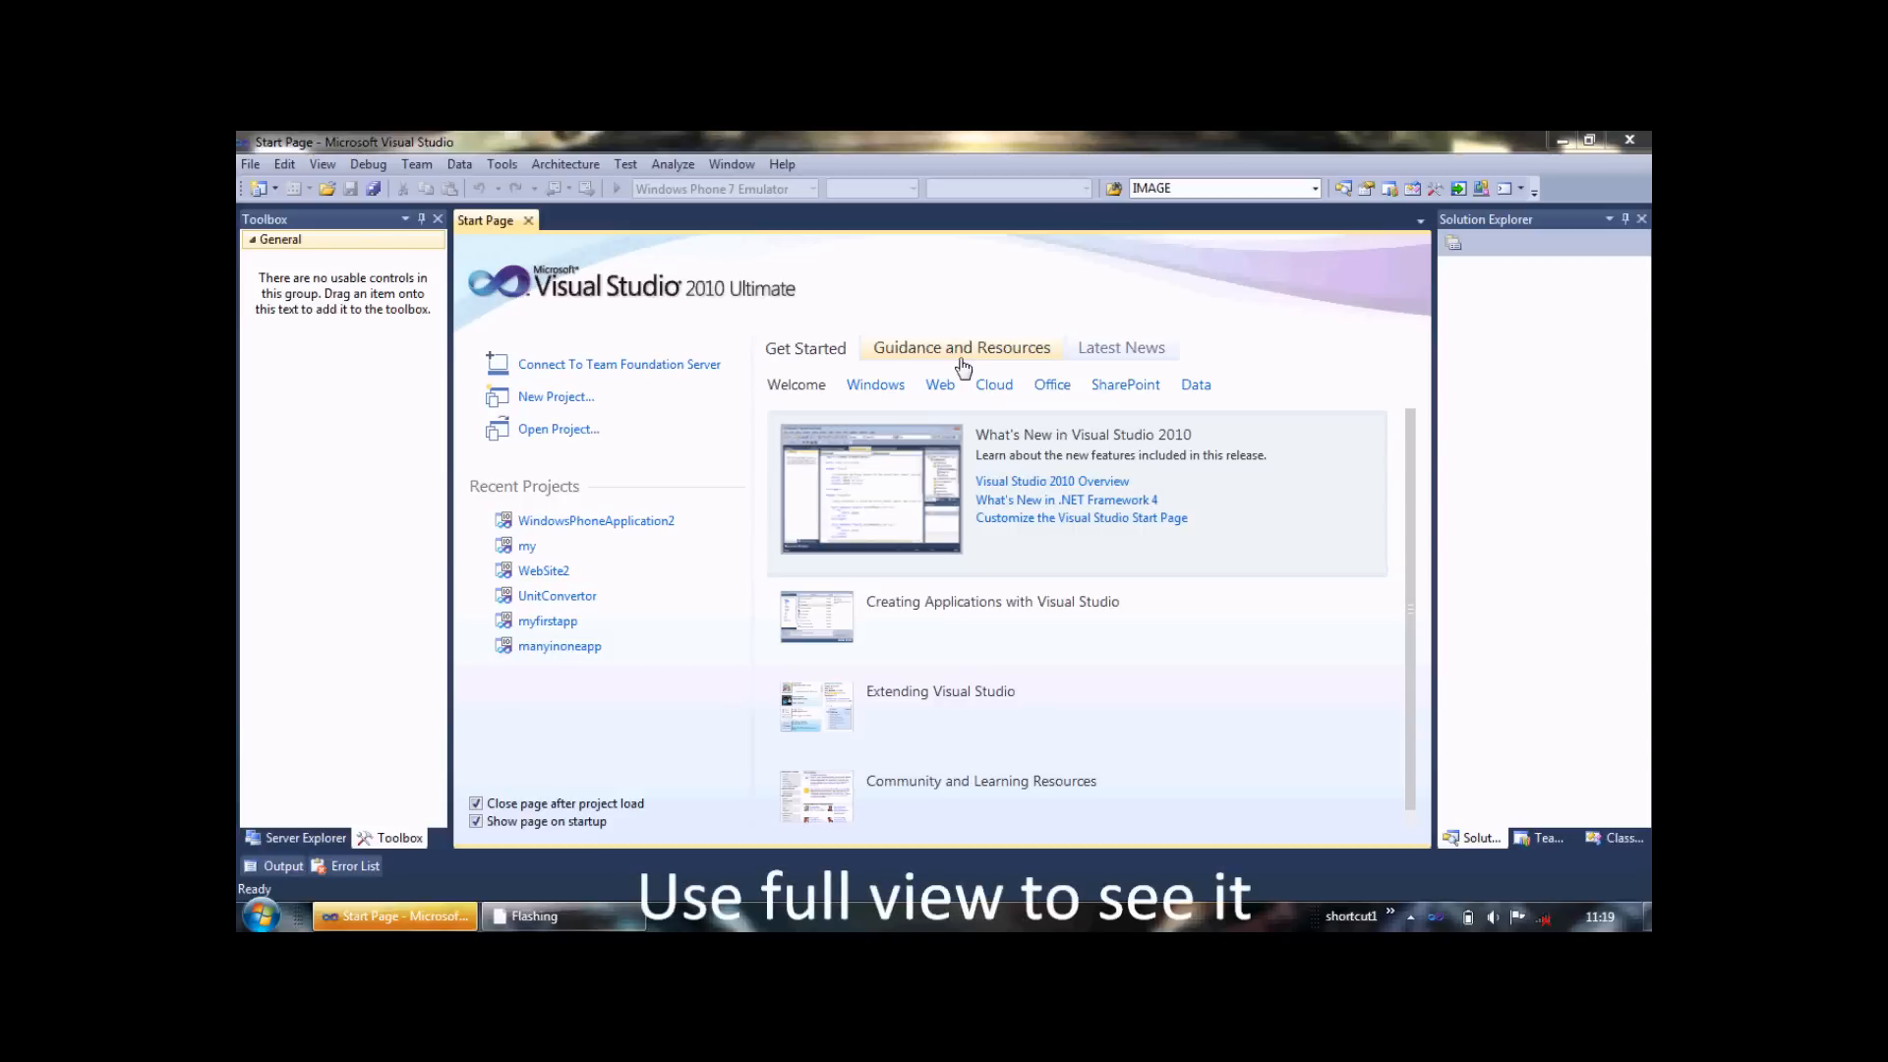
mouse_move(249, 164)
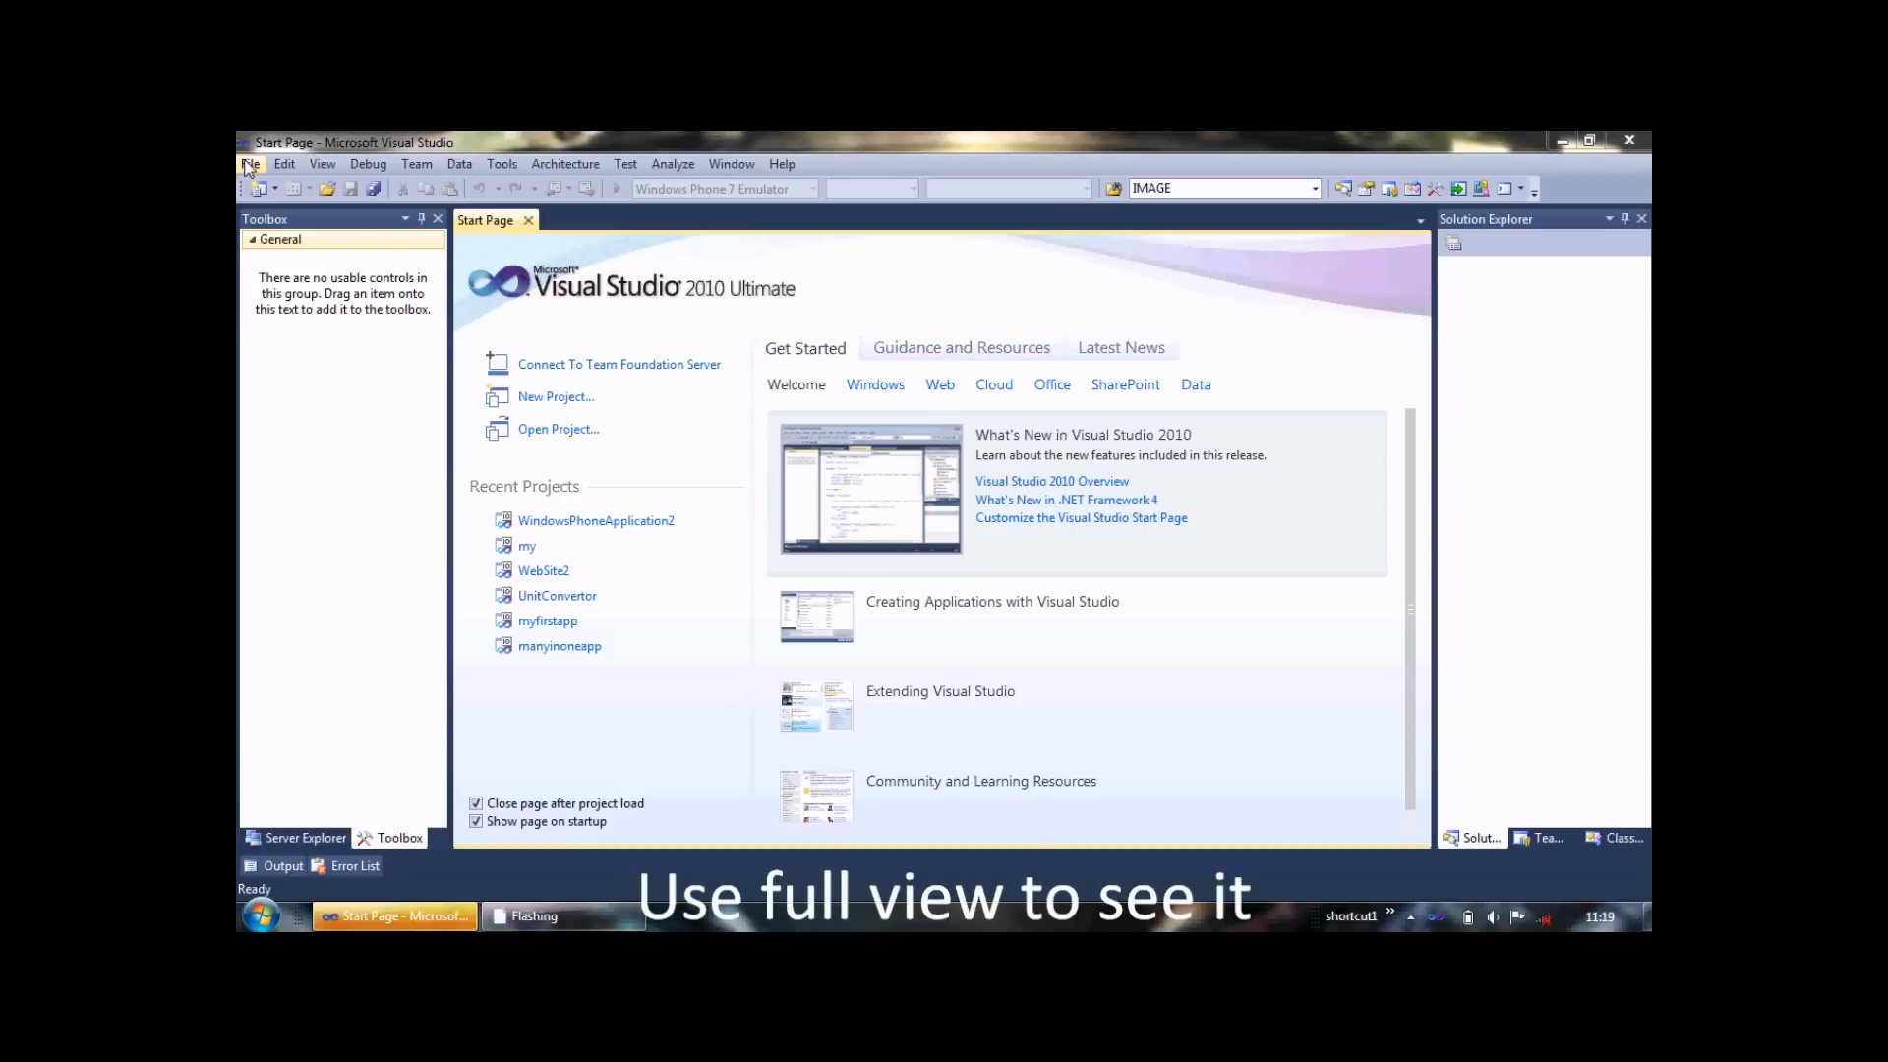
Create a new Windows Phone Application project named 'firstApp'
left_click(249, 164)
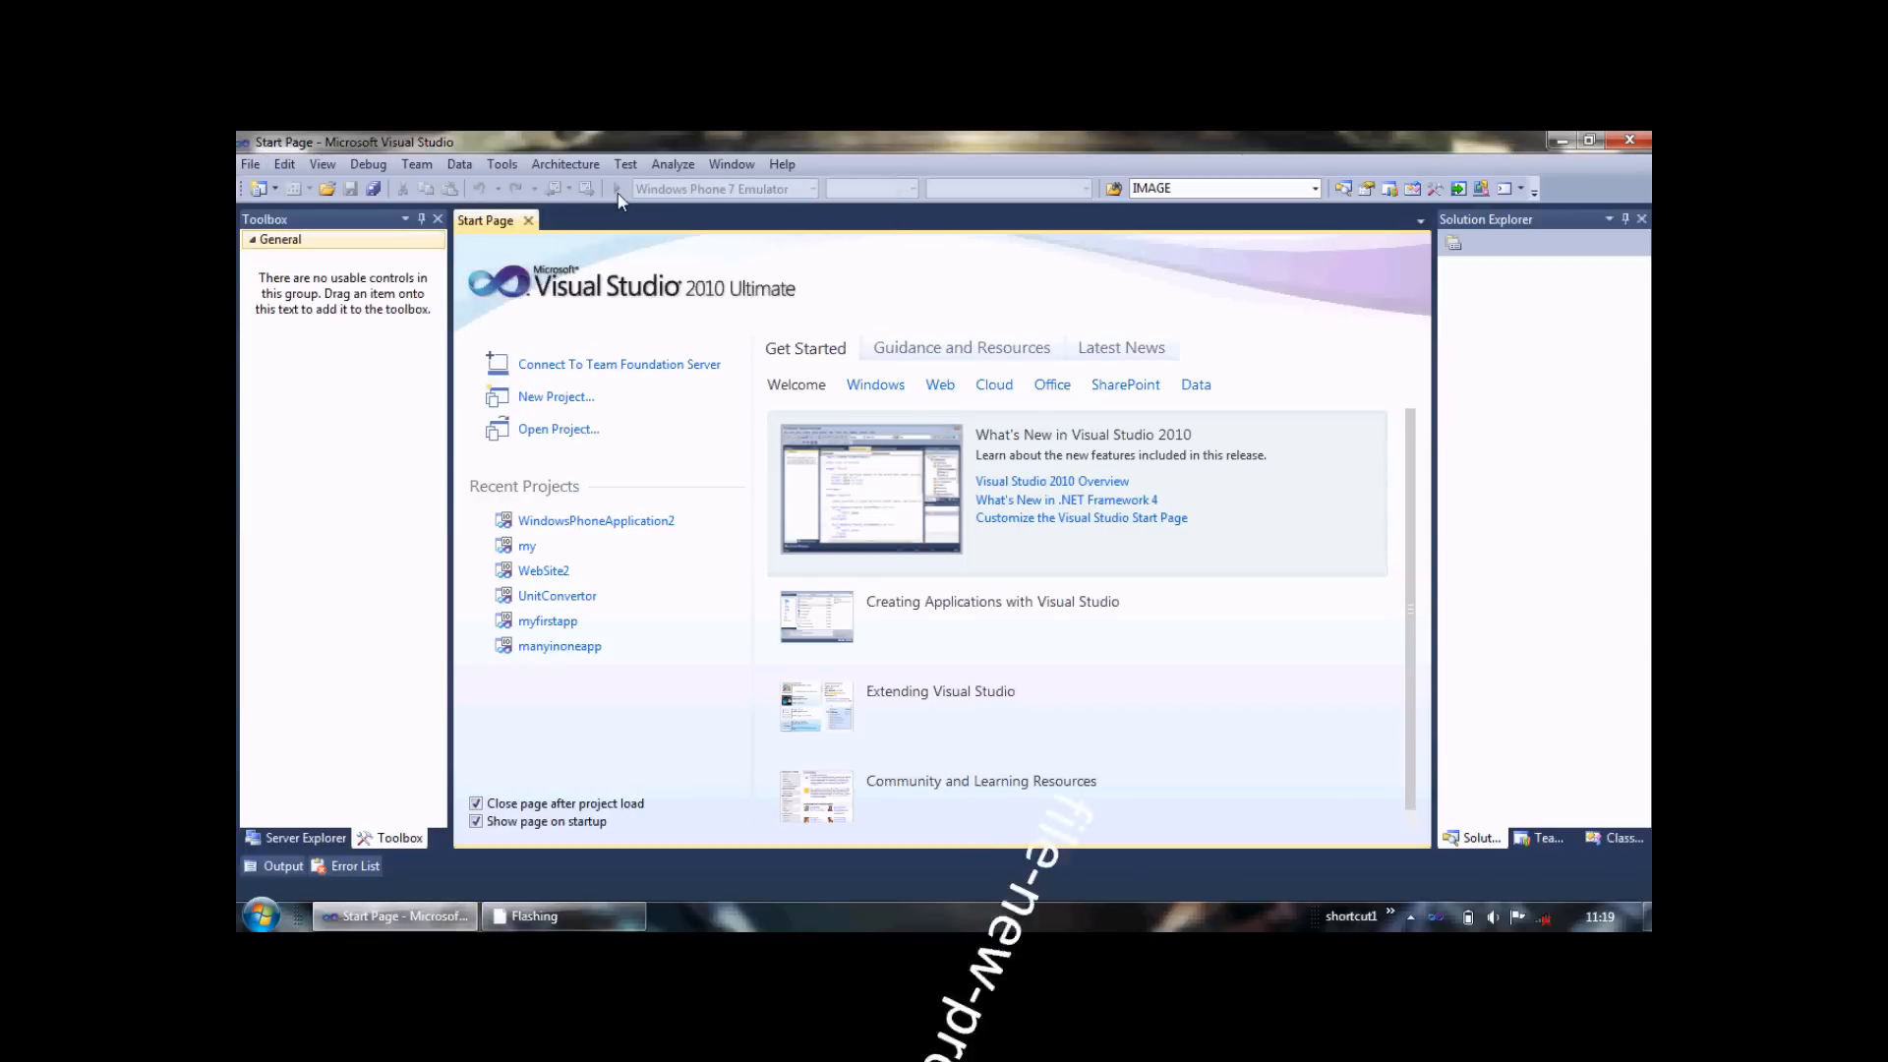
left_click(556, 397)
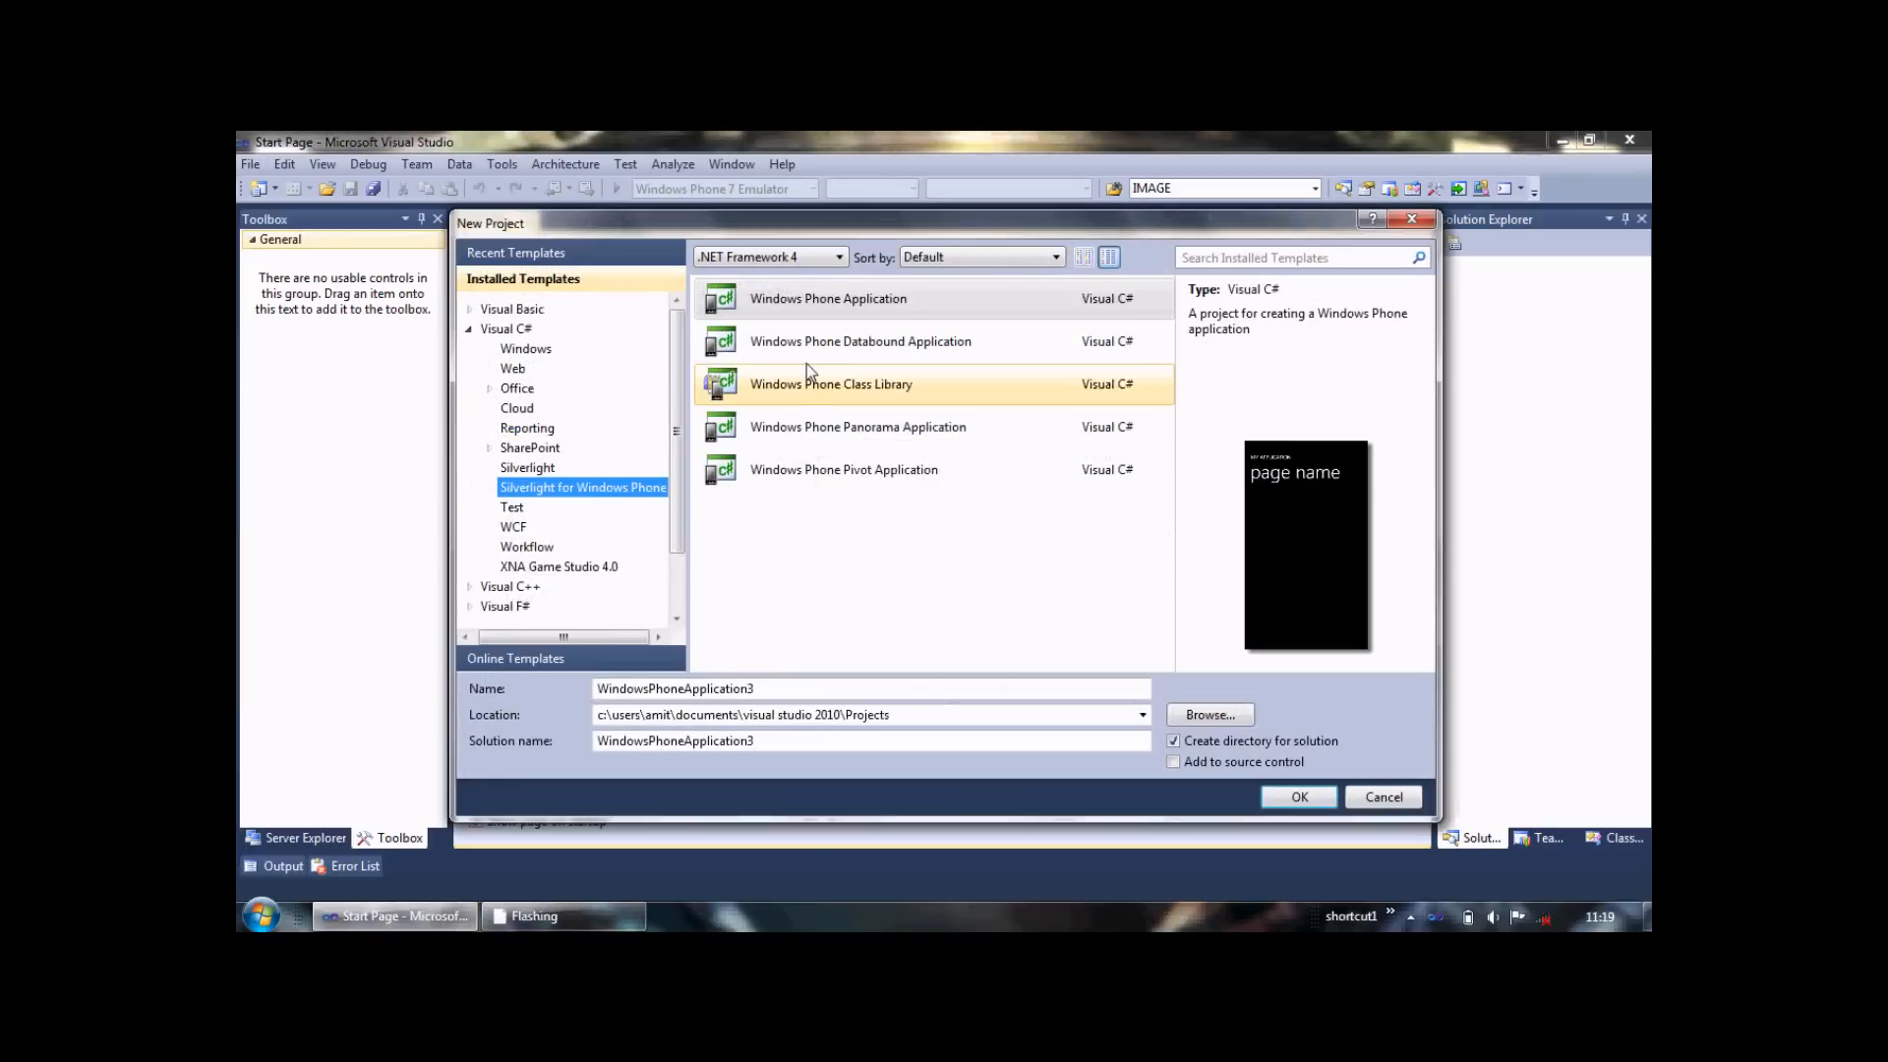
left_click(828, 297)
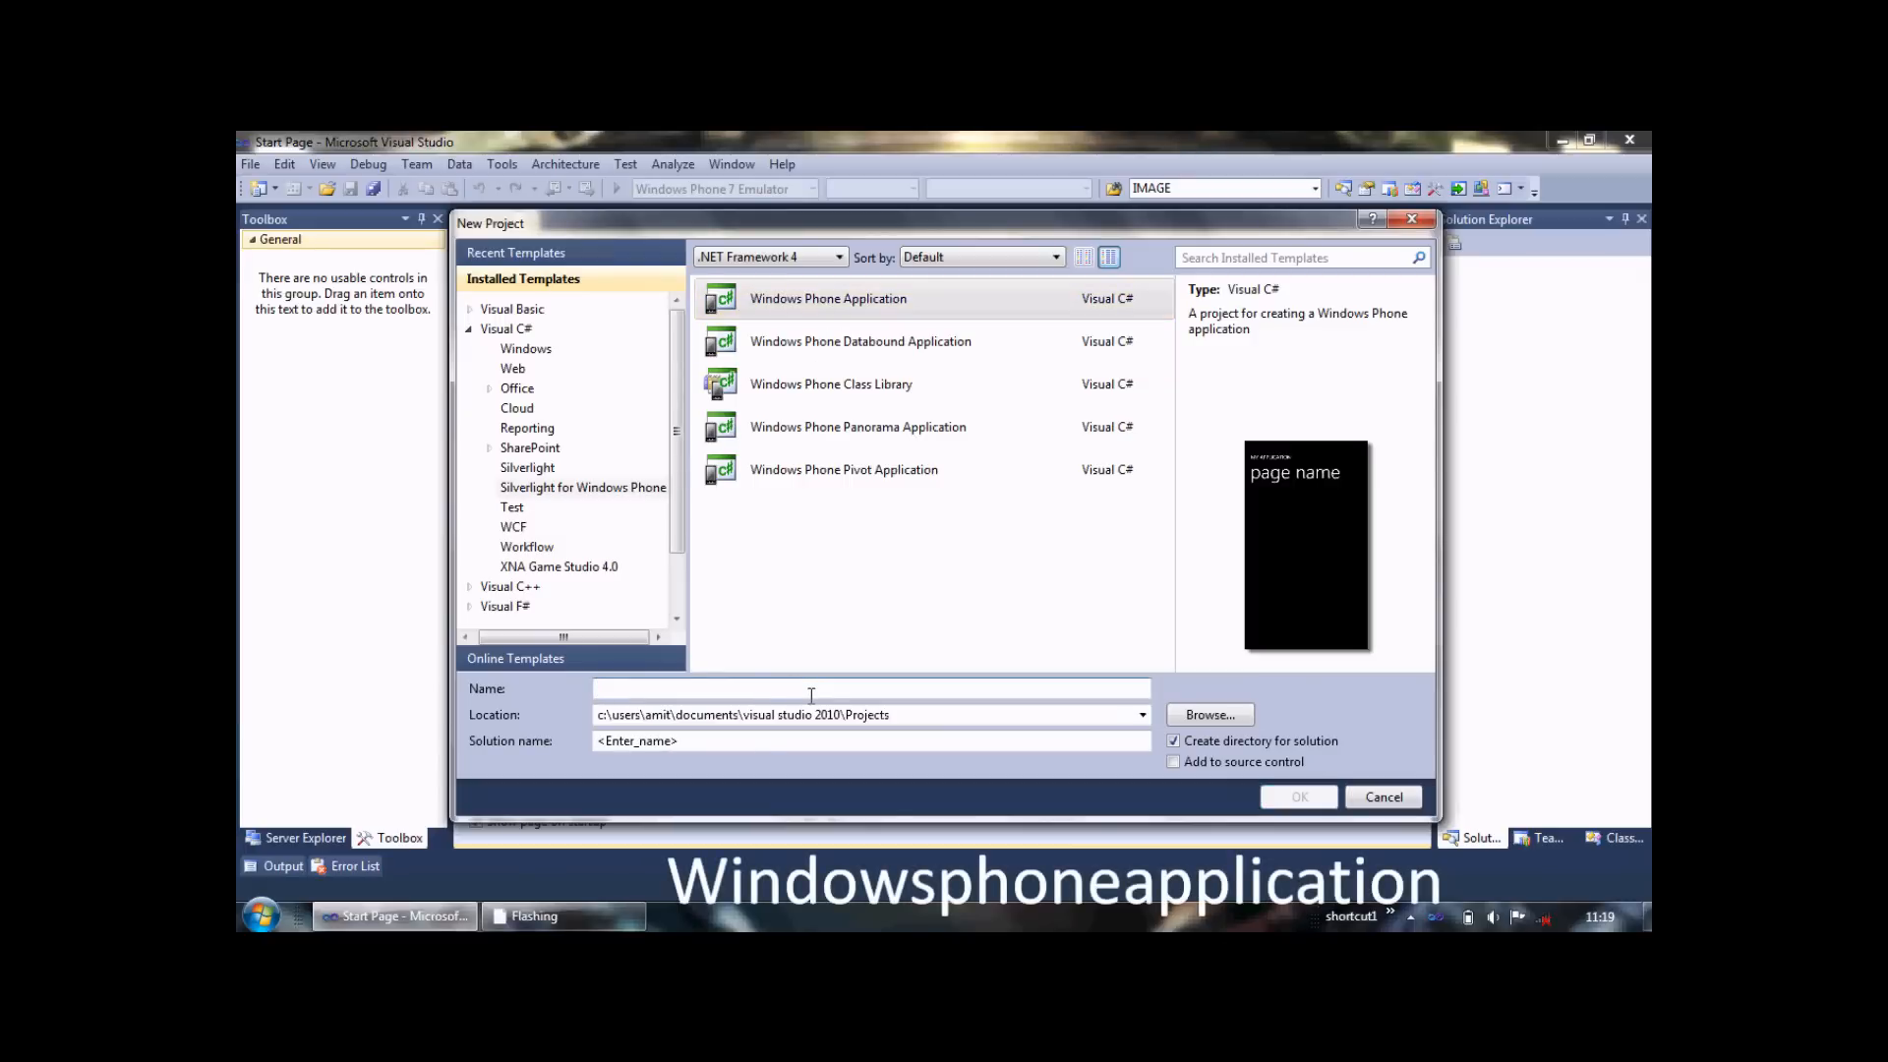
type("fir")
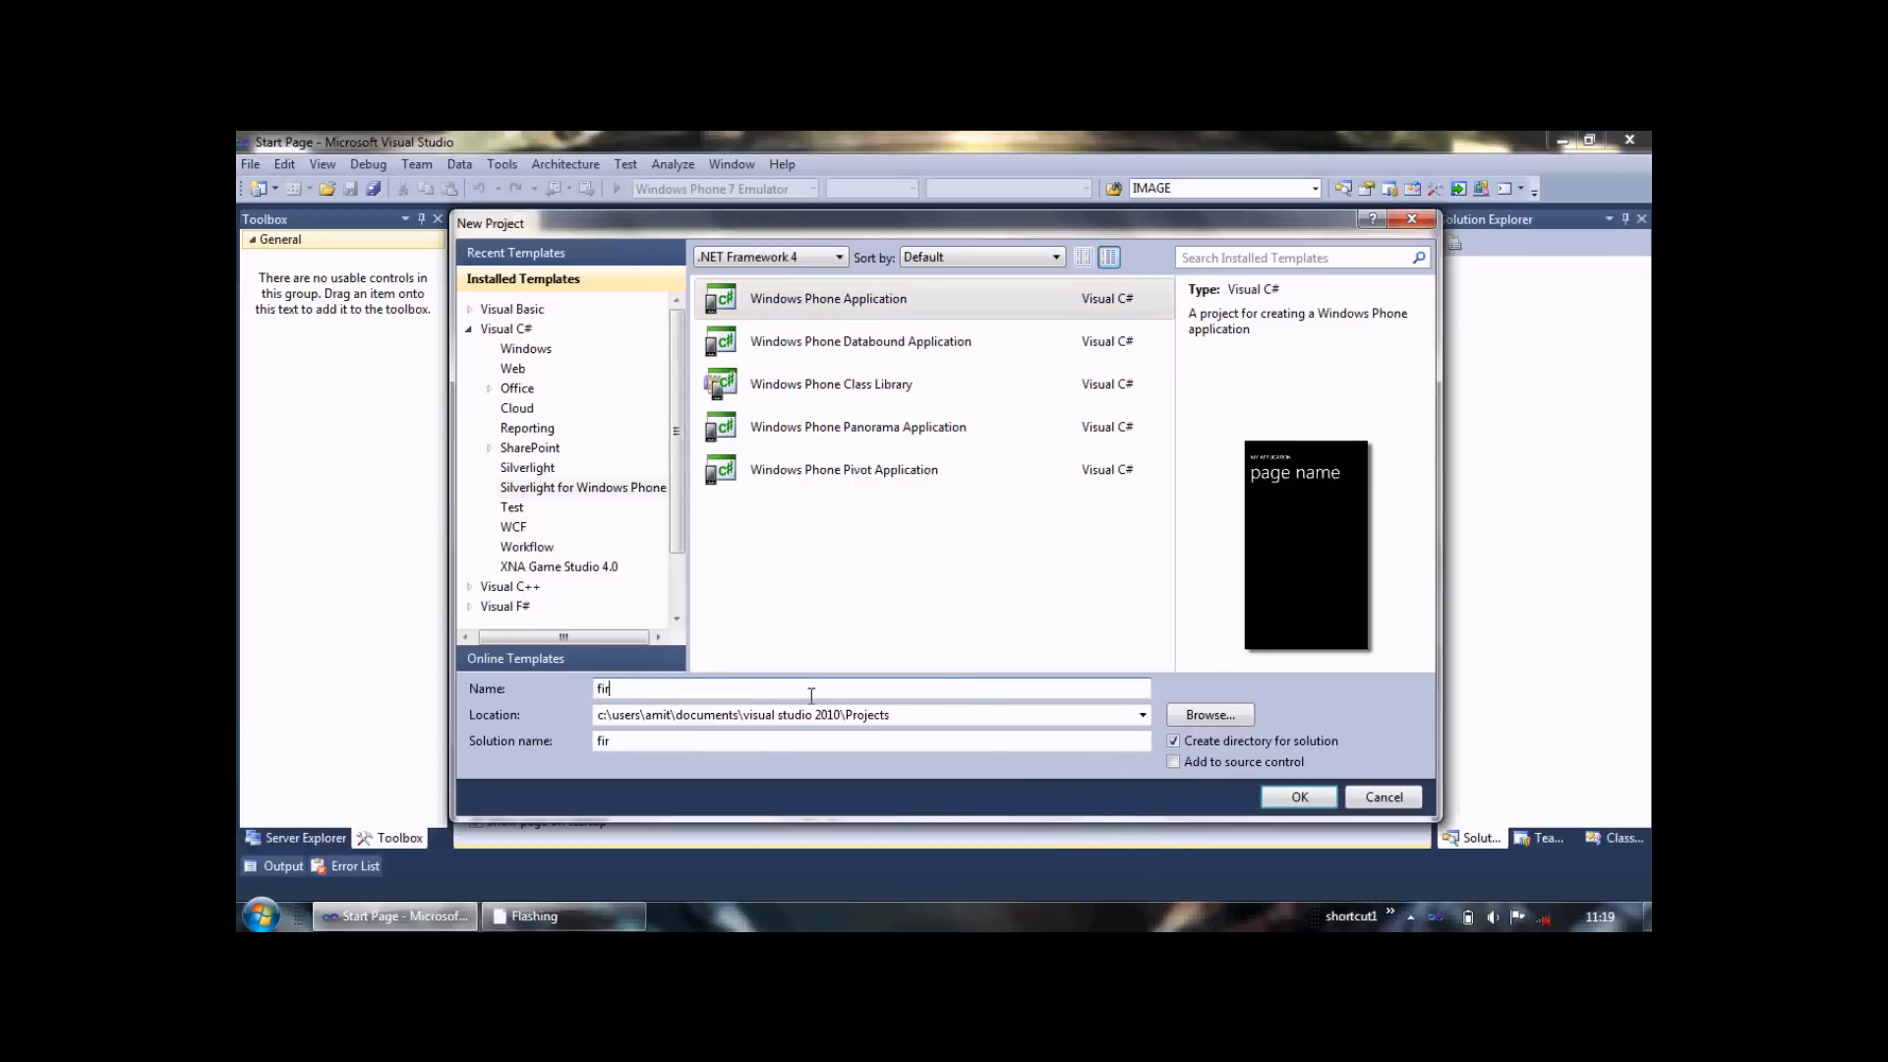
type("stap")
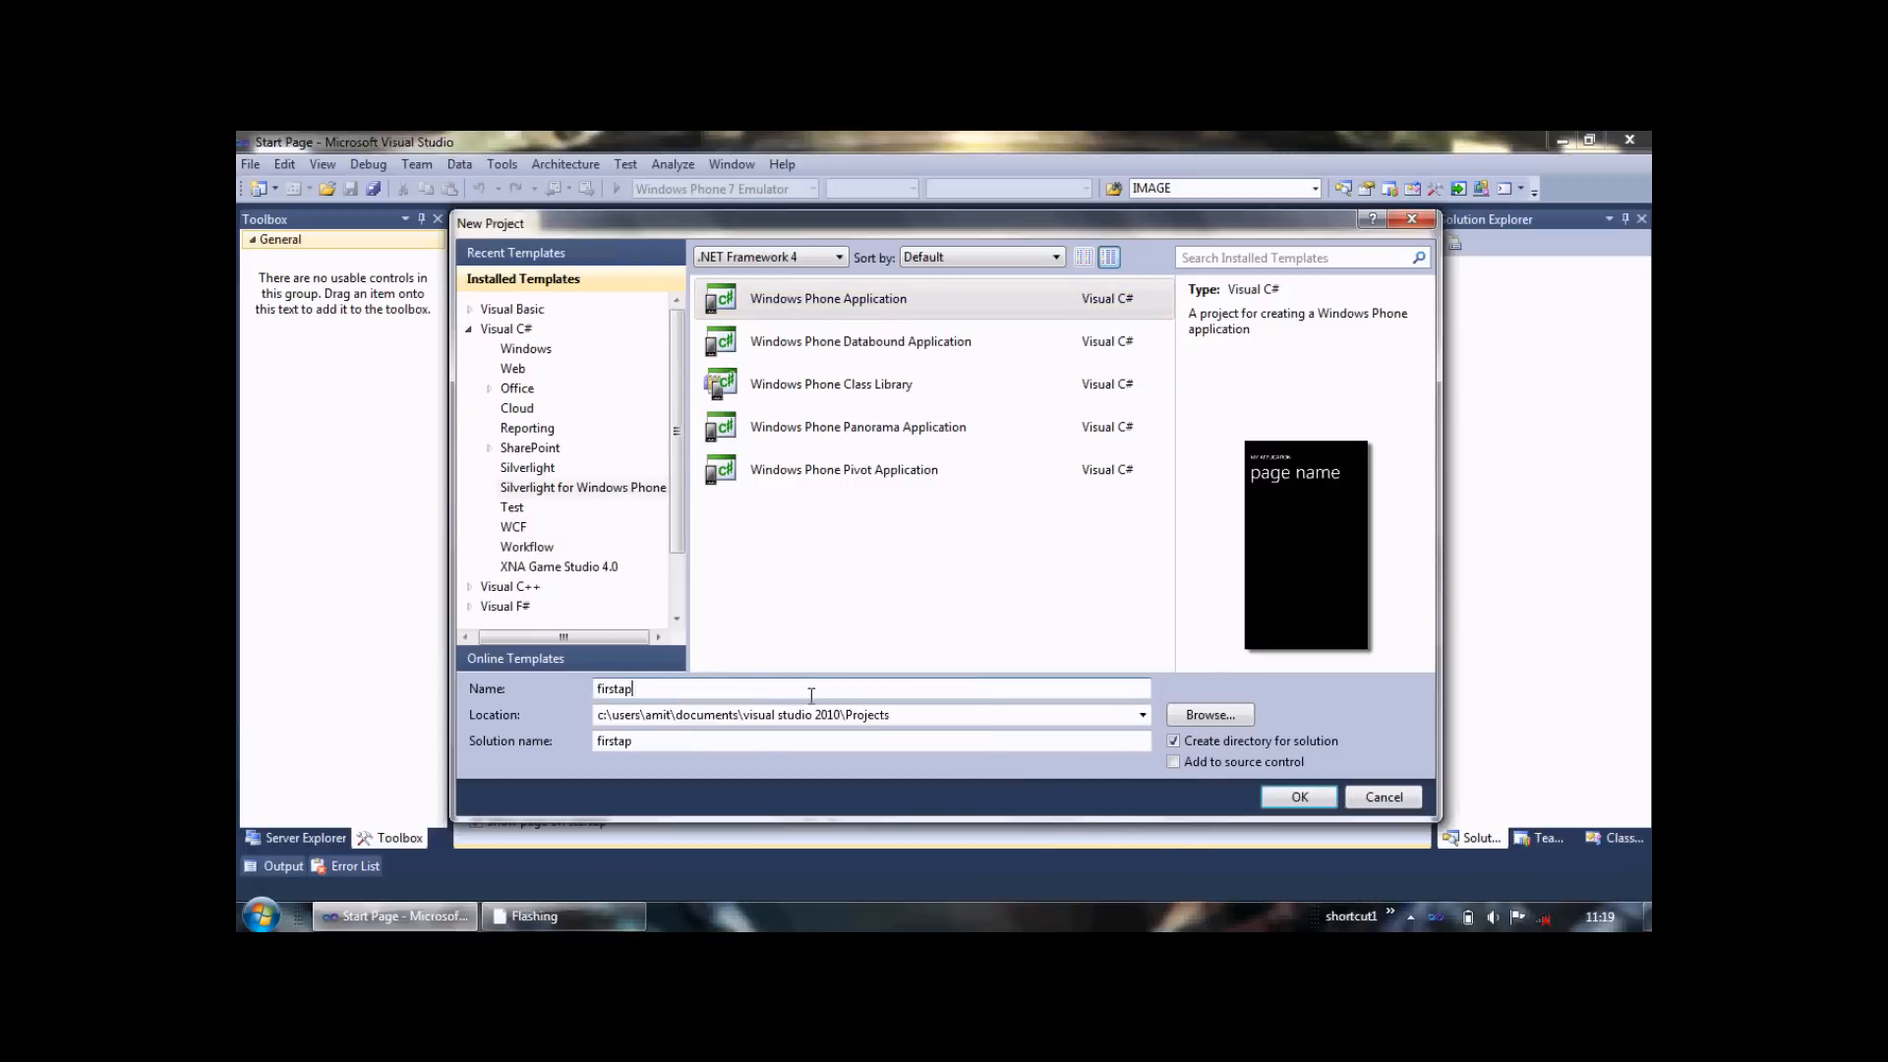
type("App")
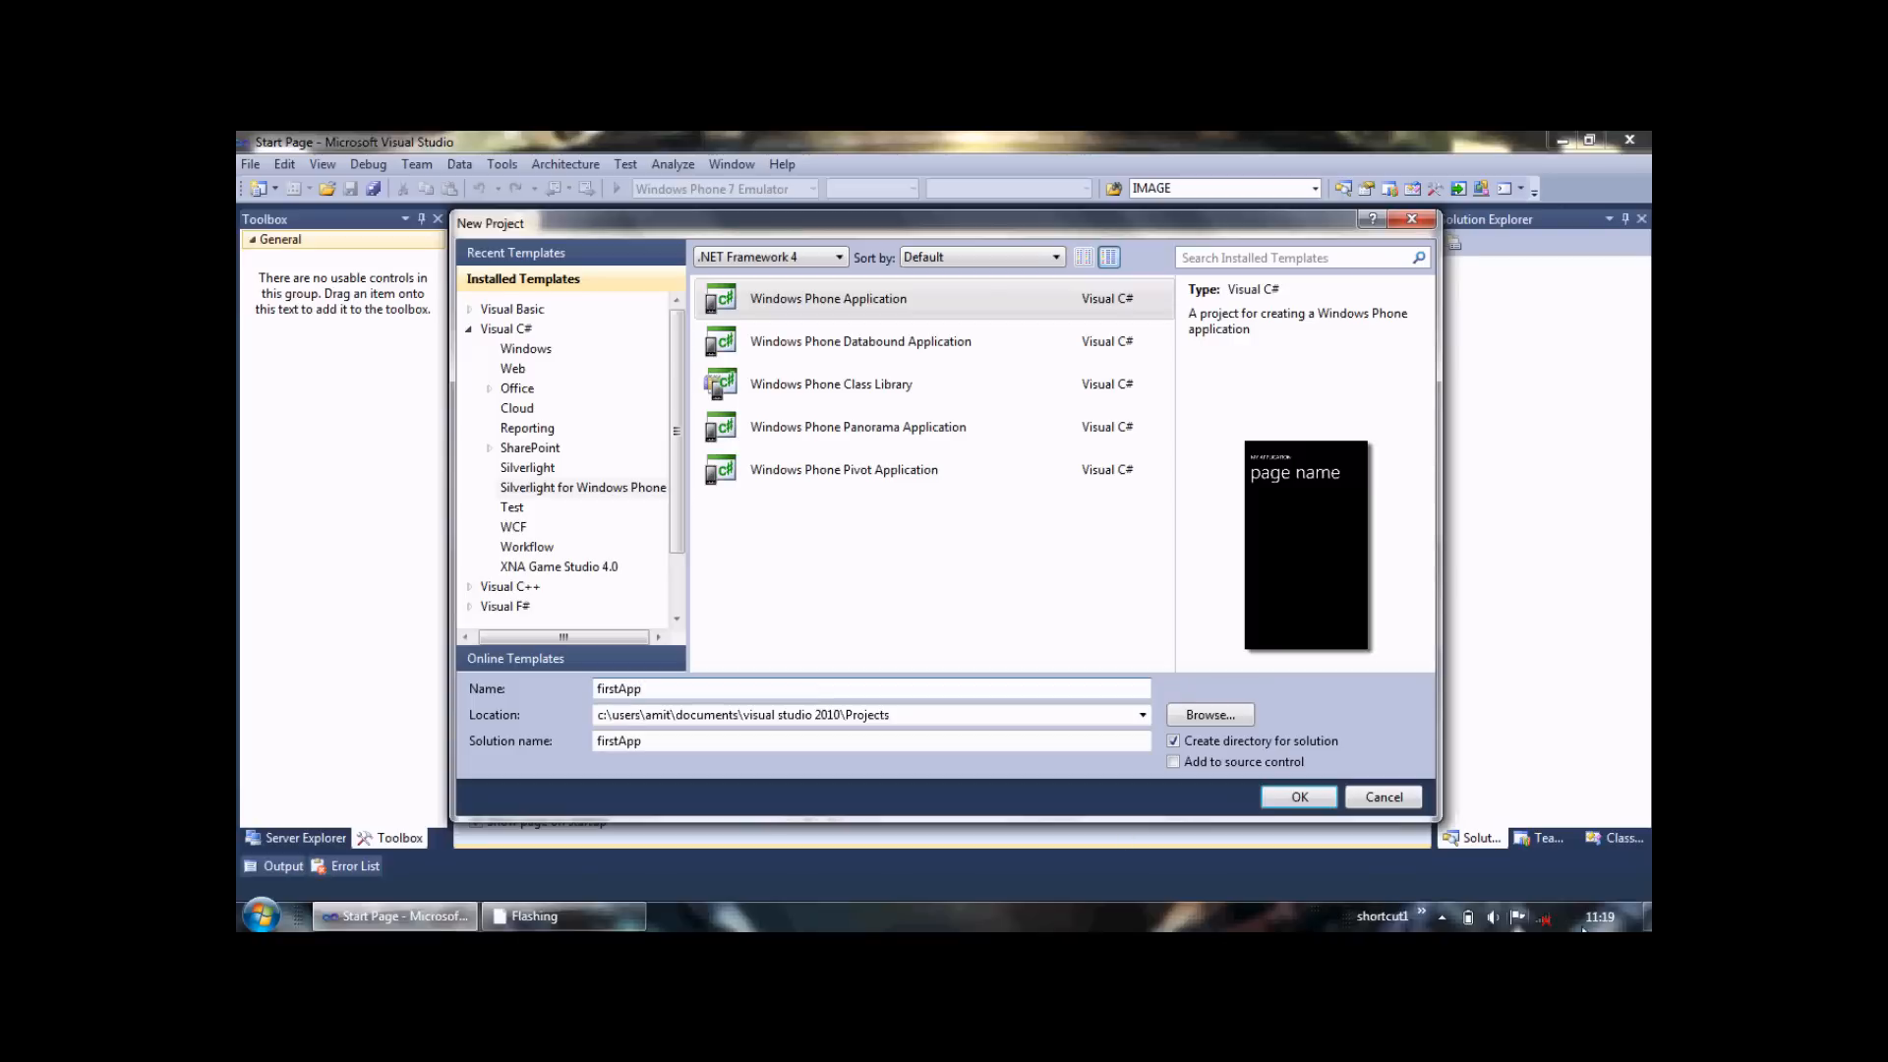
left_click(1298, 796)
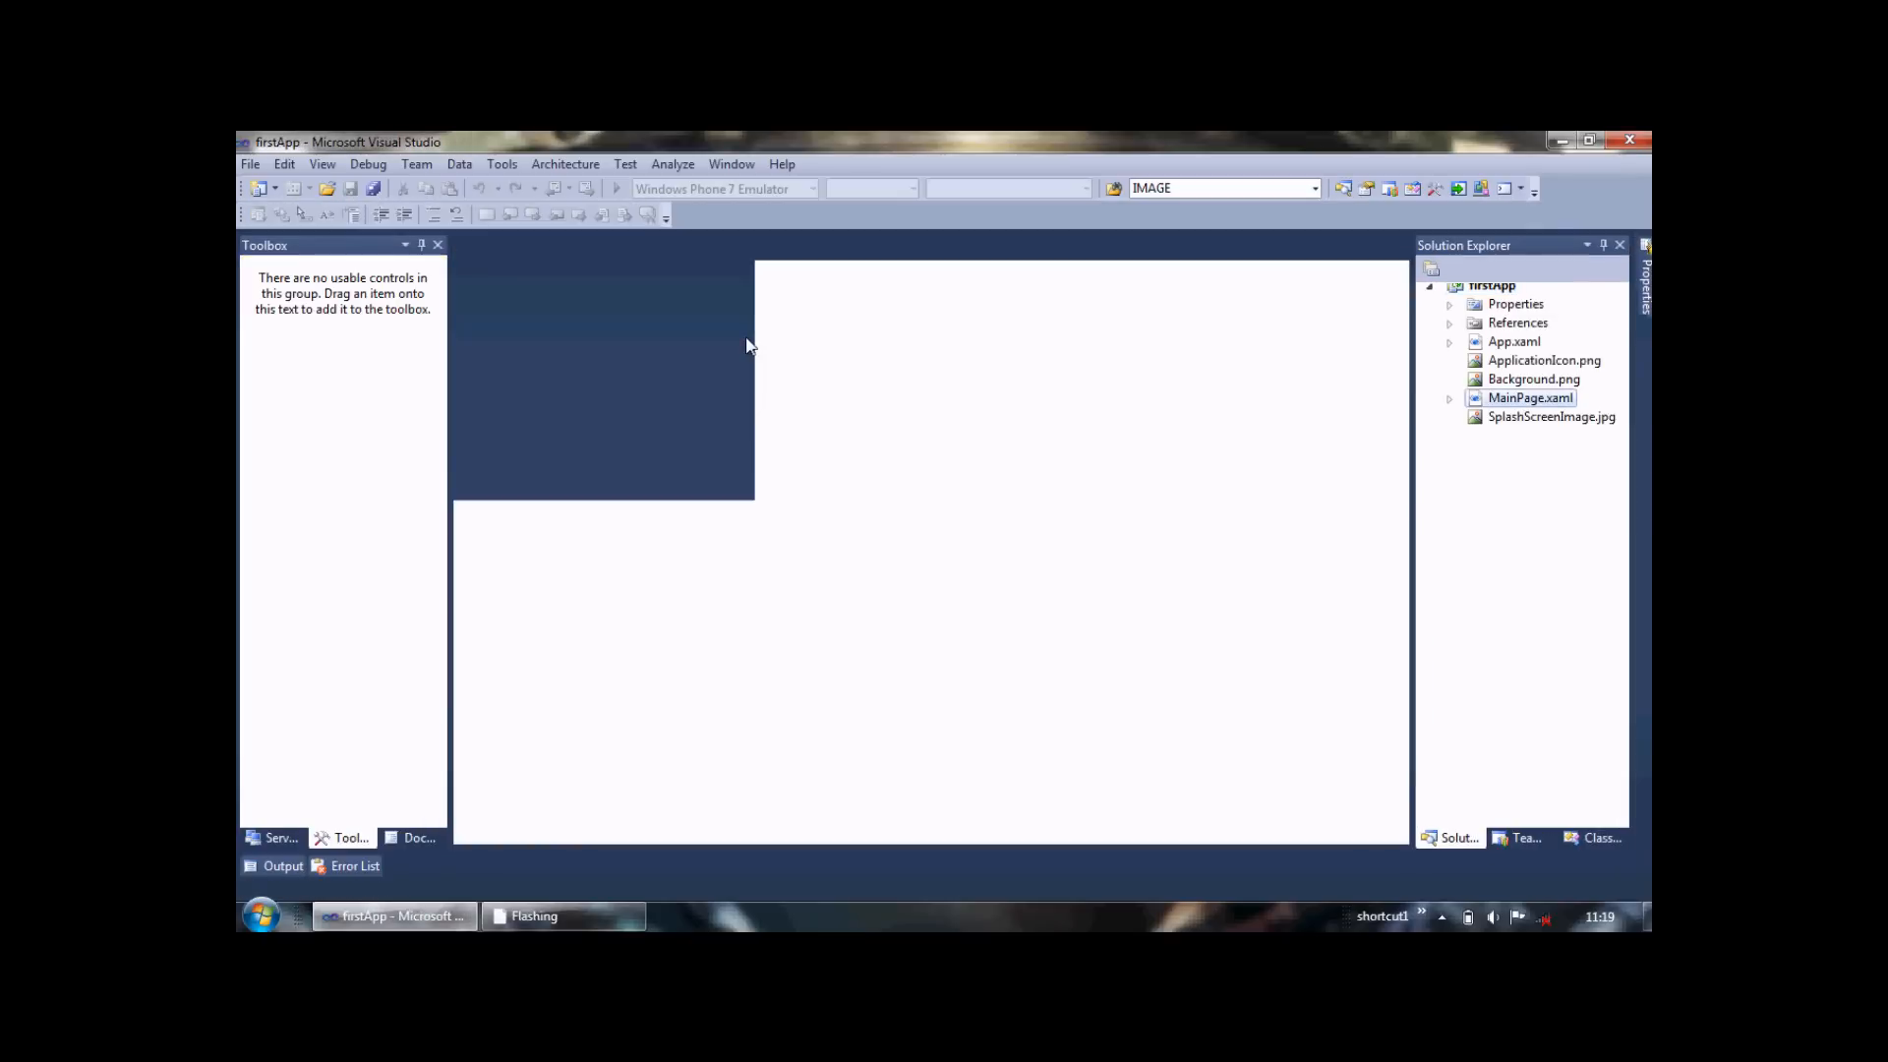
Open MainPage.xaml in the designer and select the 'page name' title
double_click(1530, 397)
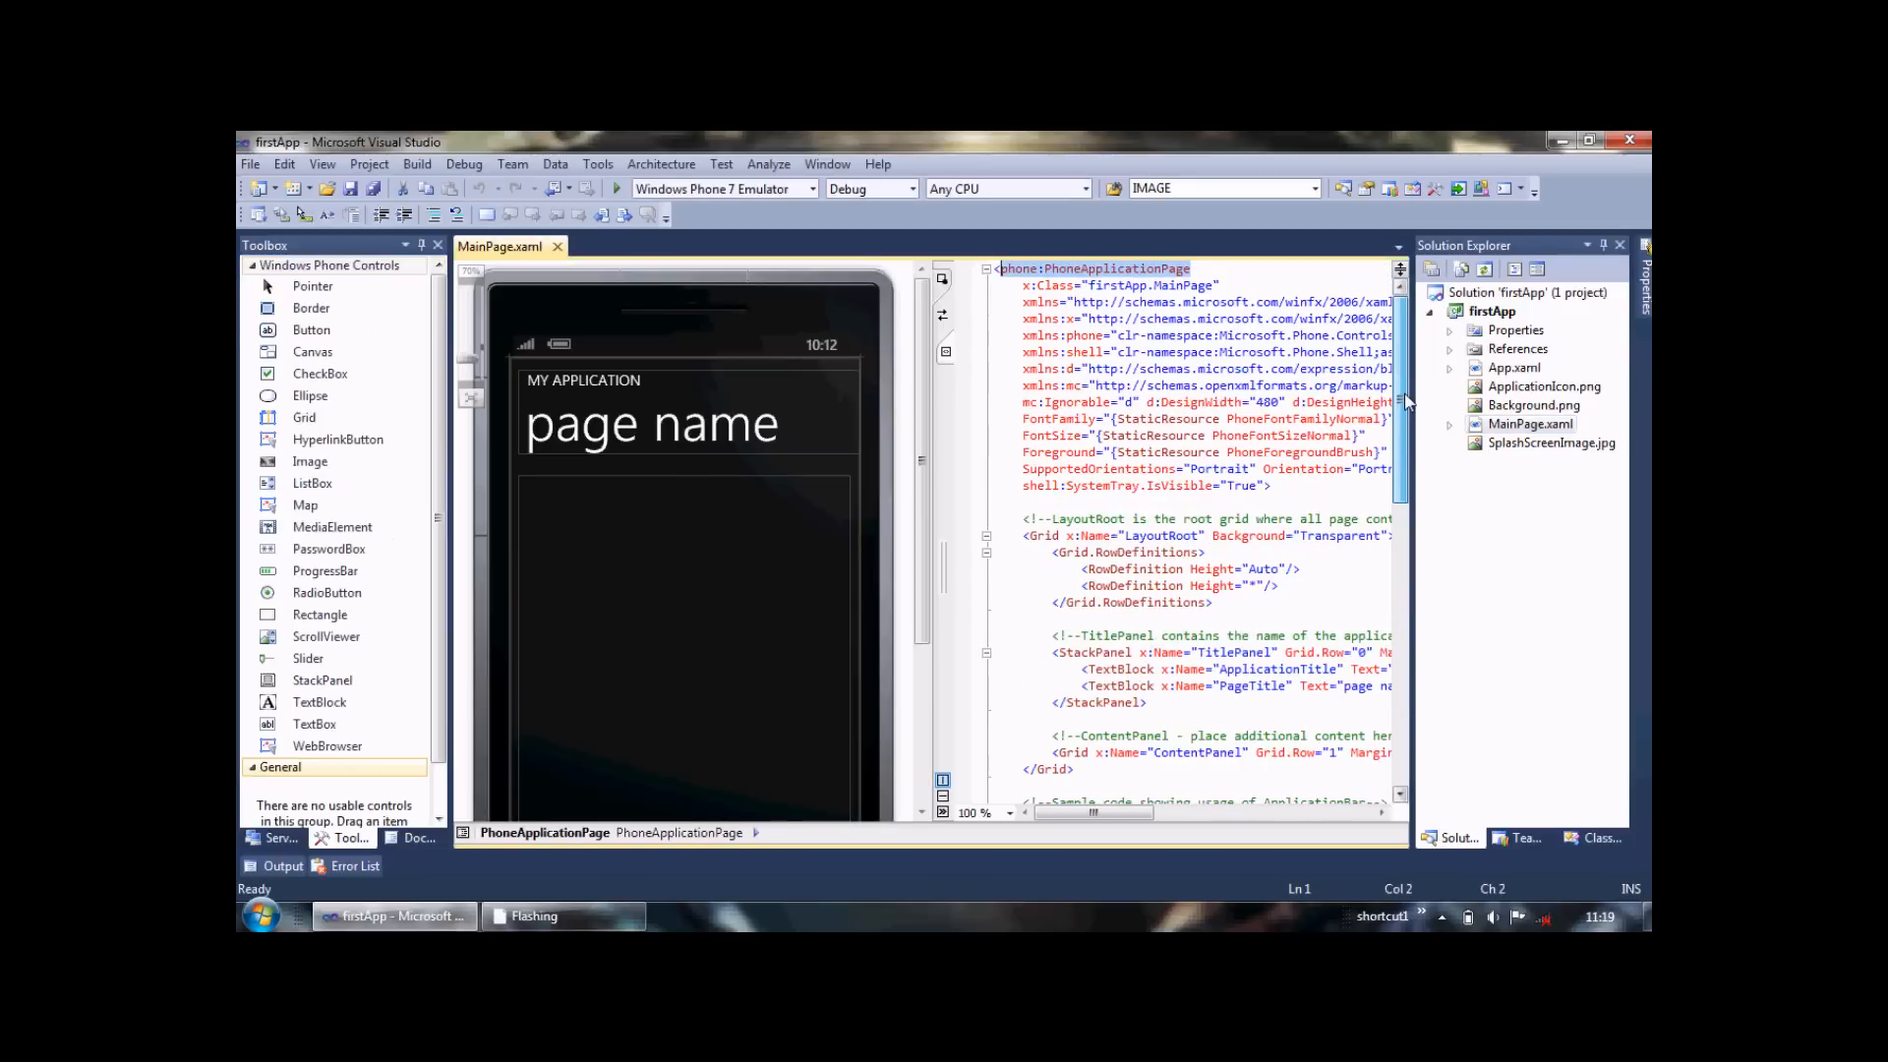
left_click(650, 422)
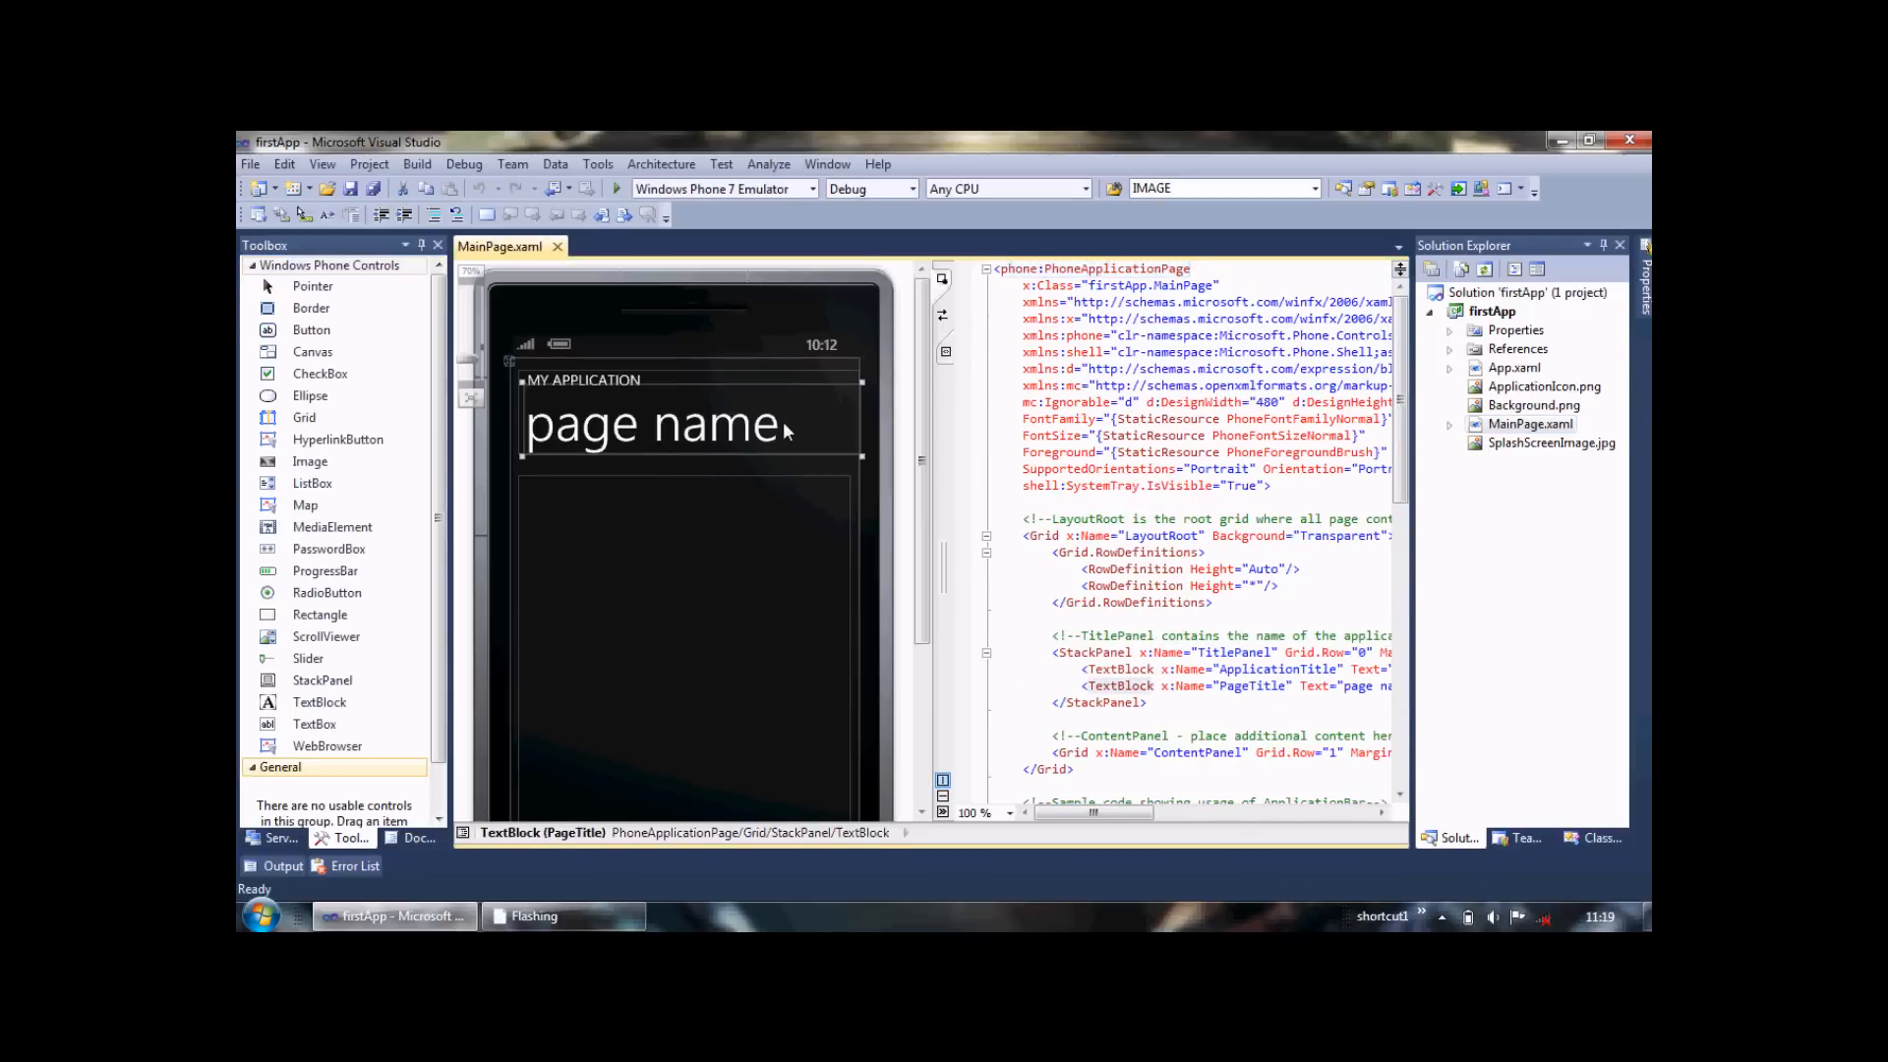
Set the PageTitle TextBlock's Text property to 'First Page'
left_click(651, 424)
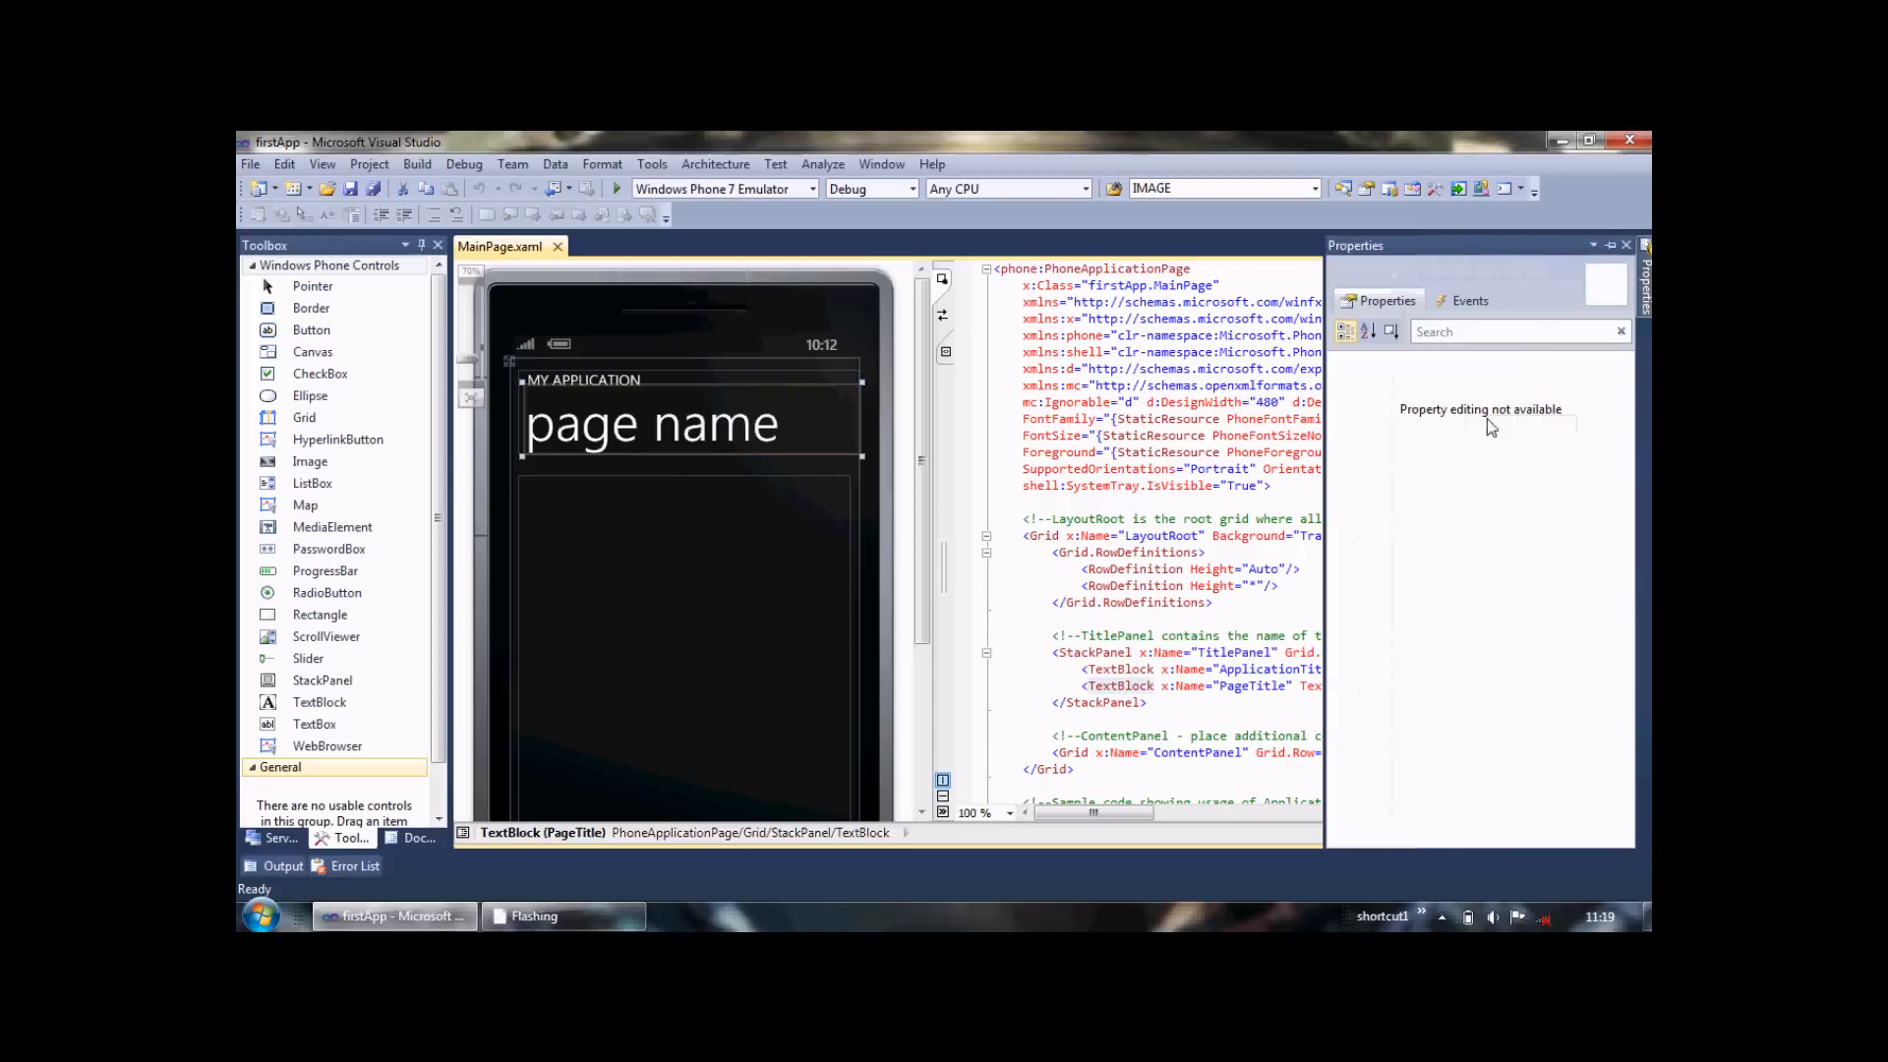
left_click(650, 424)
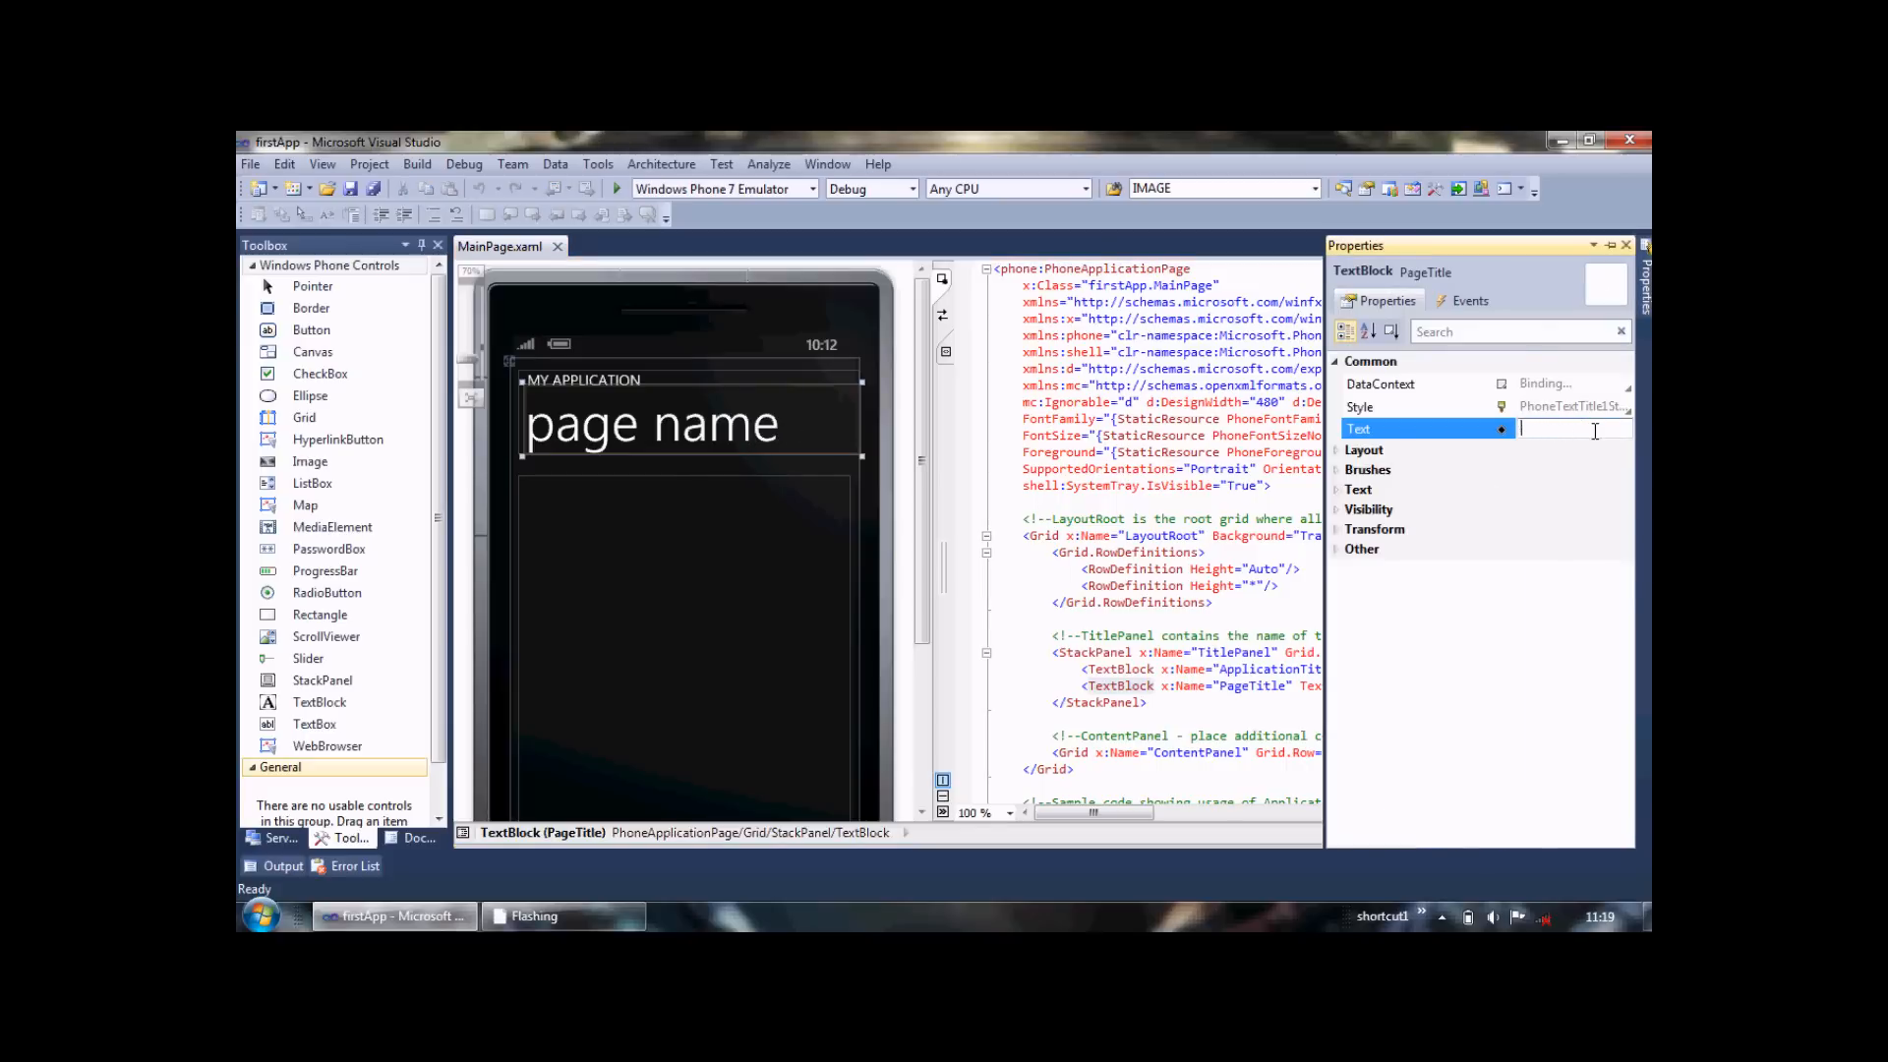
type("F")
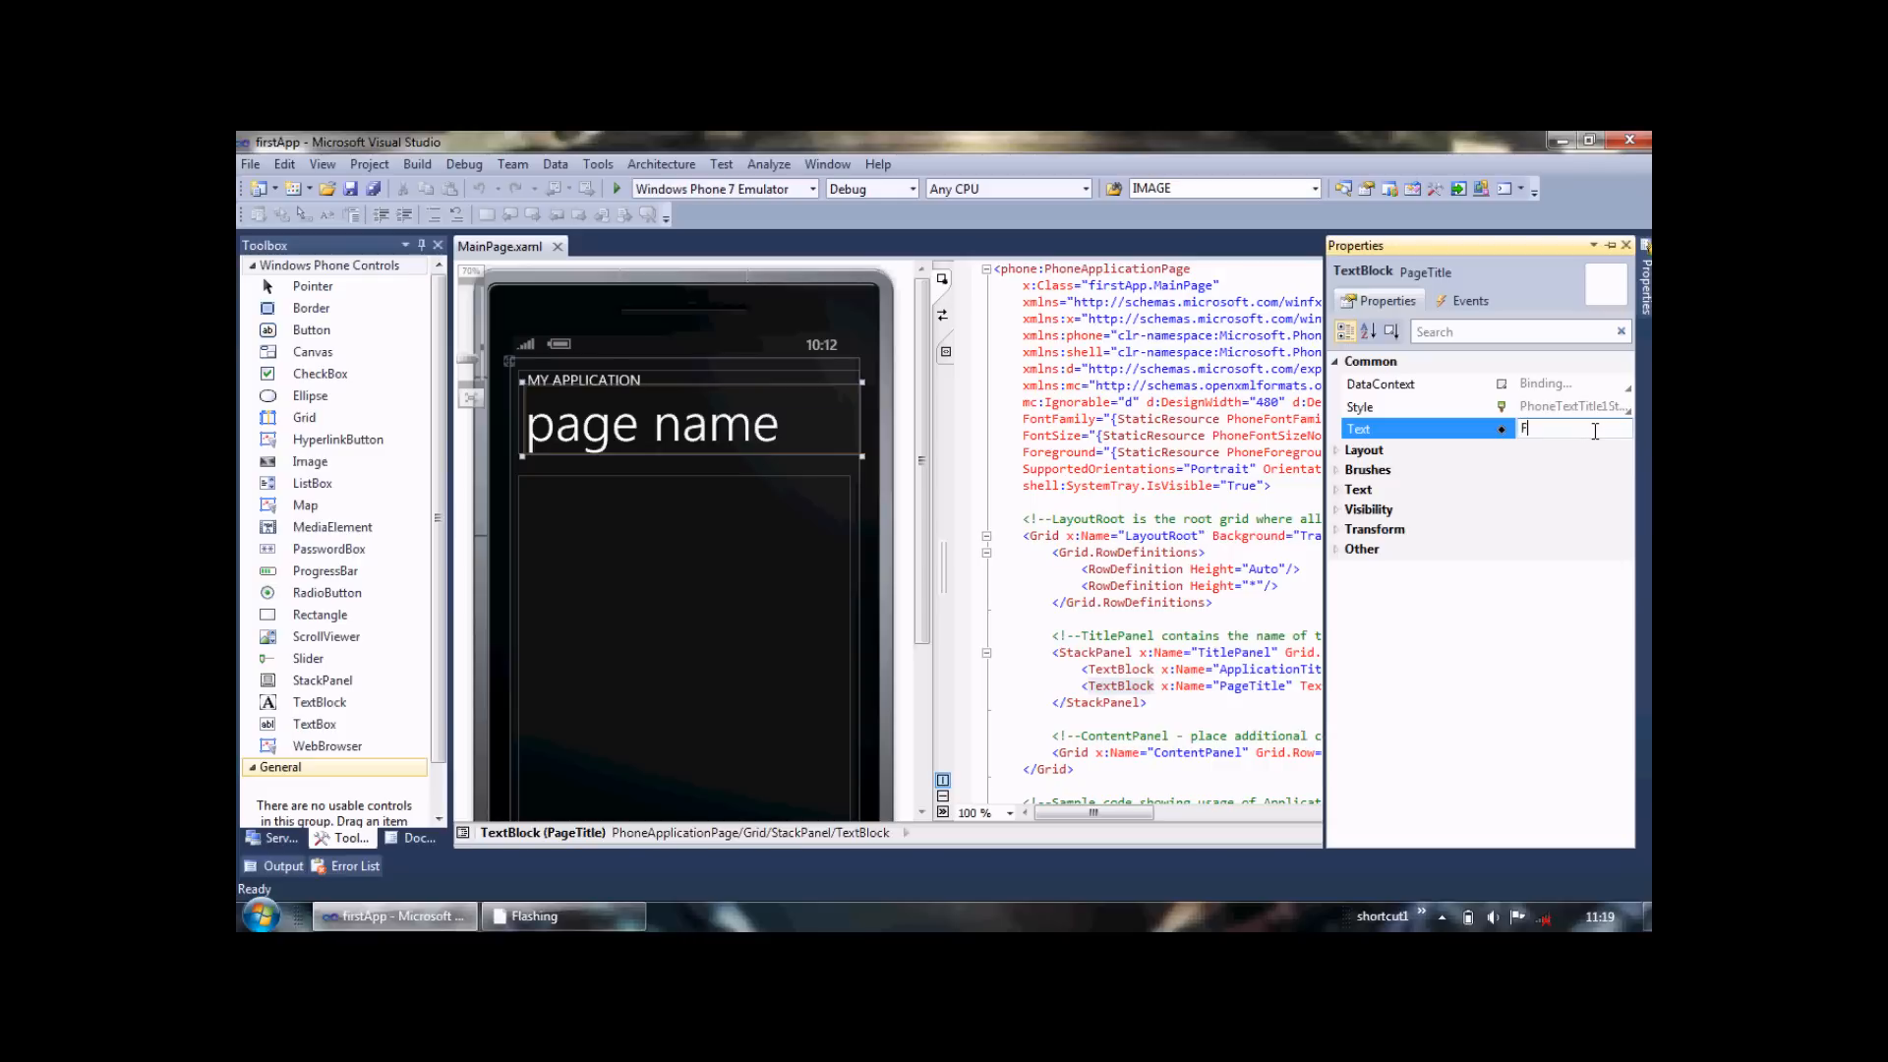
type("irst Ap")
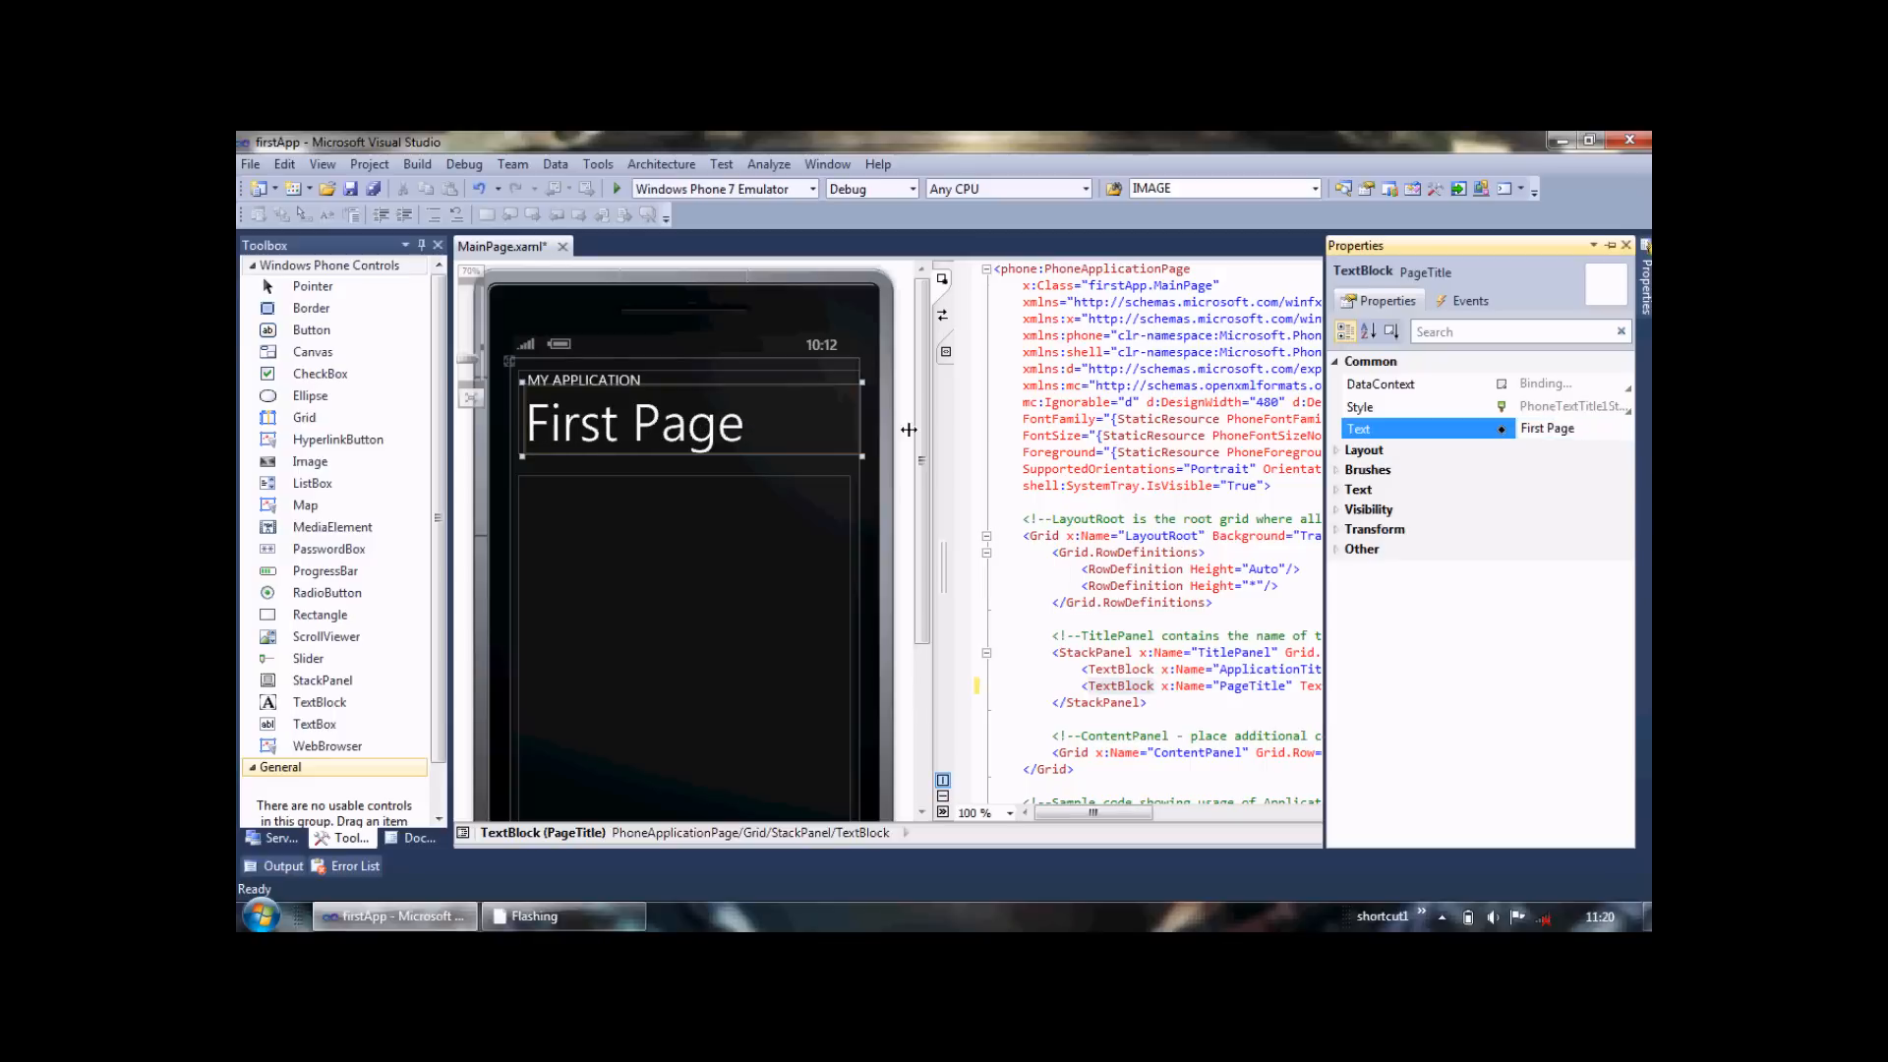
left_click(656, 618)
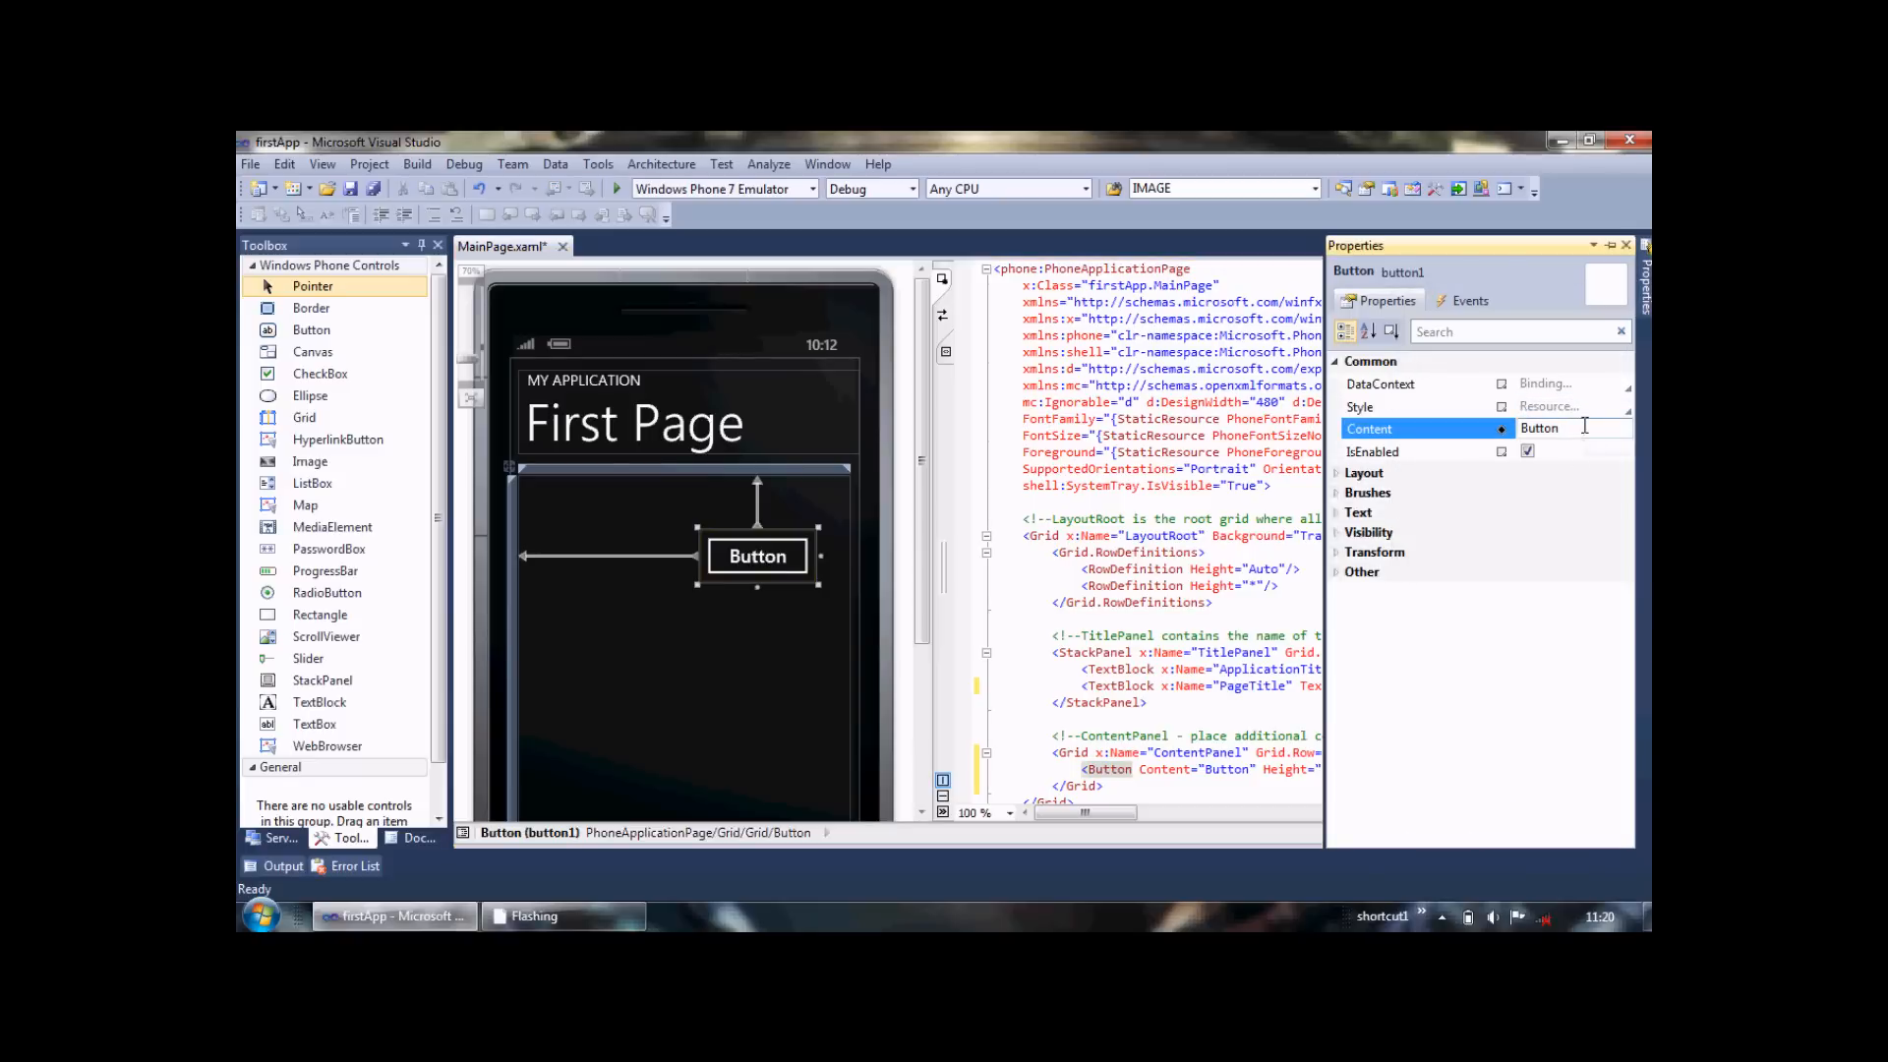
Set button1's Content property to 'ClickMe'
type("Cli")
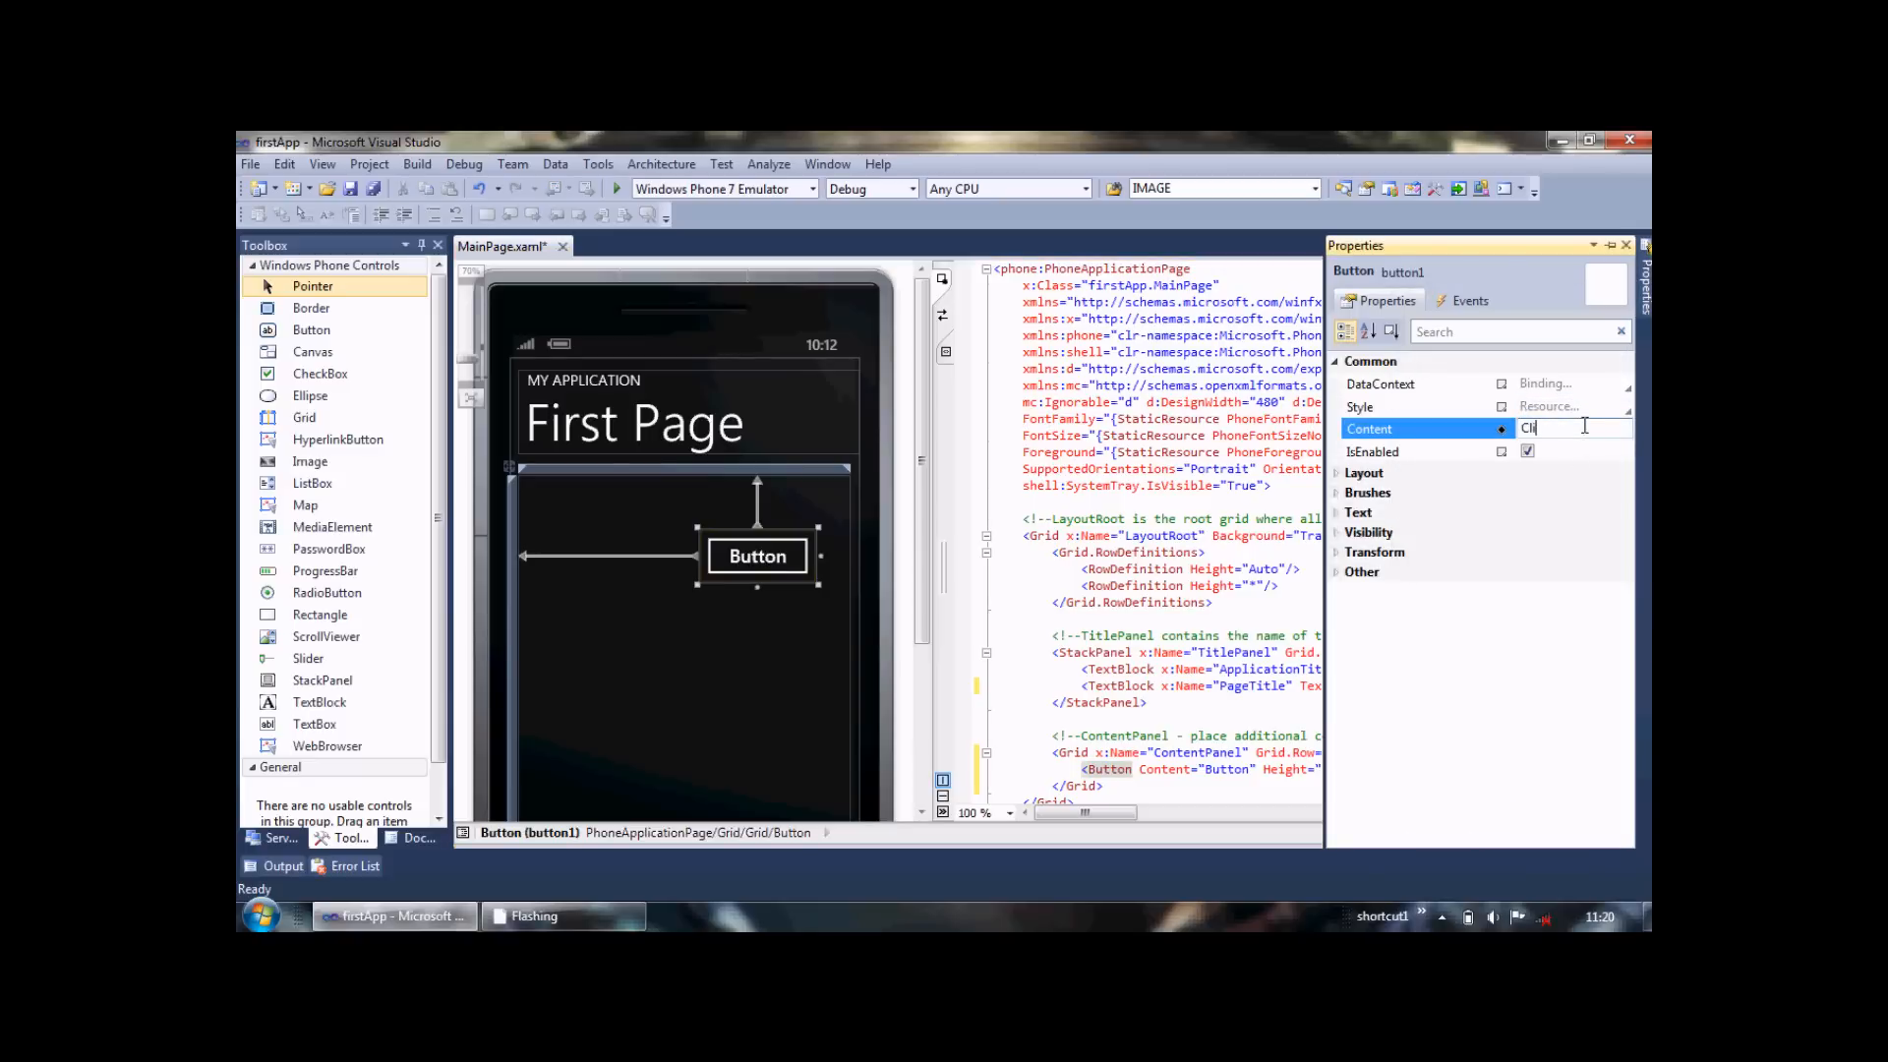
type("ckMe")
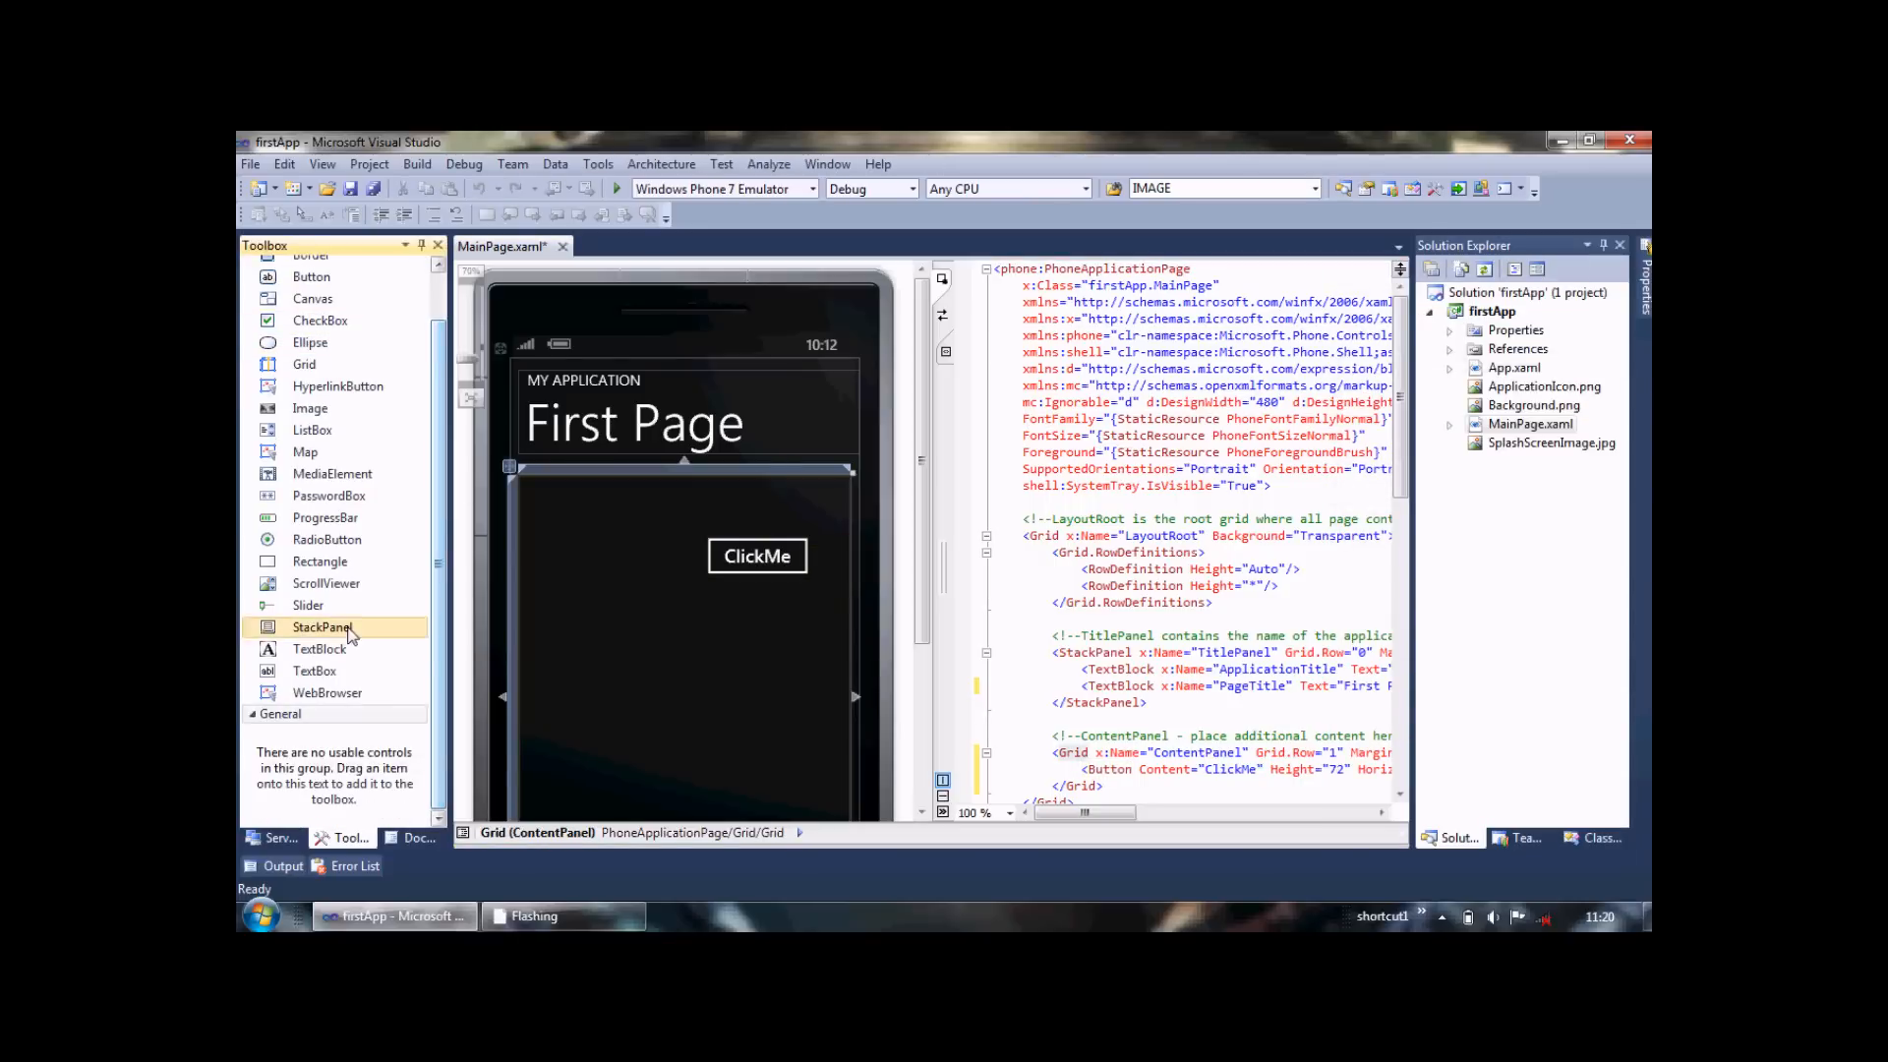
Add a TextBox and a TextBlock around the ClickMe button and clear their default text
left_click(319, 648)
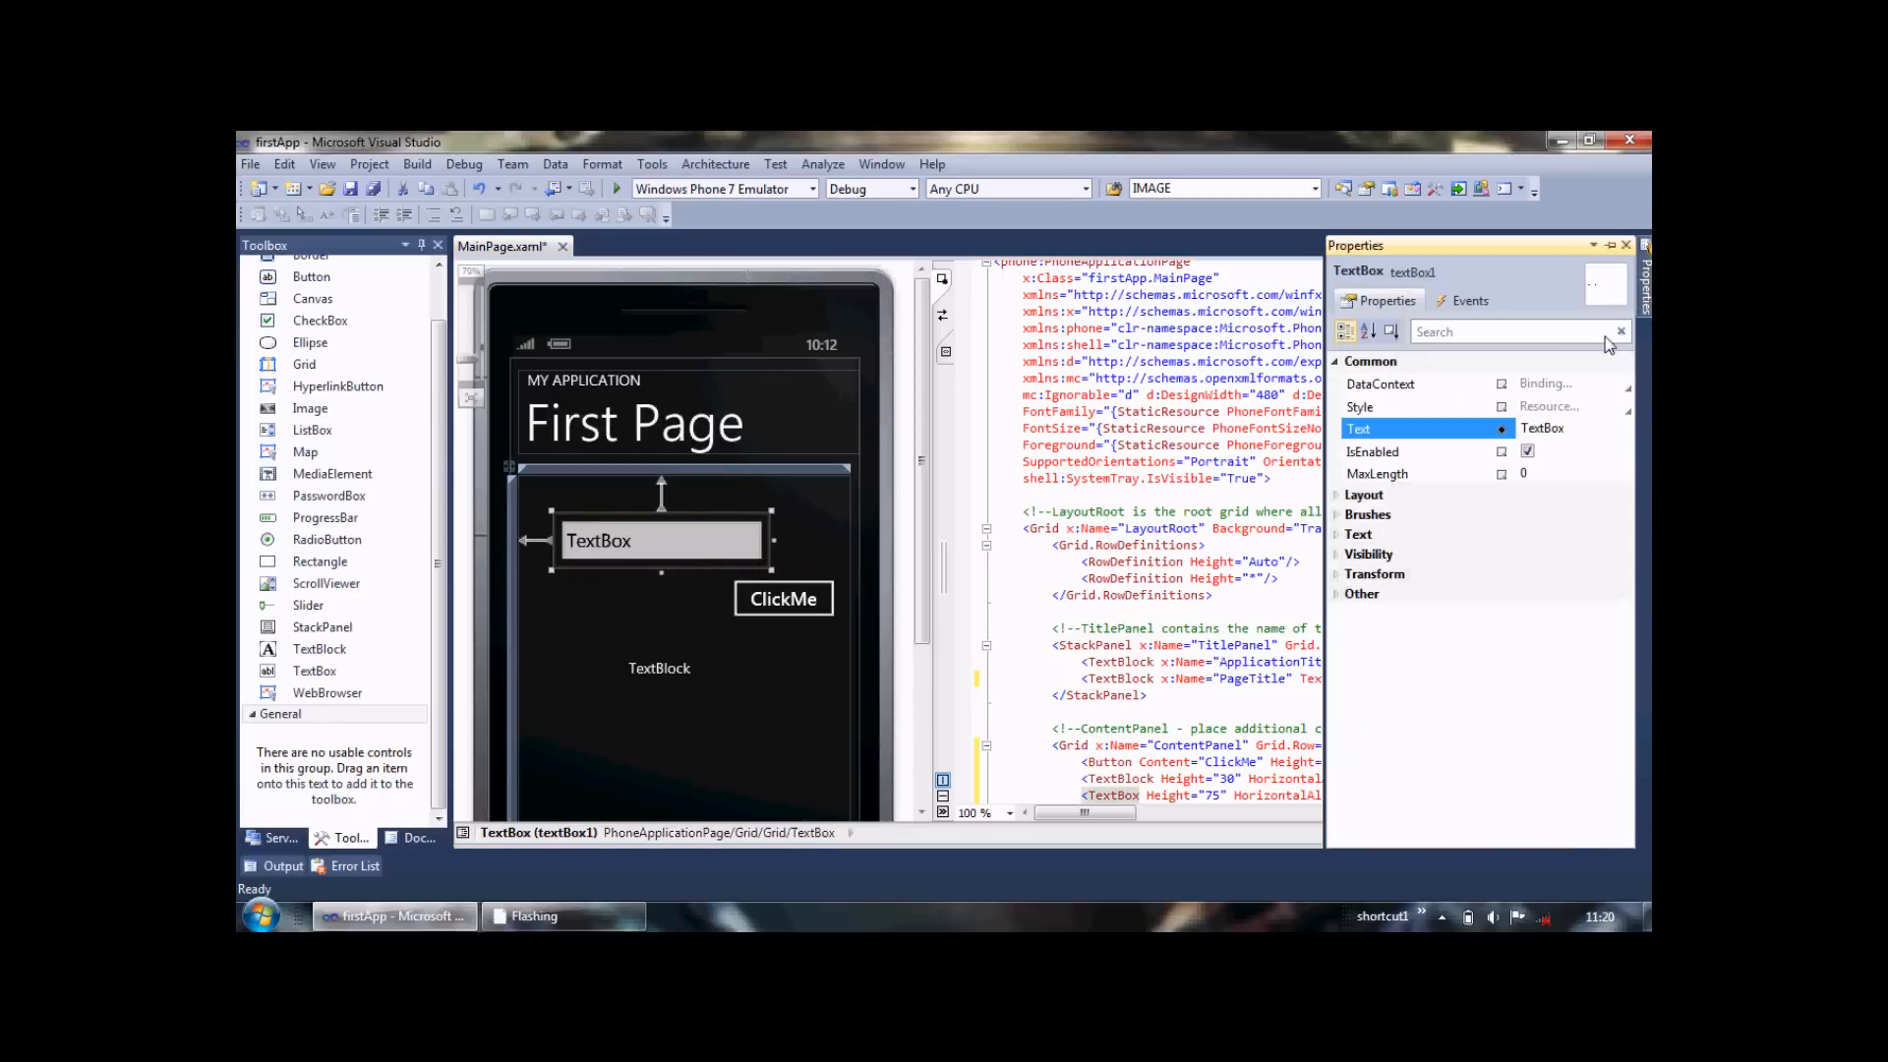
left_click(1566, 429)
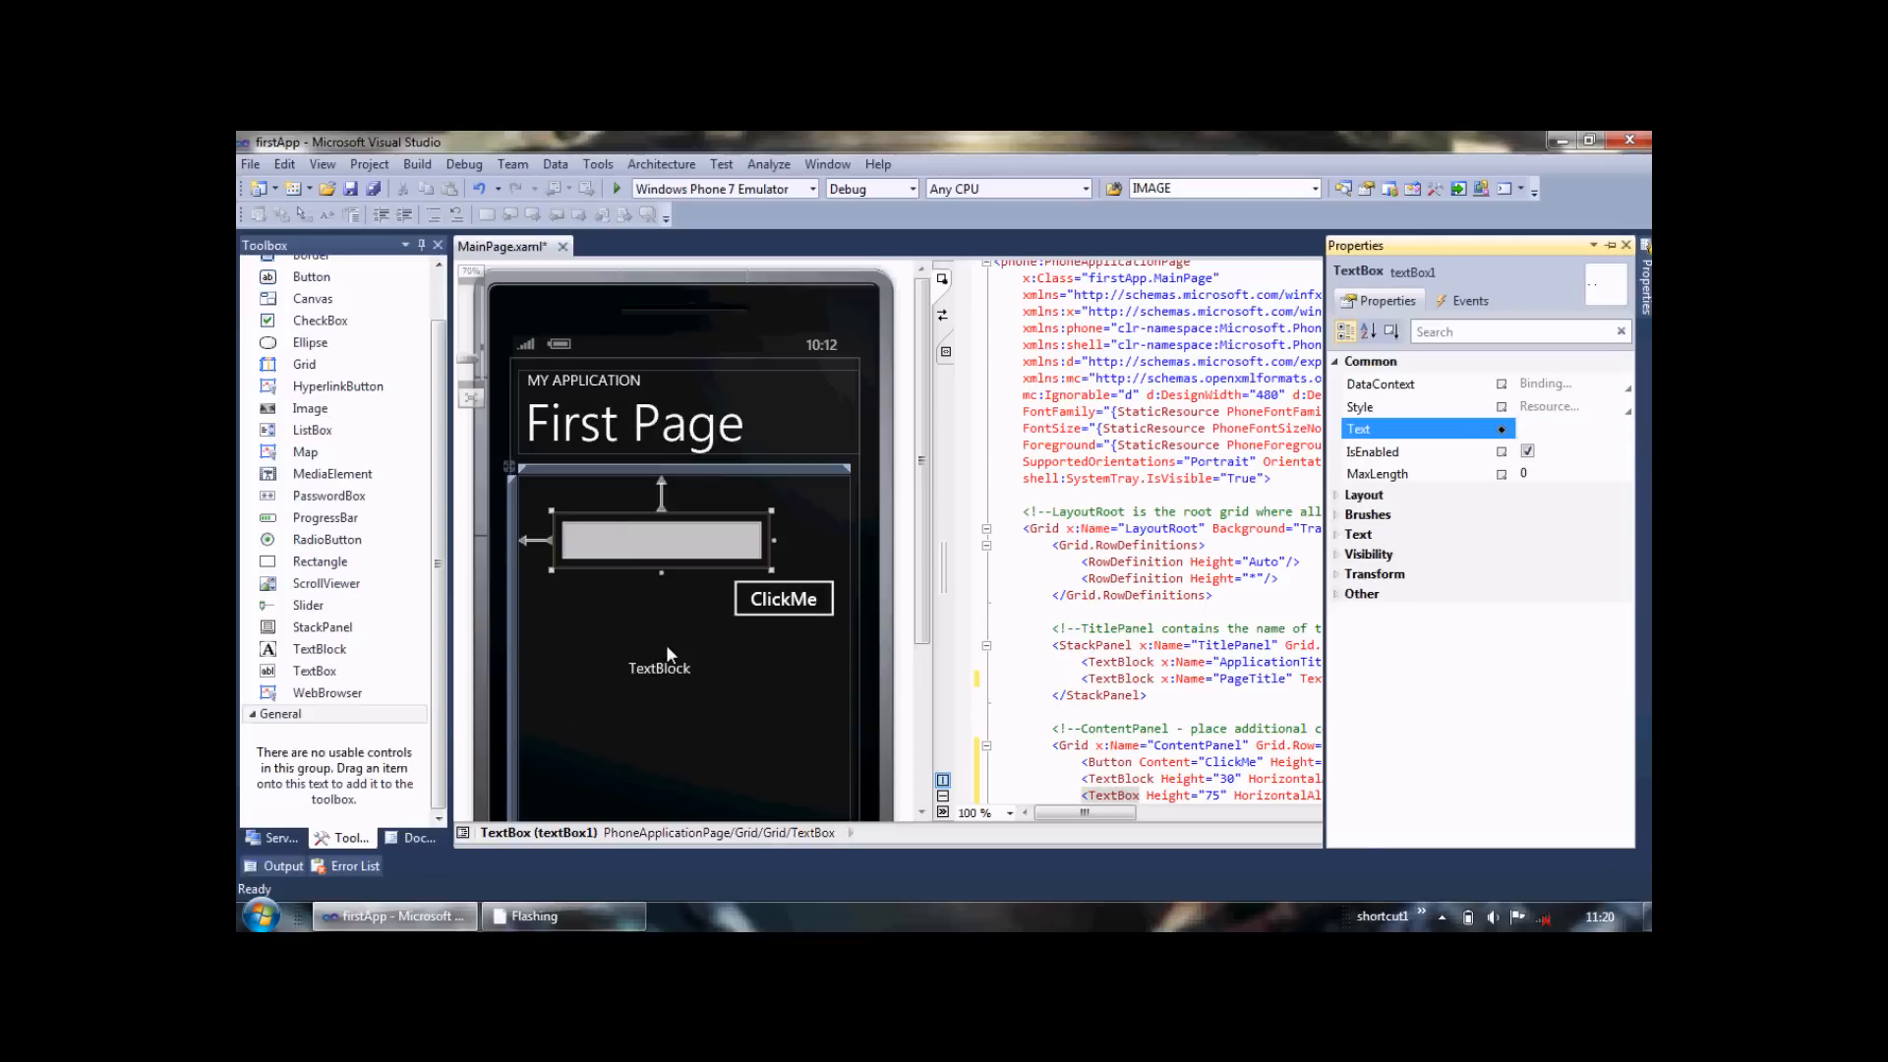
left_click(659, 667)
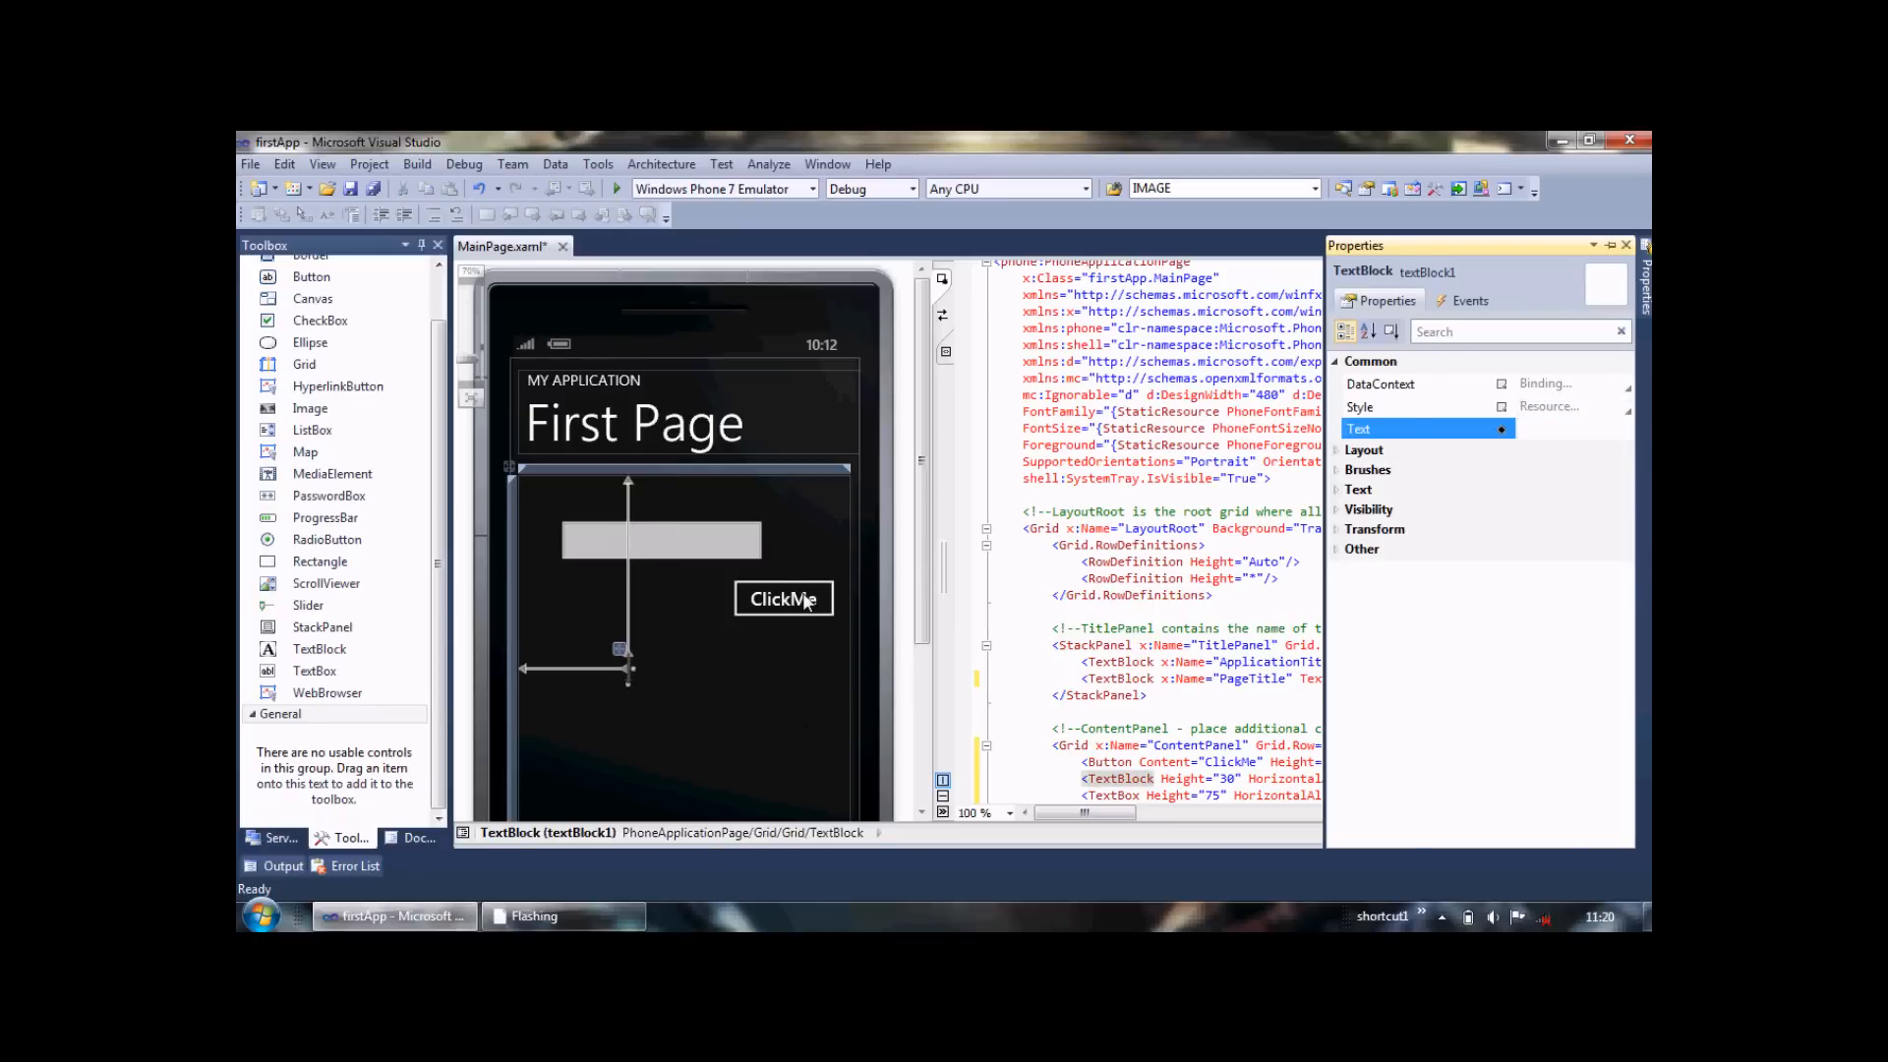
Generate the ClickMe button's button1_Click handler, then return to the design and select the TextBox
left_click(783, 599)
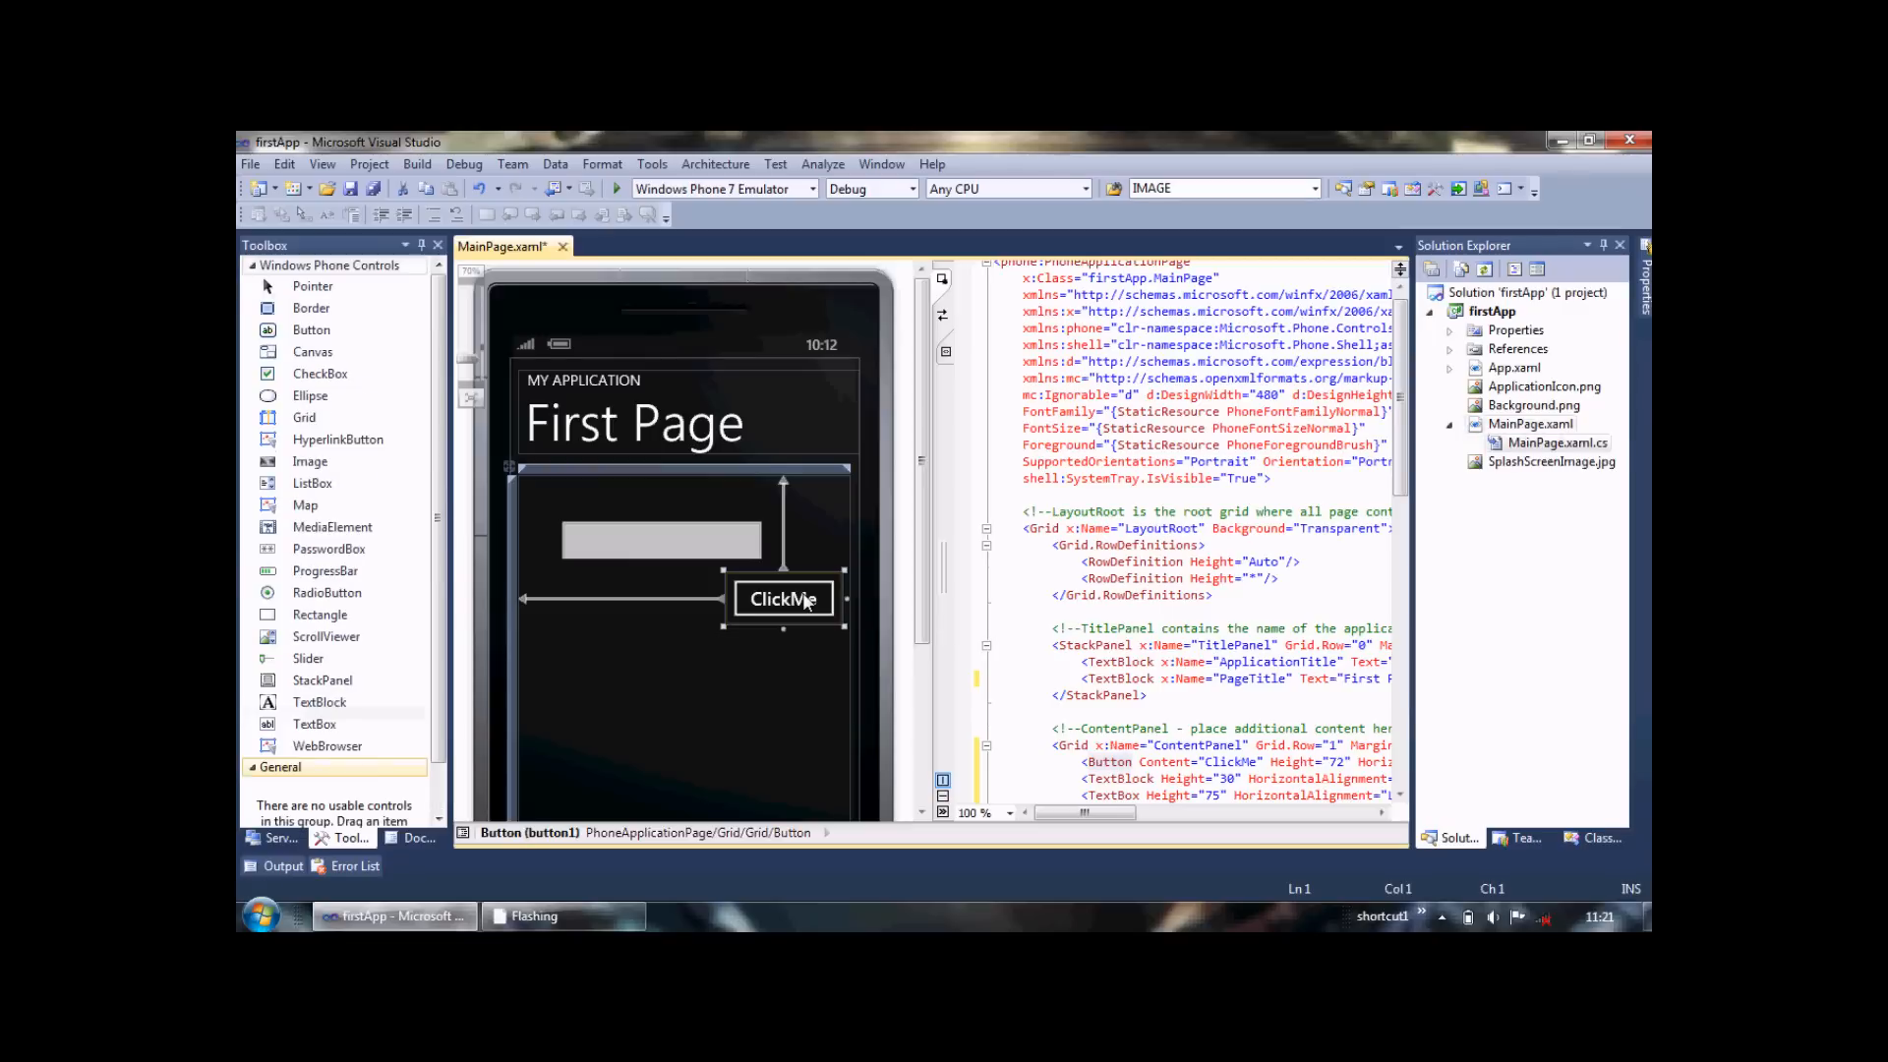
double_click(783, 599)
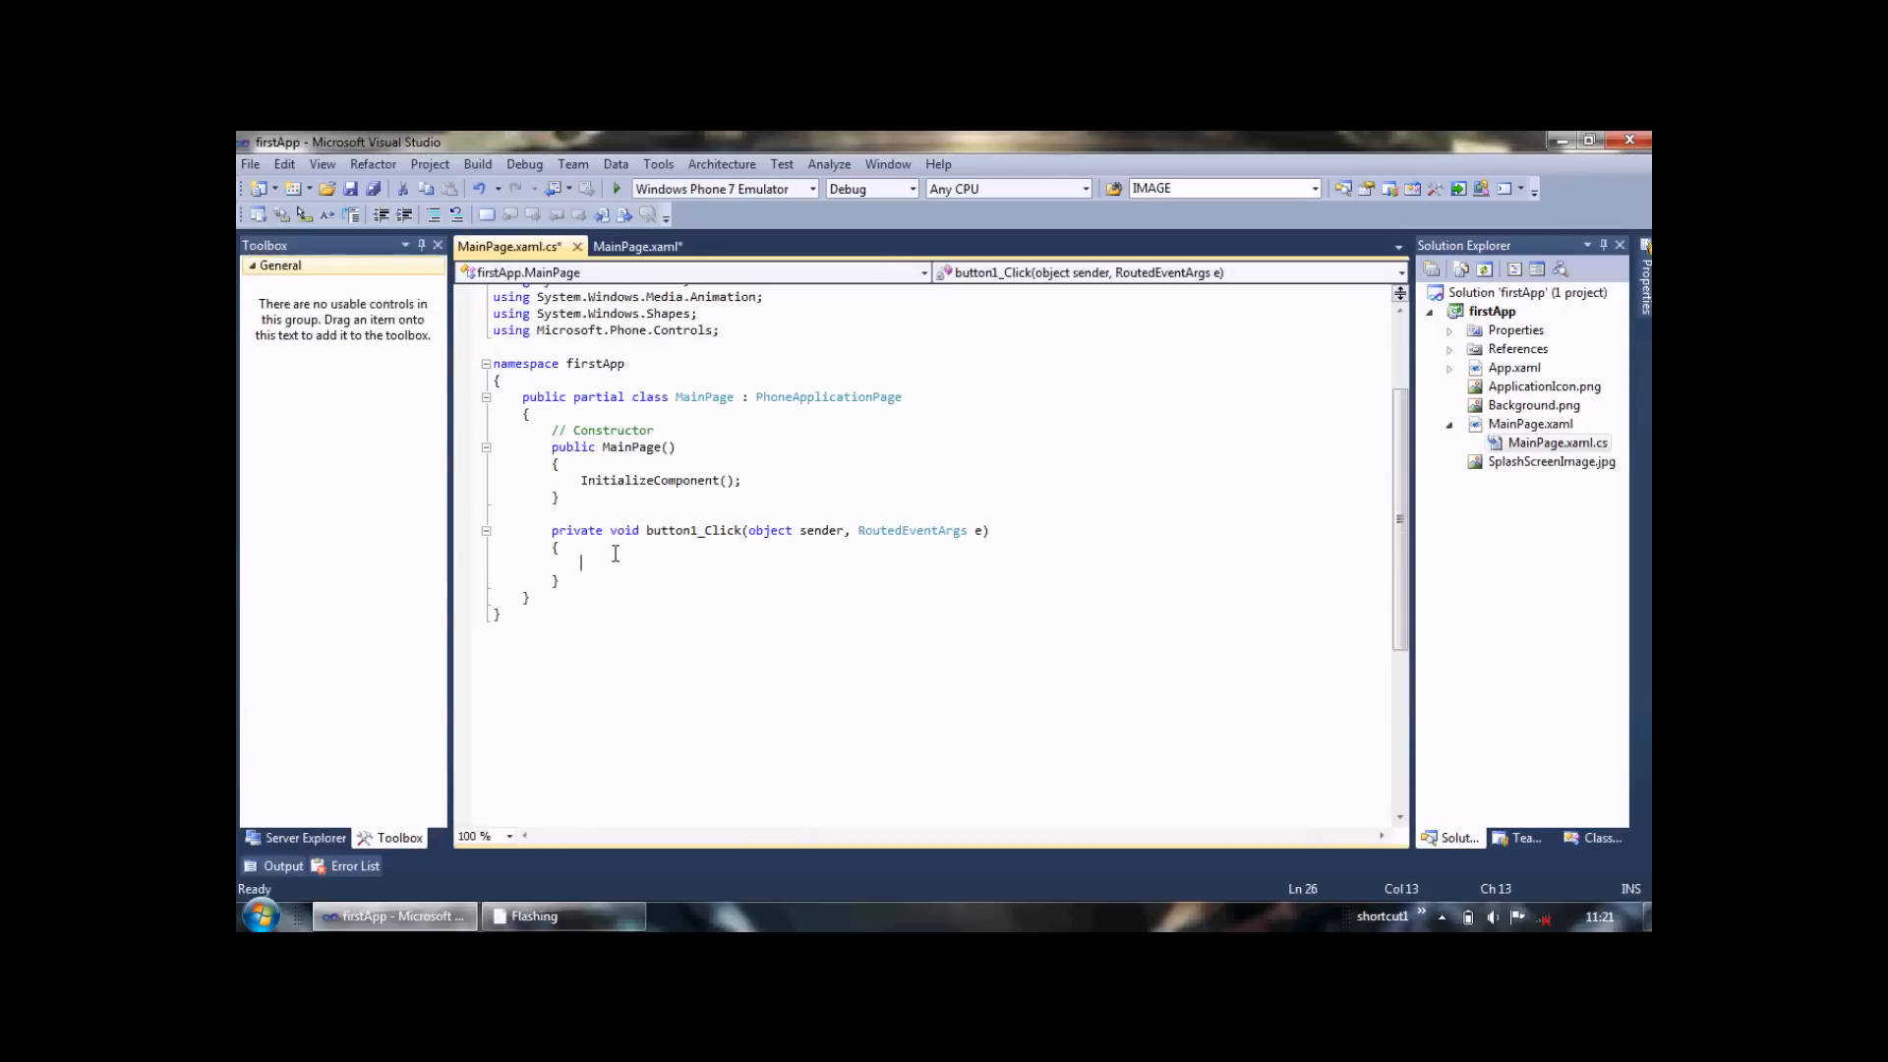
left_click(638, 247)
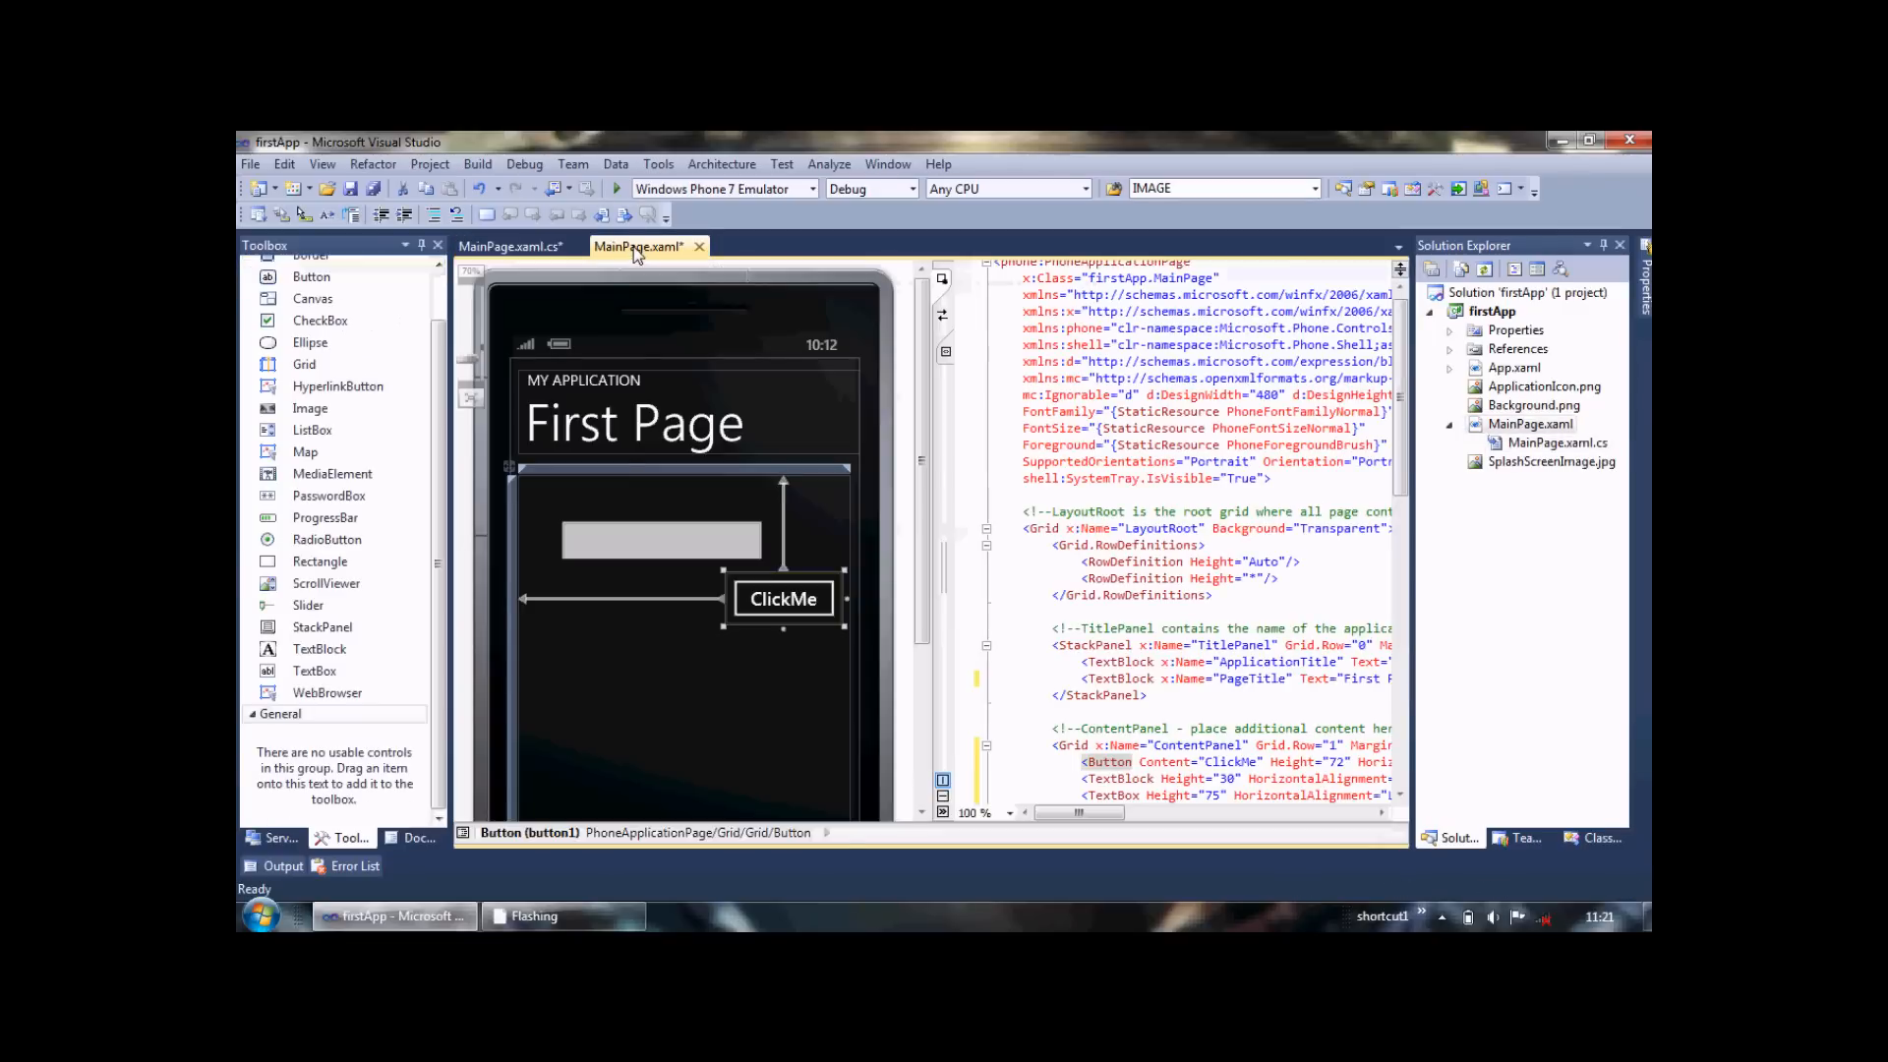
left_click(660, 538)
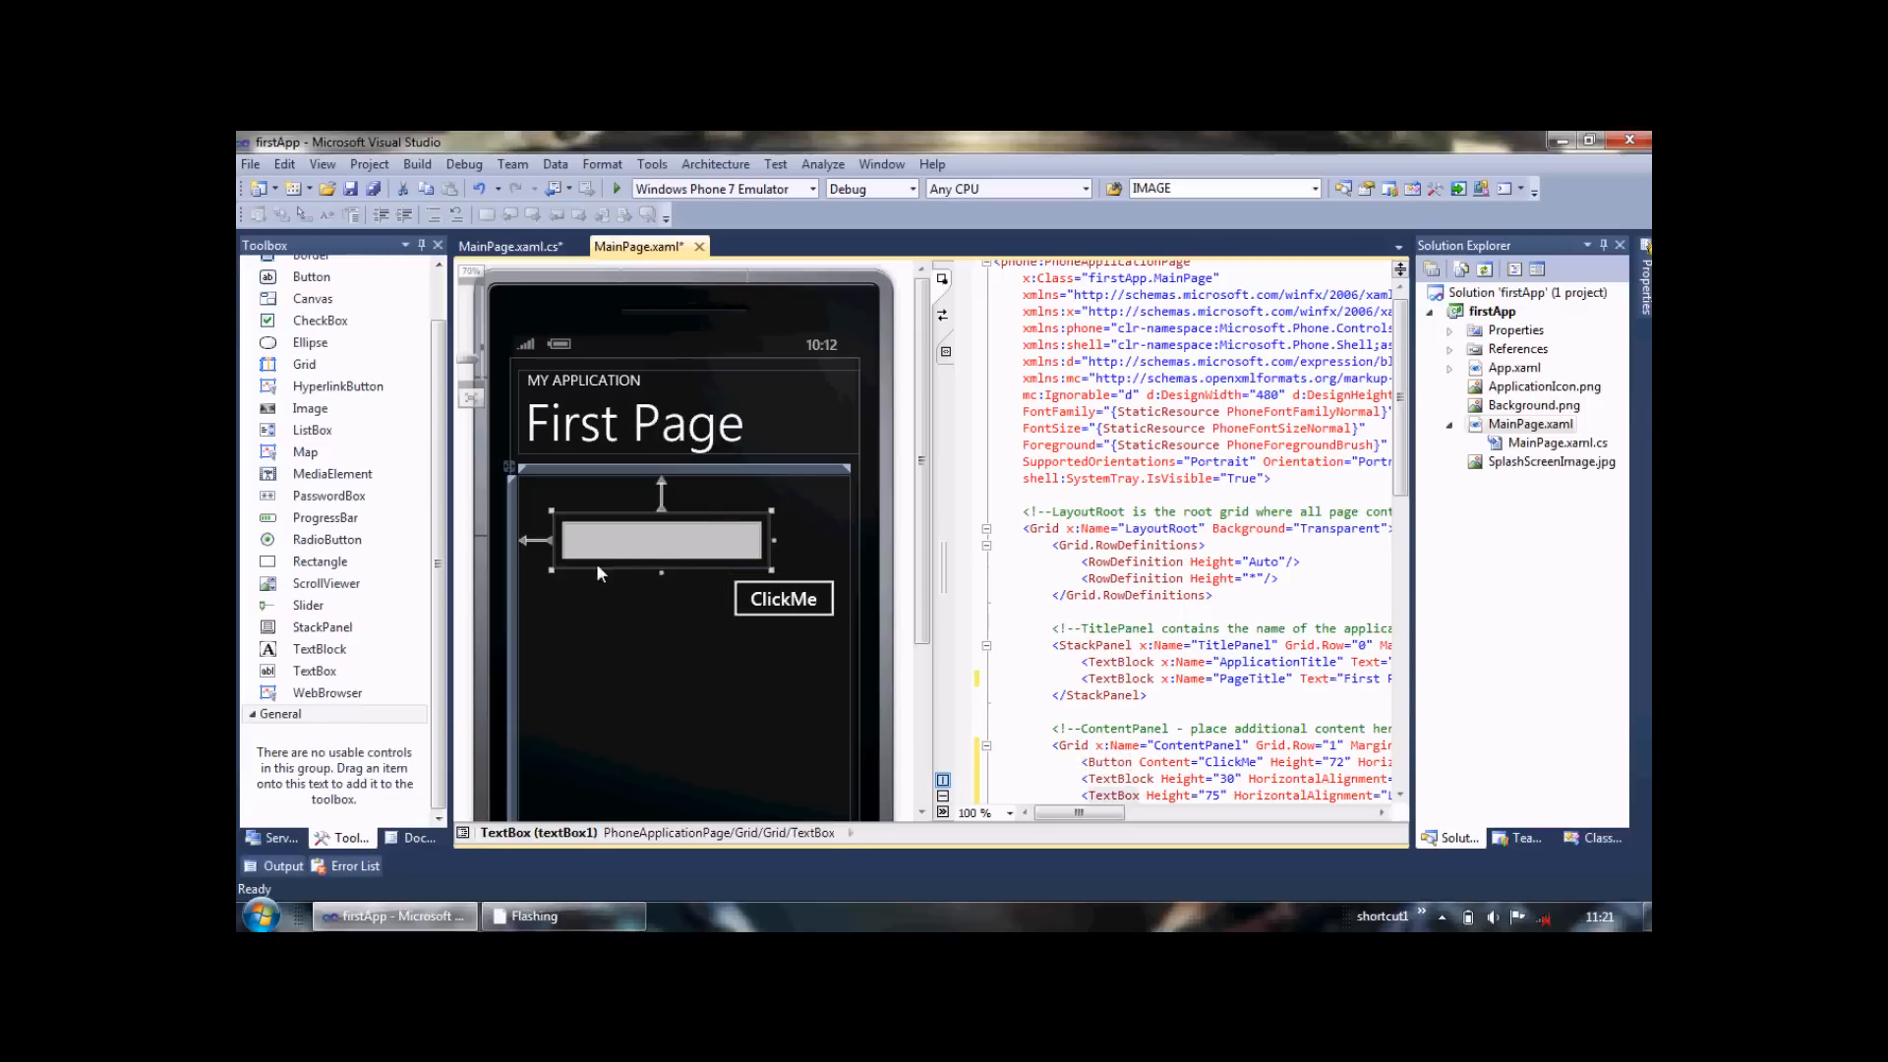
mouse_move(672, 553)
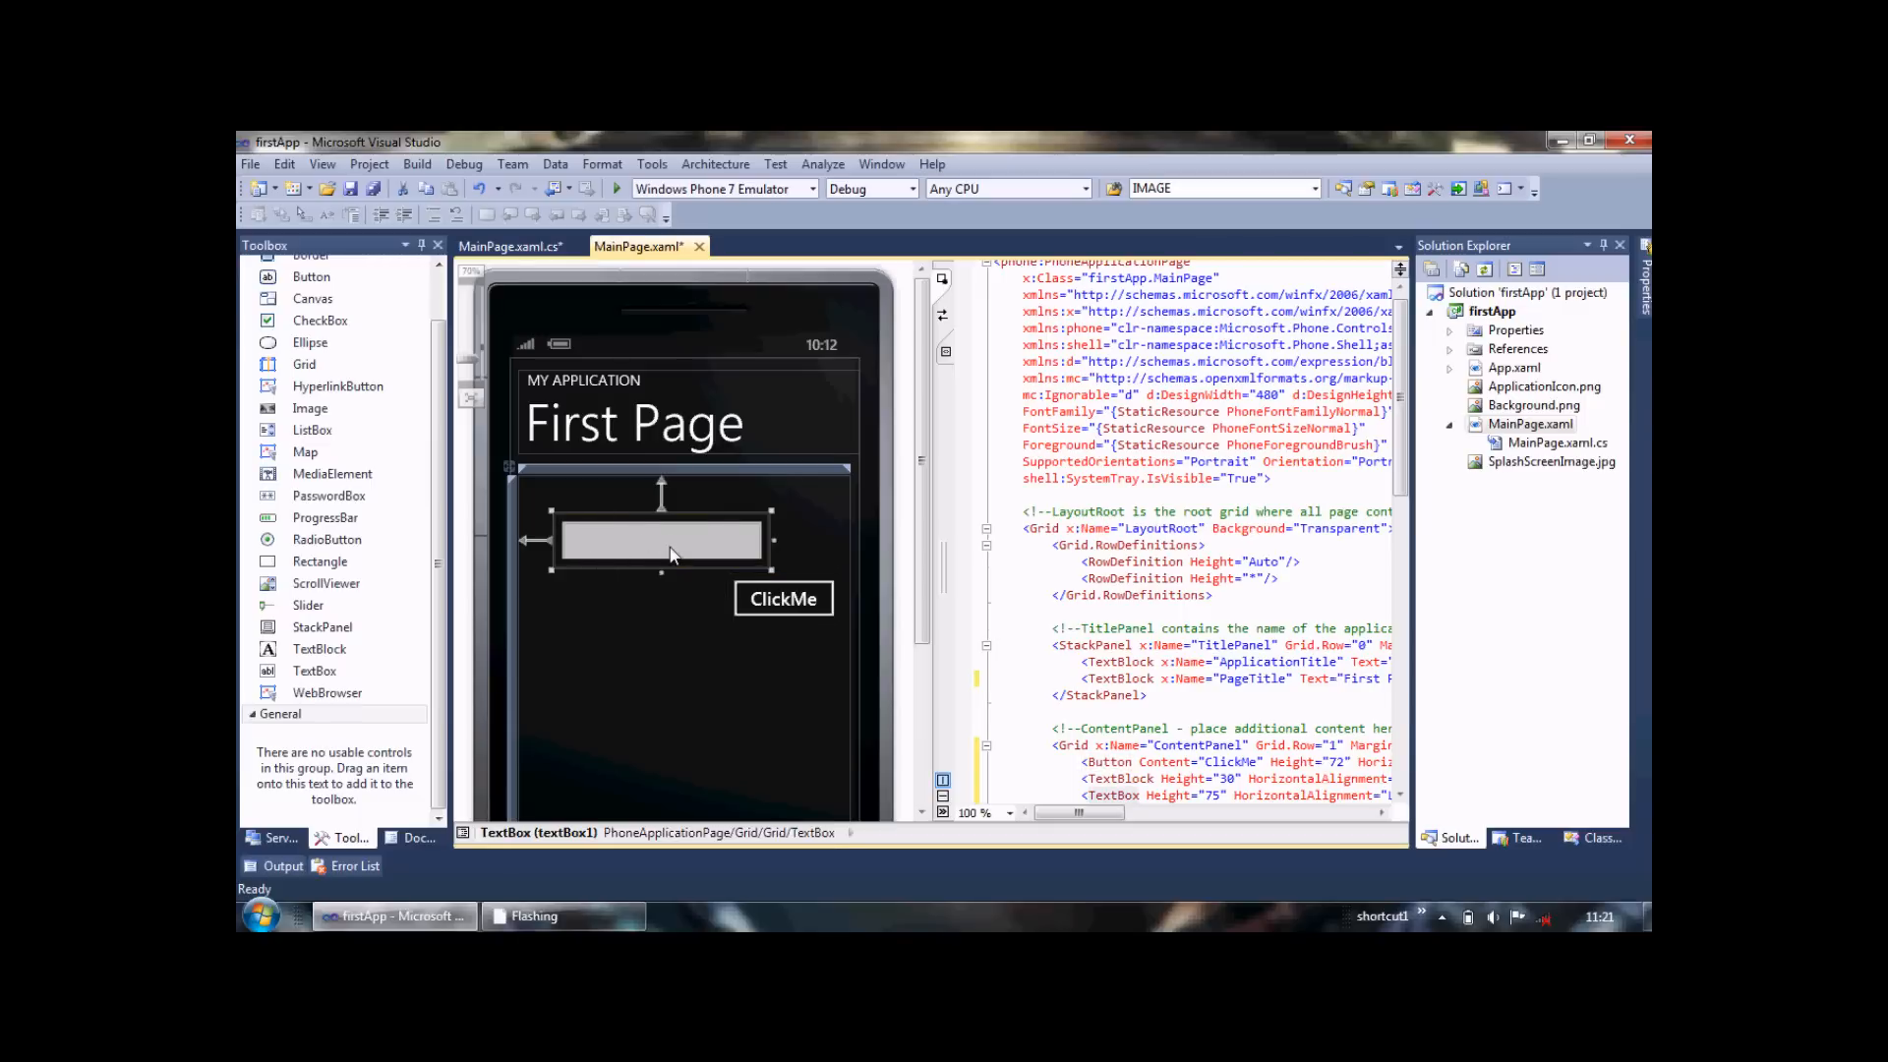
mouse_move(736, 642)
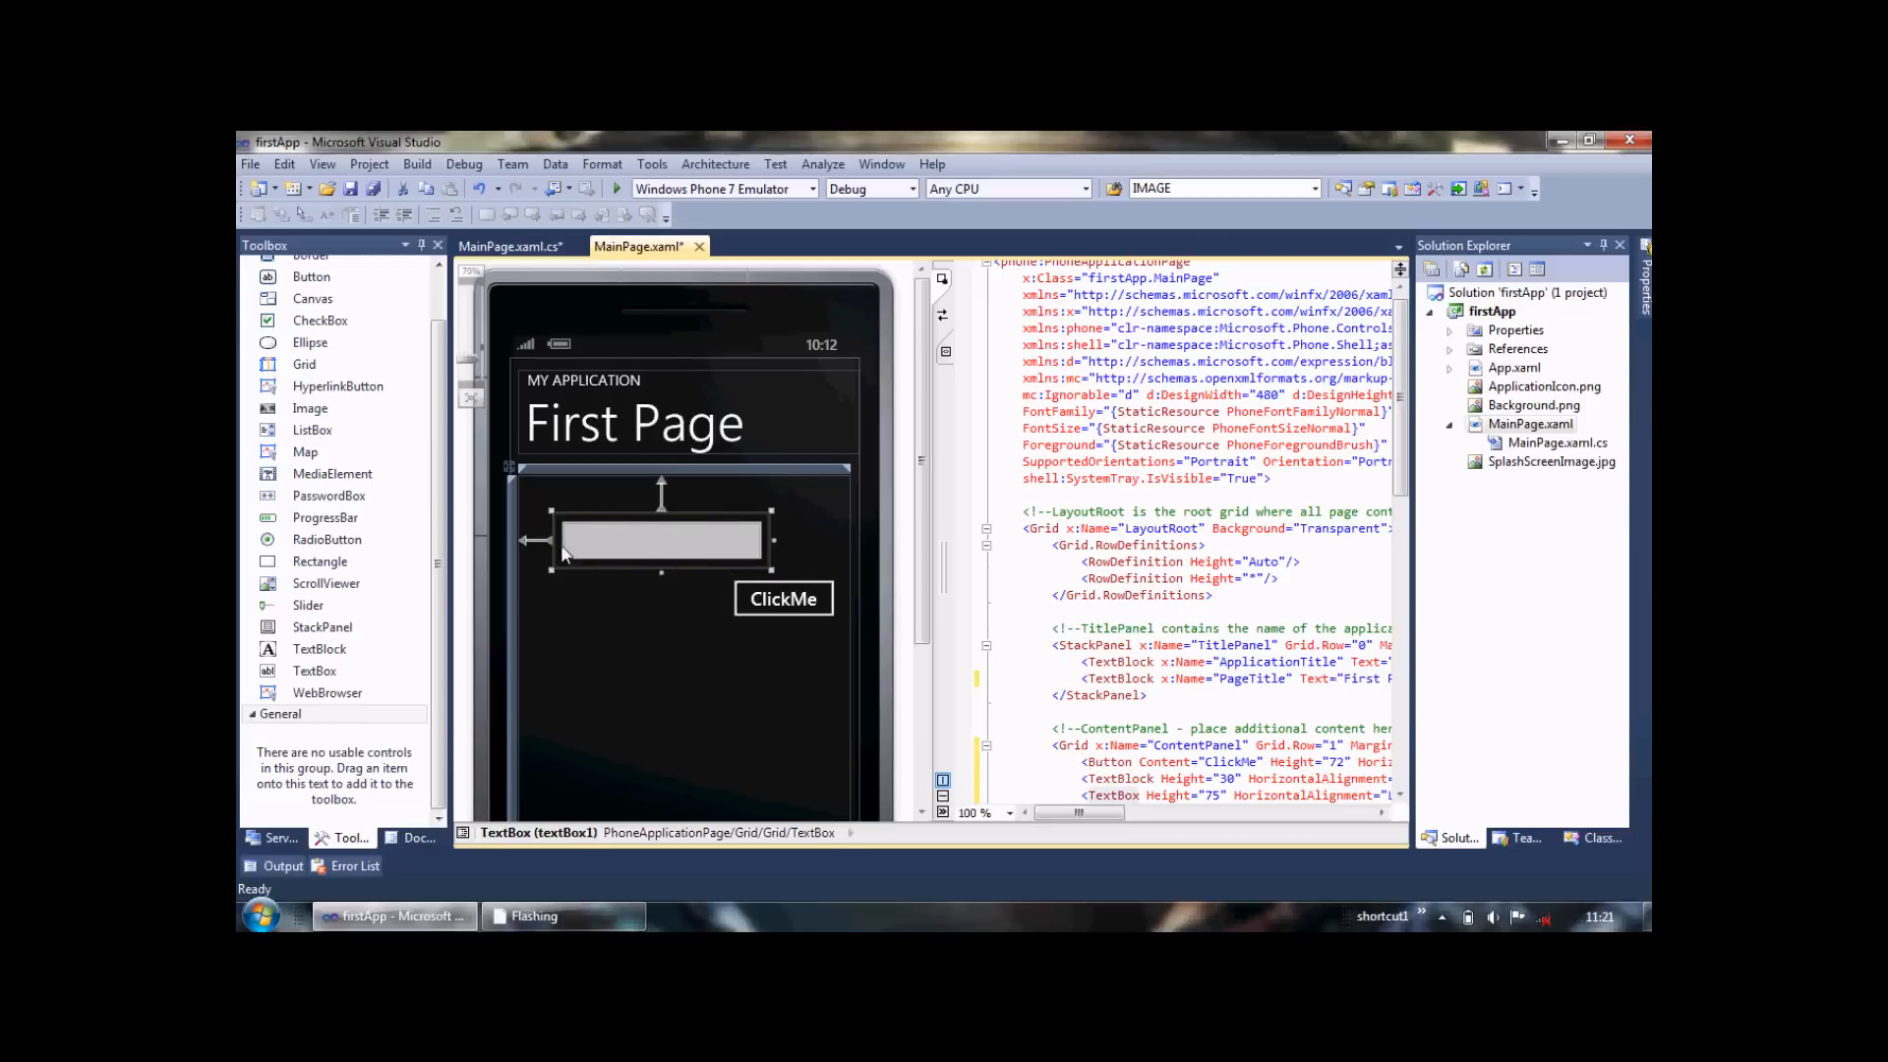
mouse_move(623, 684)
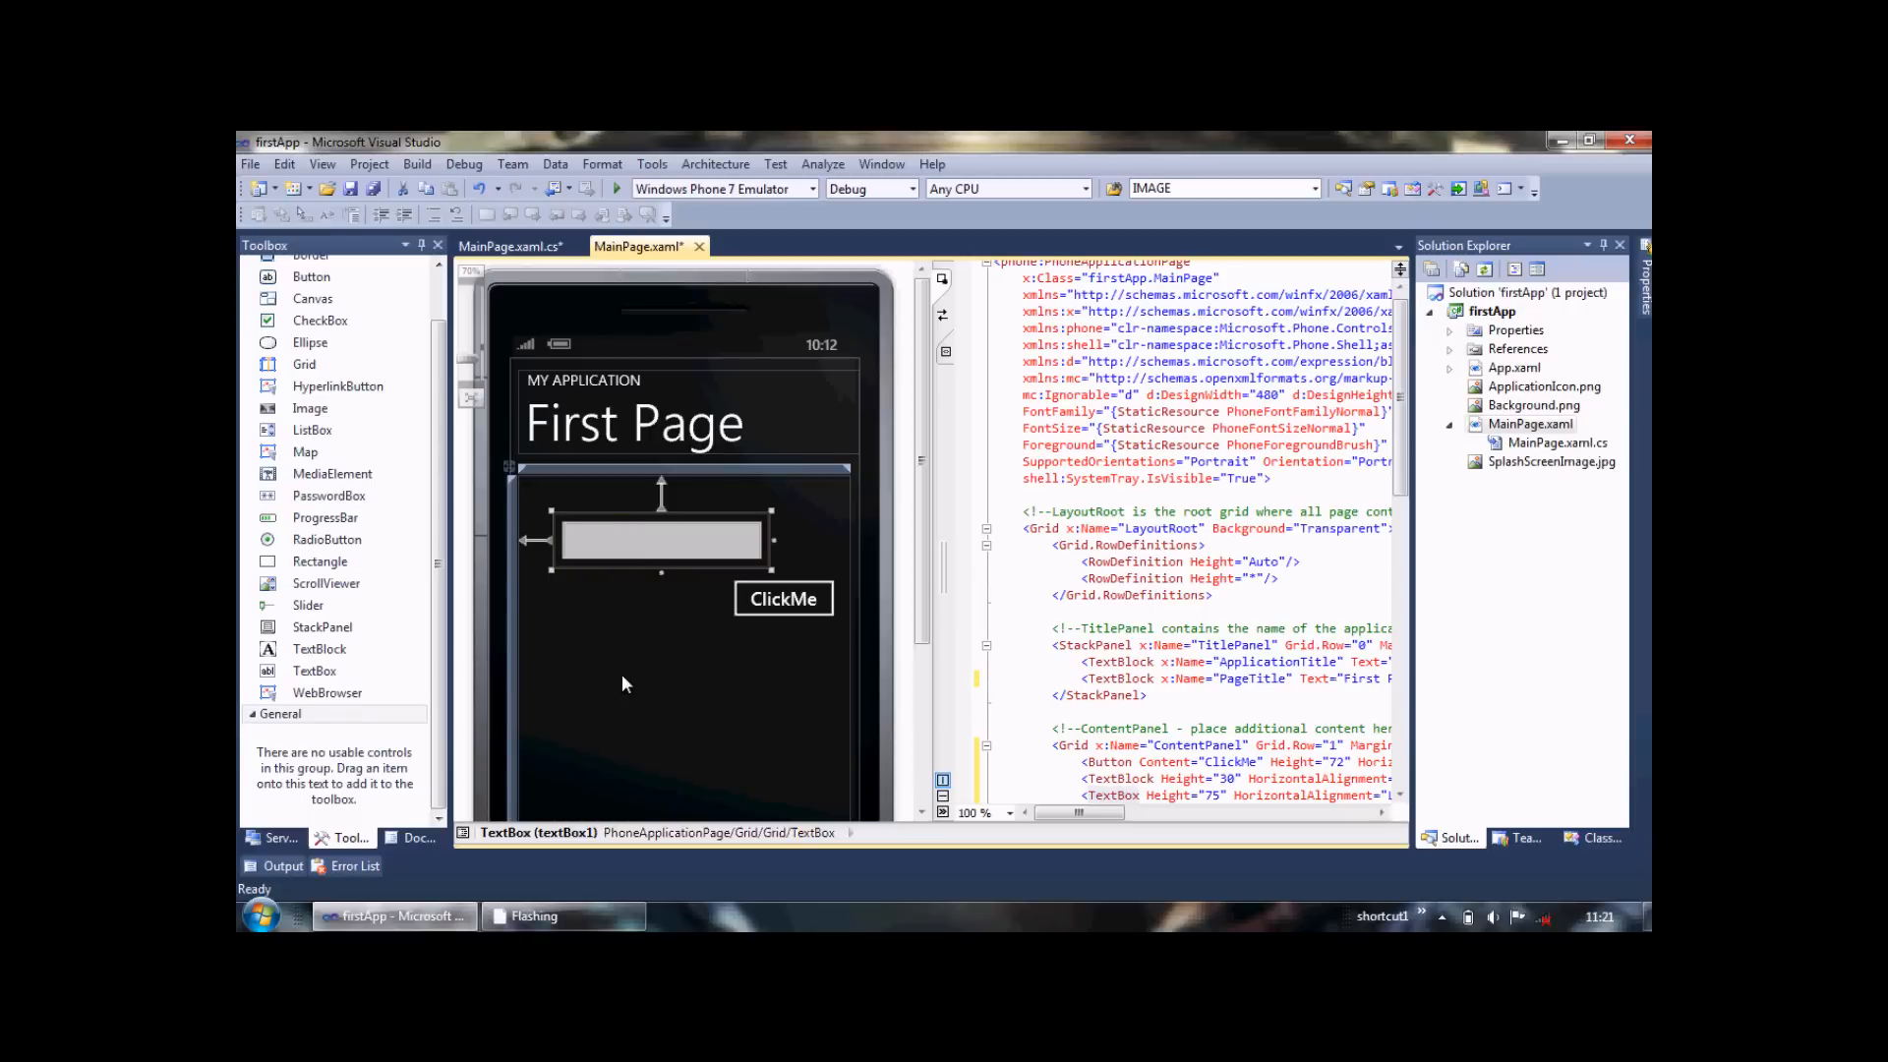
mouse_move(658, 709)
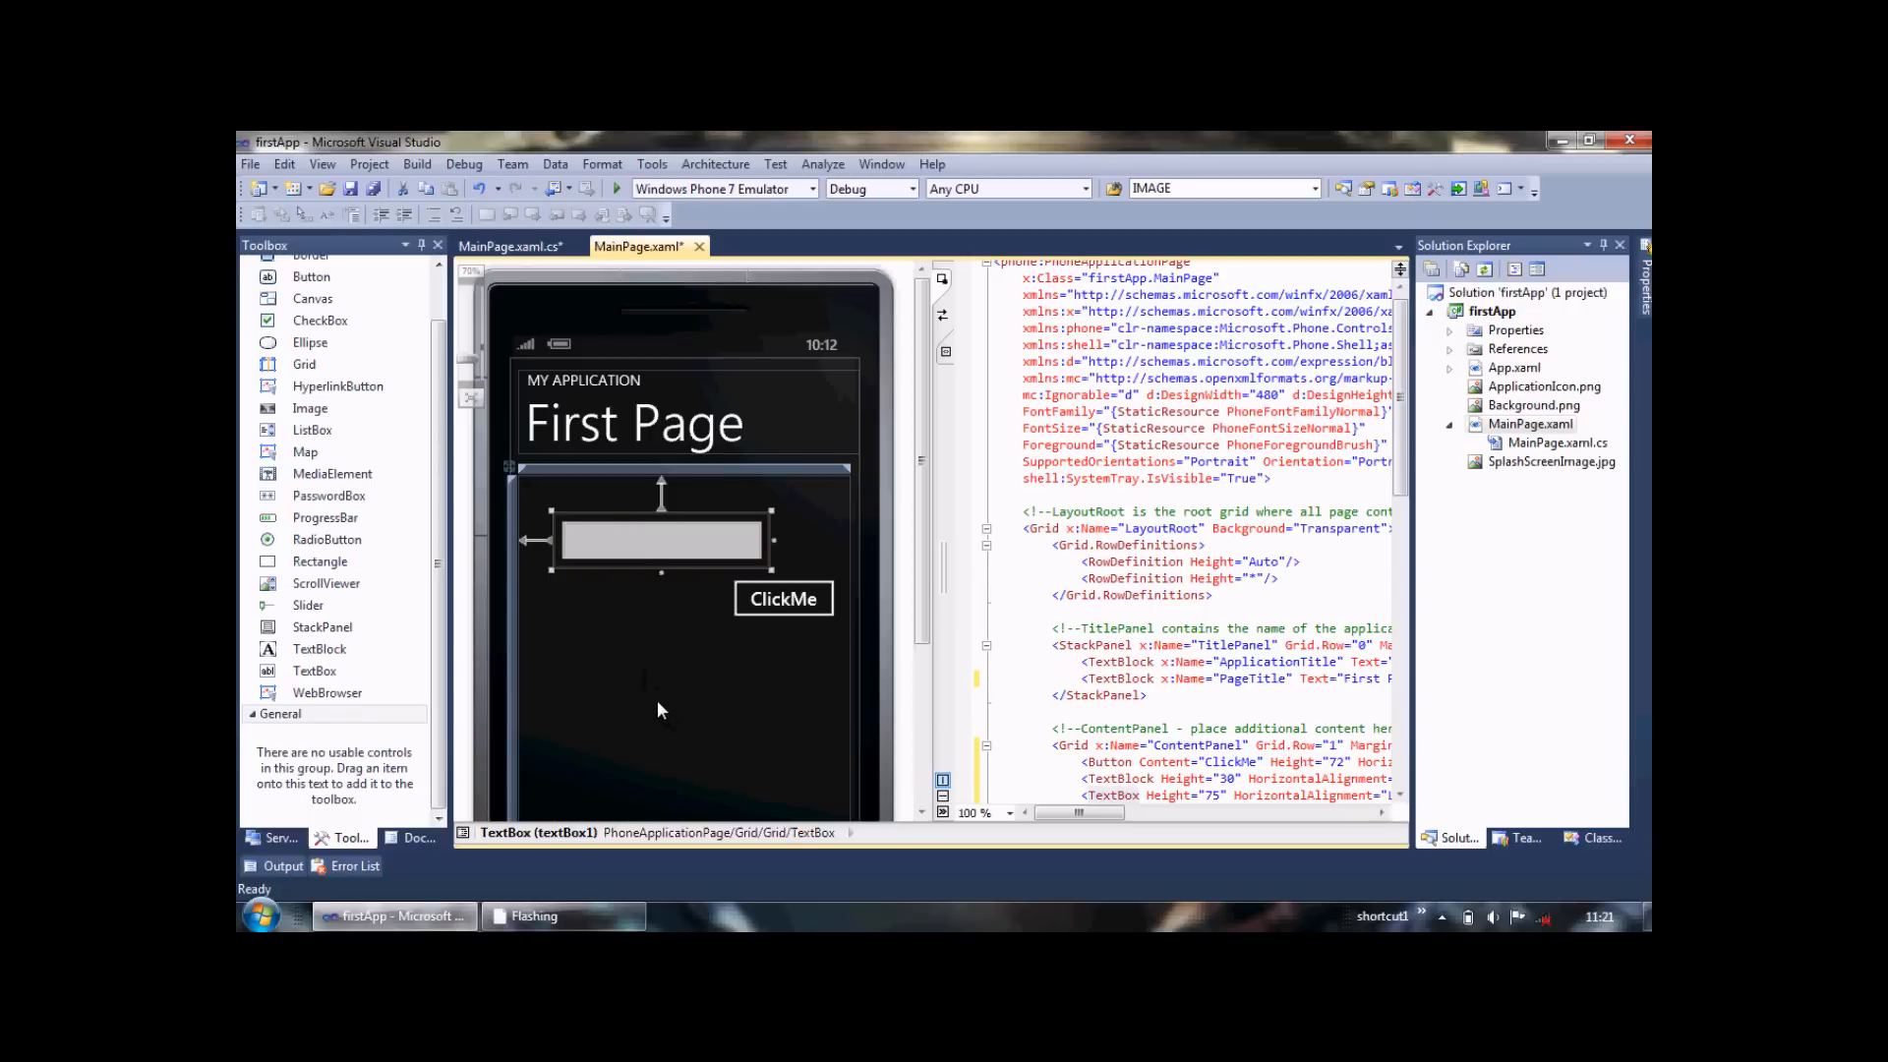
mouse_move(508, 338)
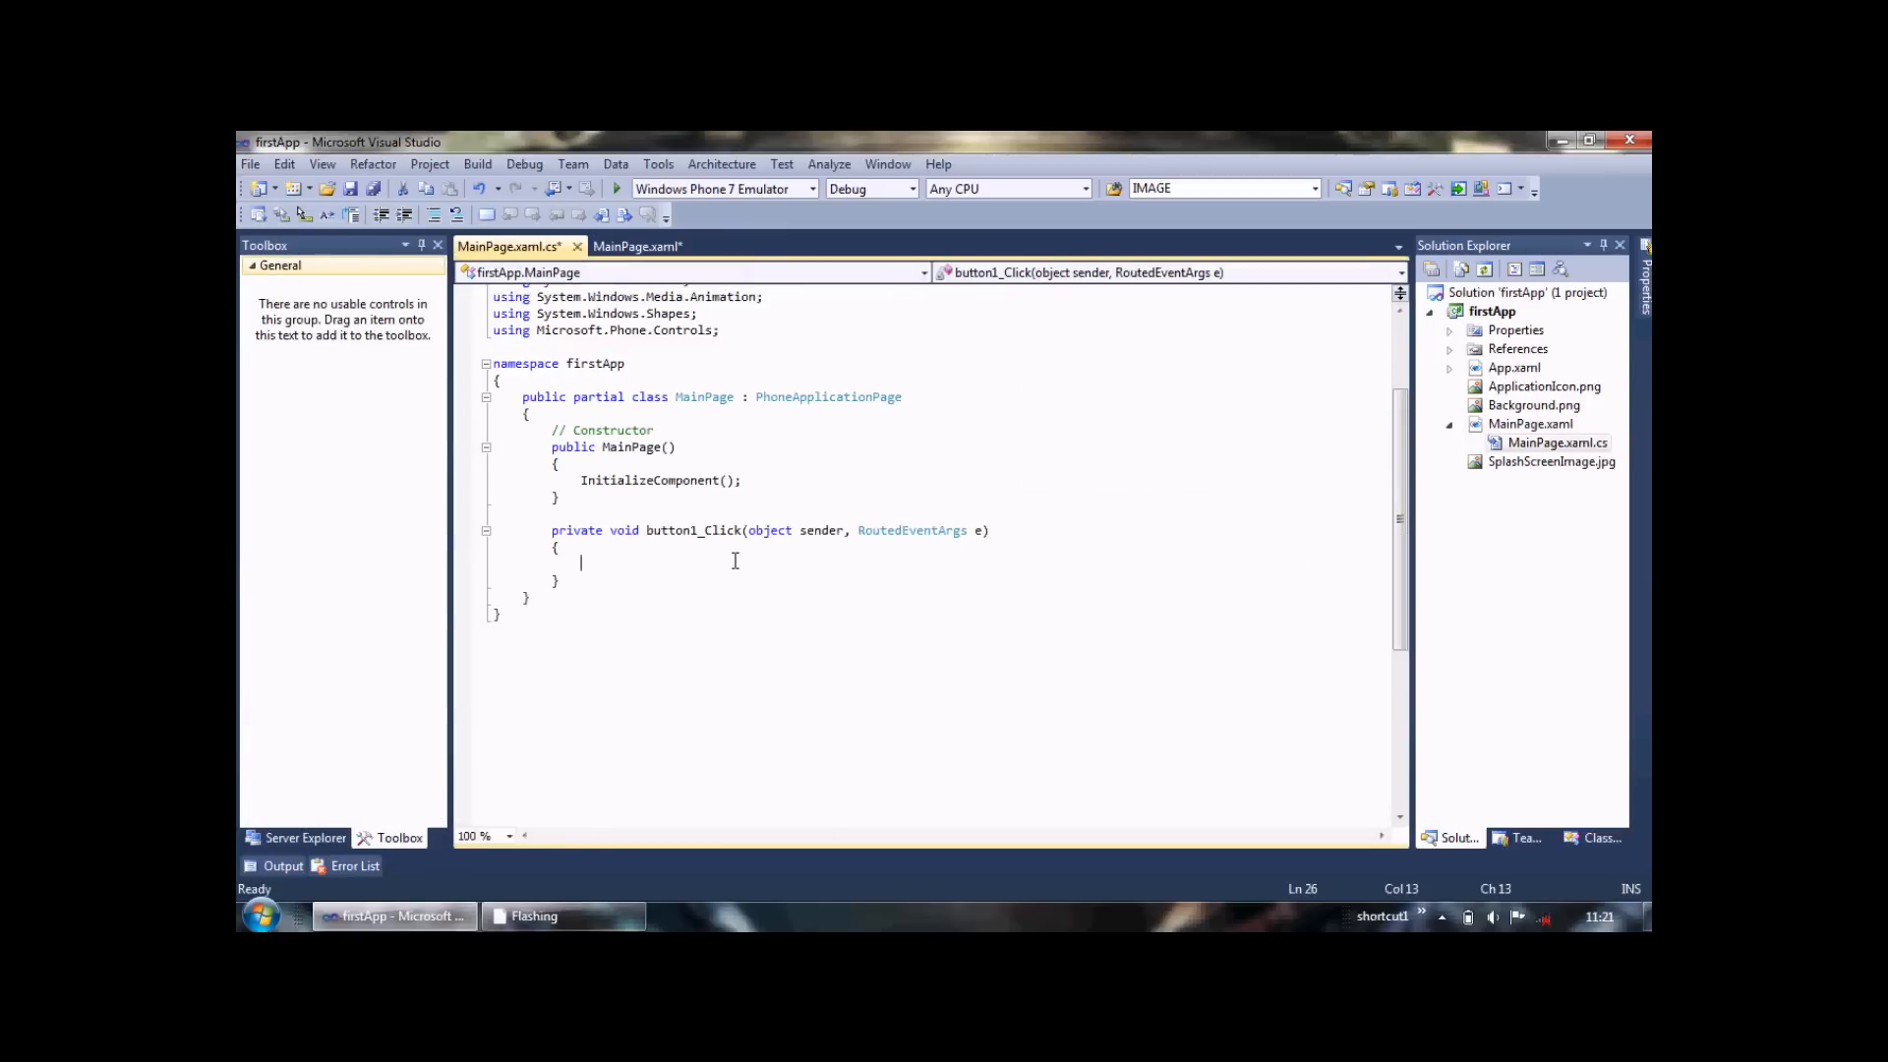
Add the statement textBlock1.Text = textBox1.Text; inside button1_Click
type("textBlock1")
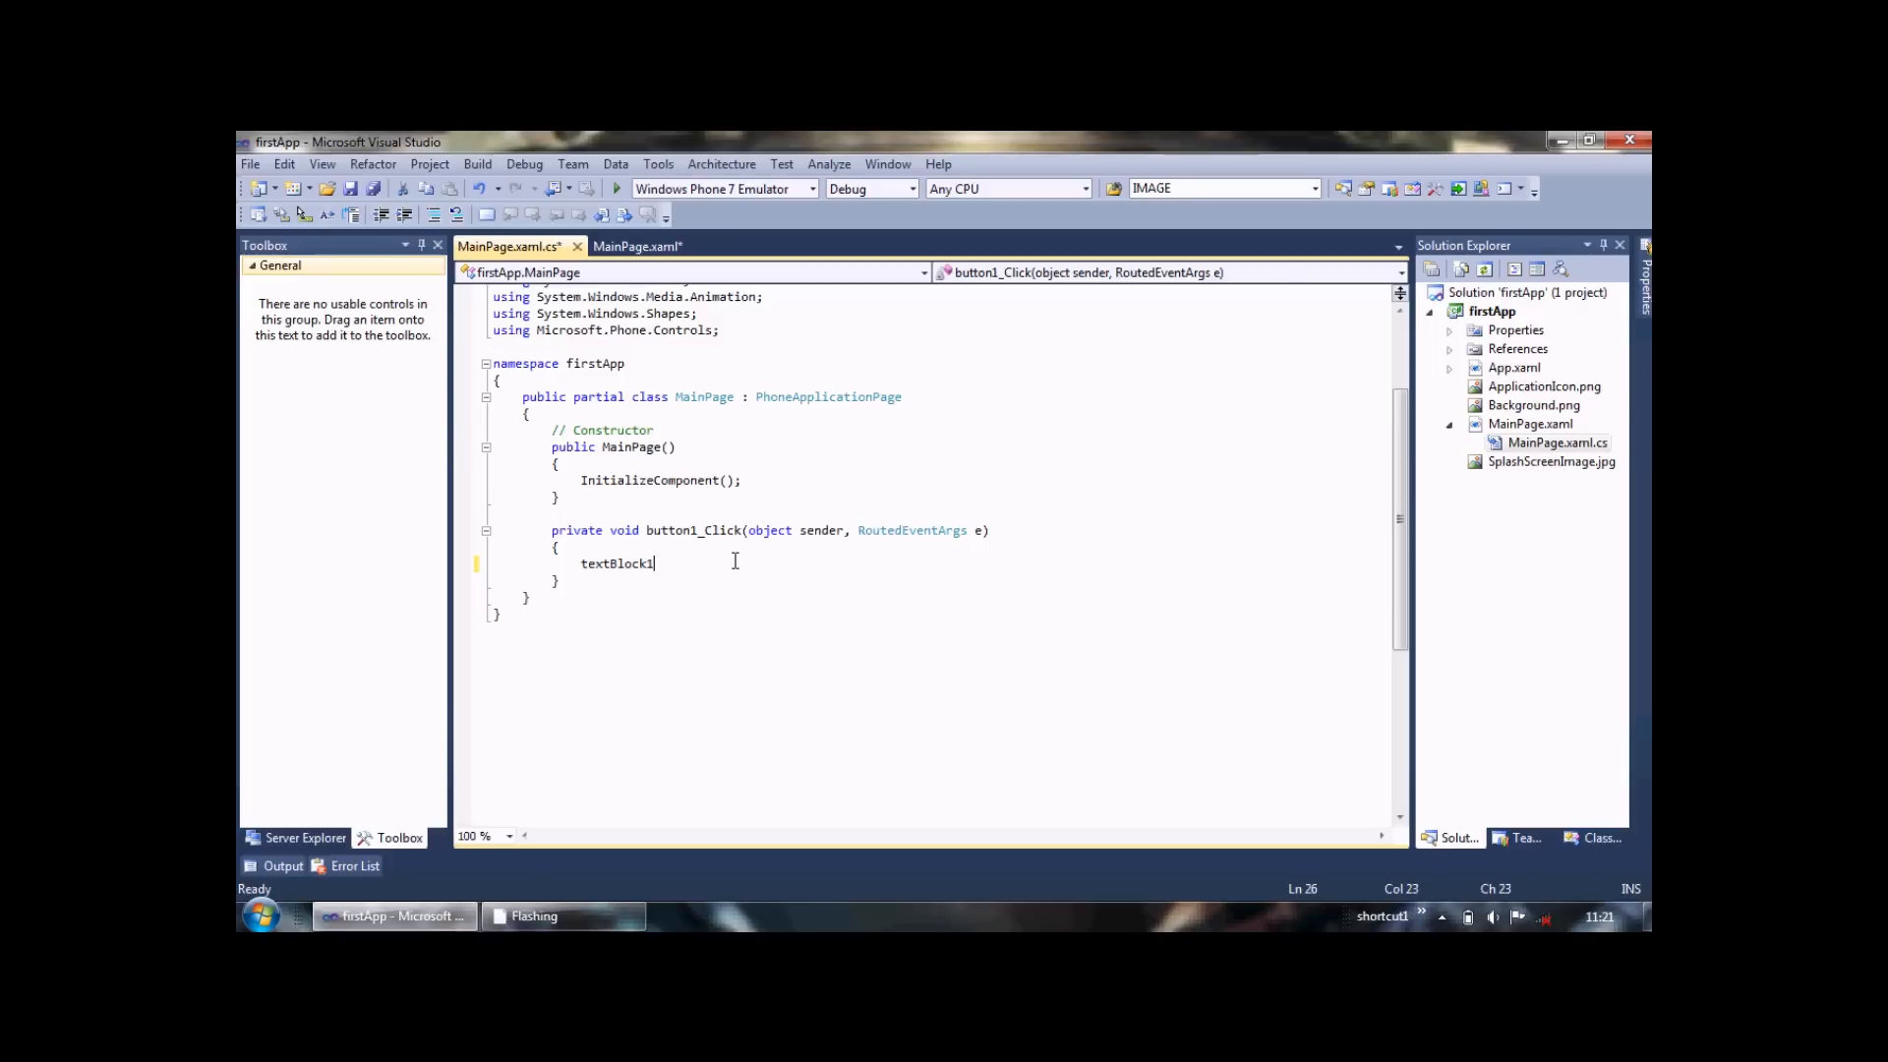
type(".text =")
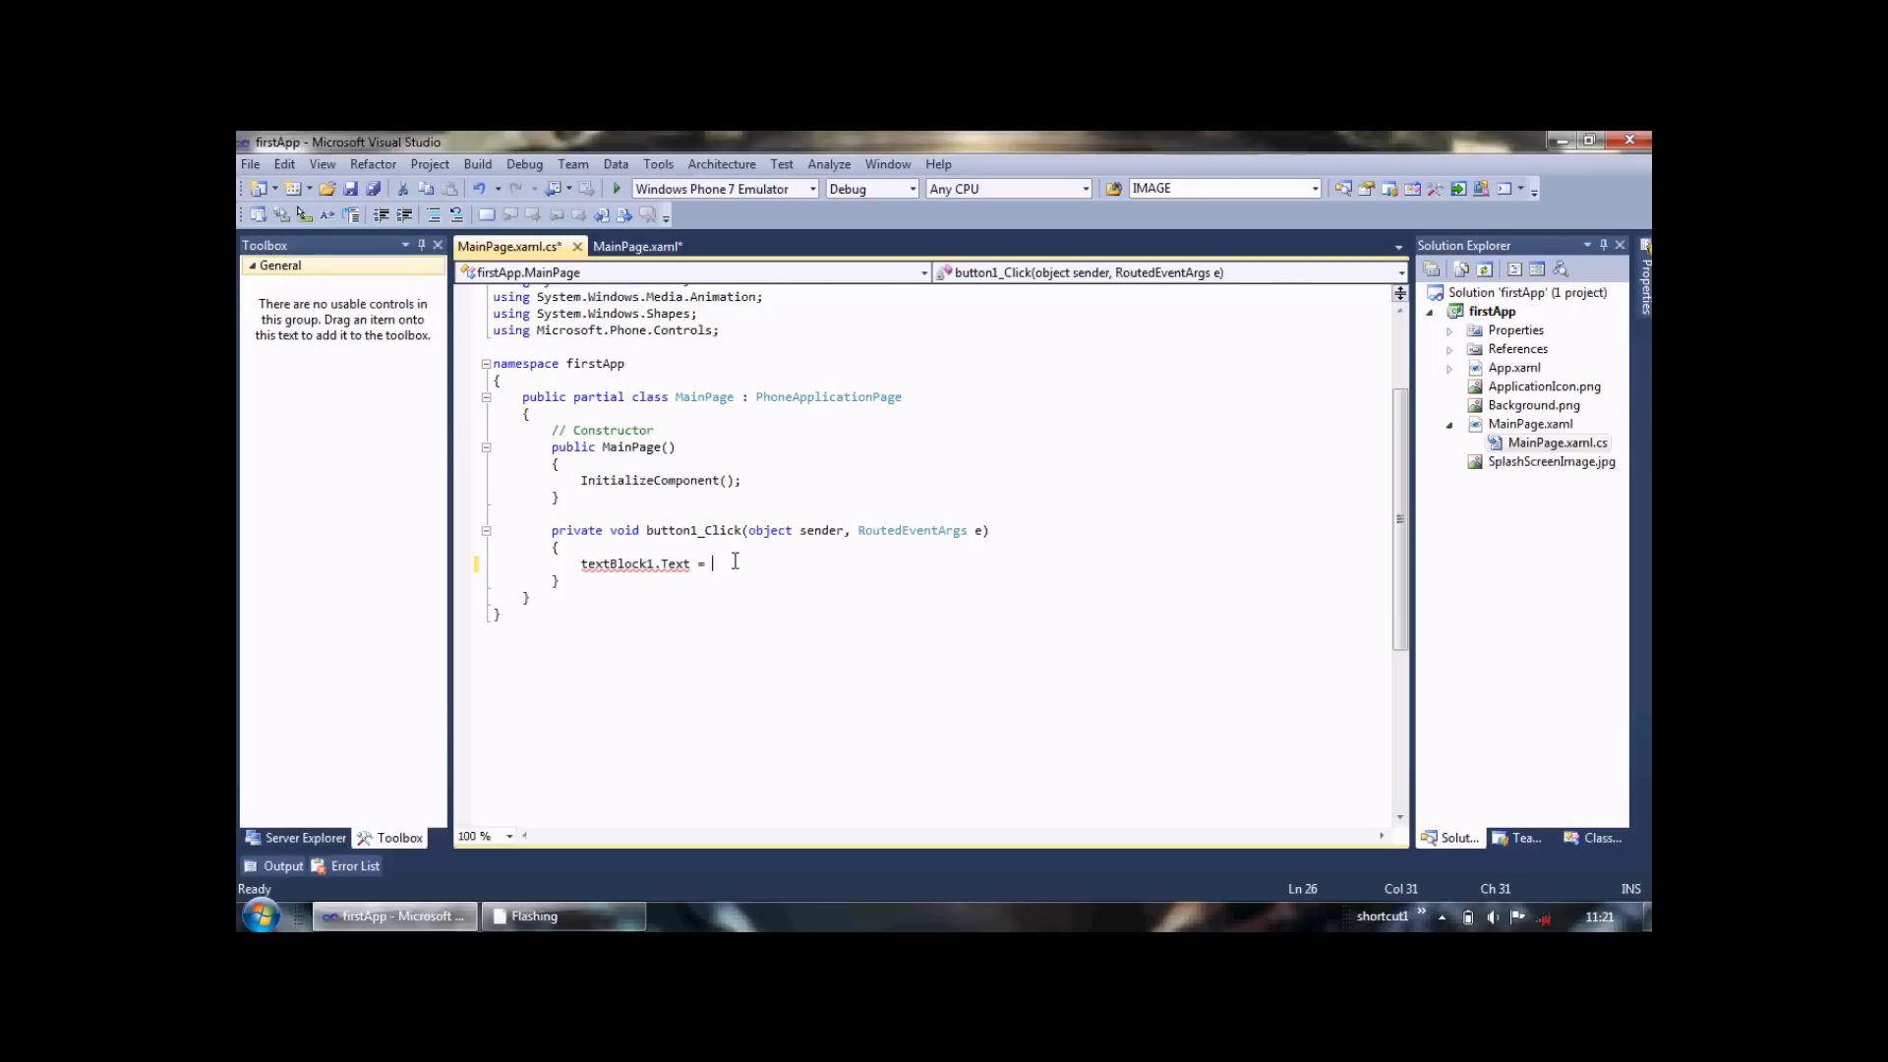
type("textBox1")
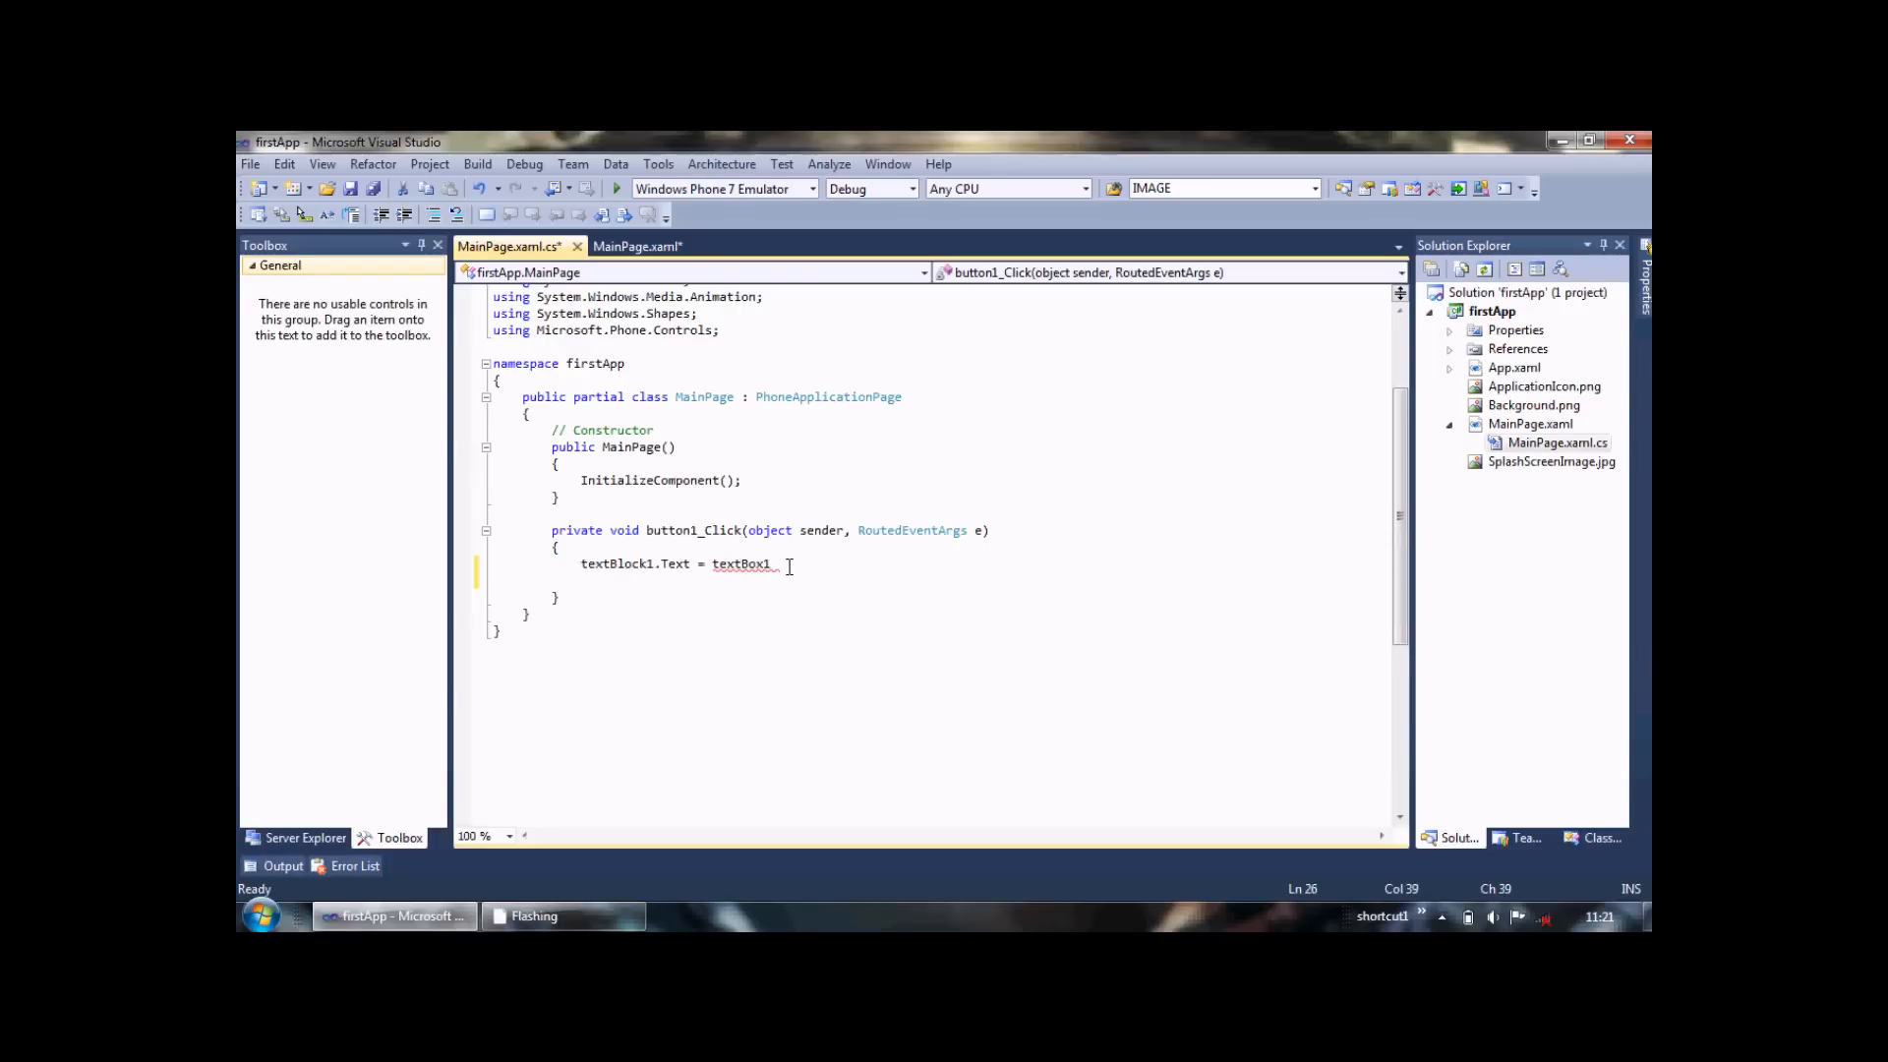
type(".Text")
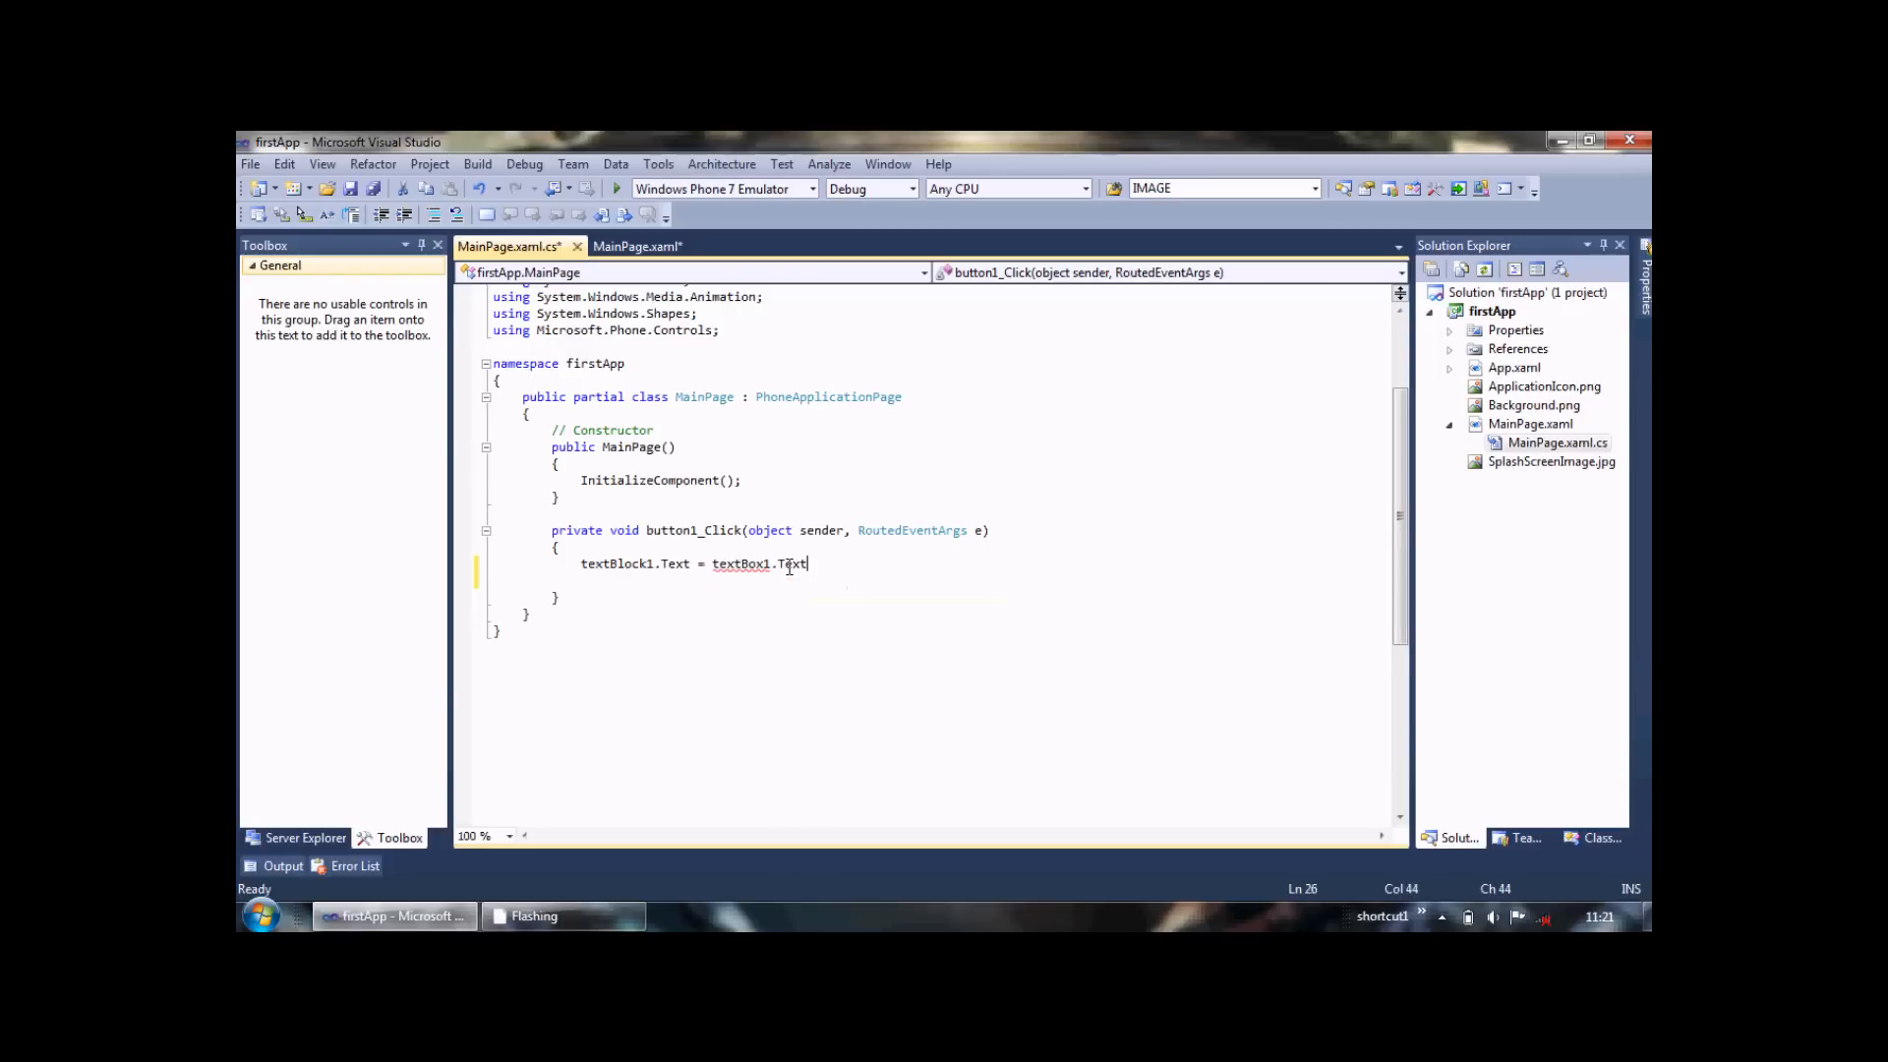
key("enter")
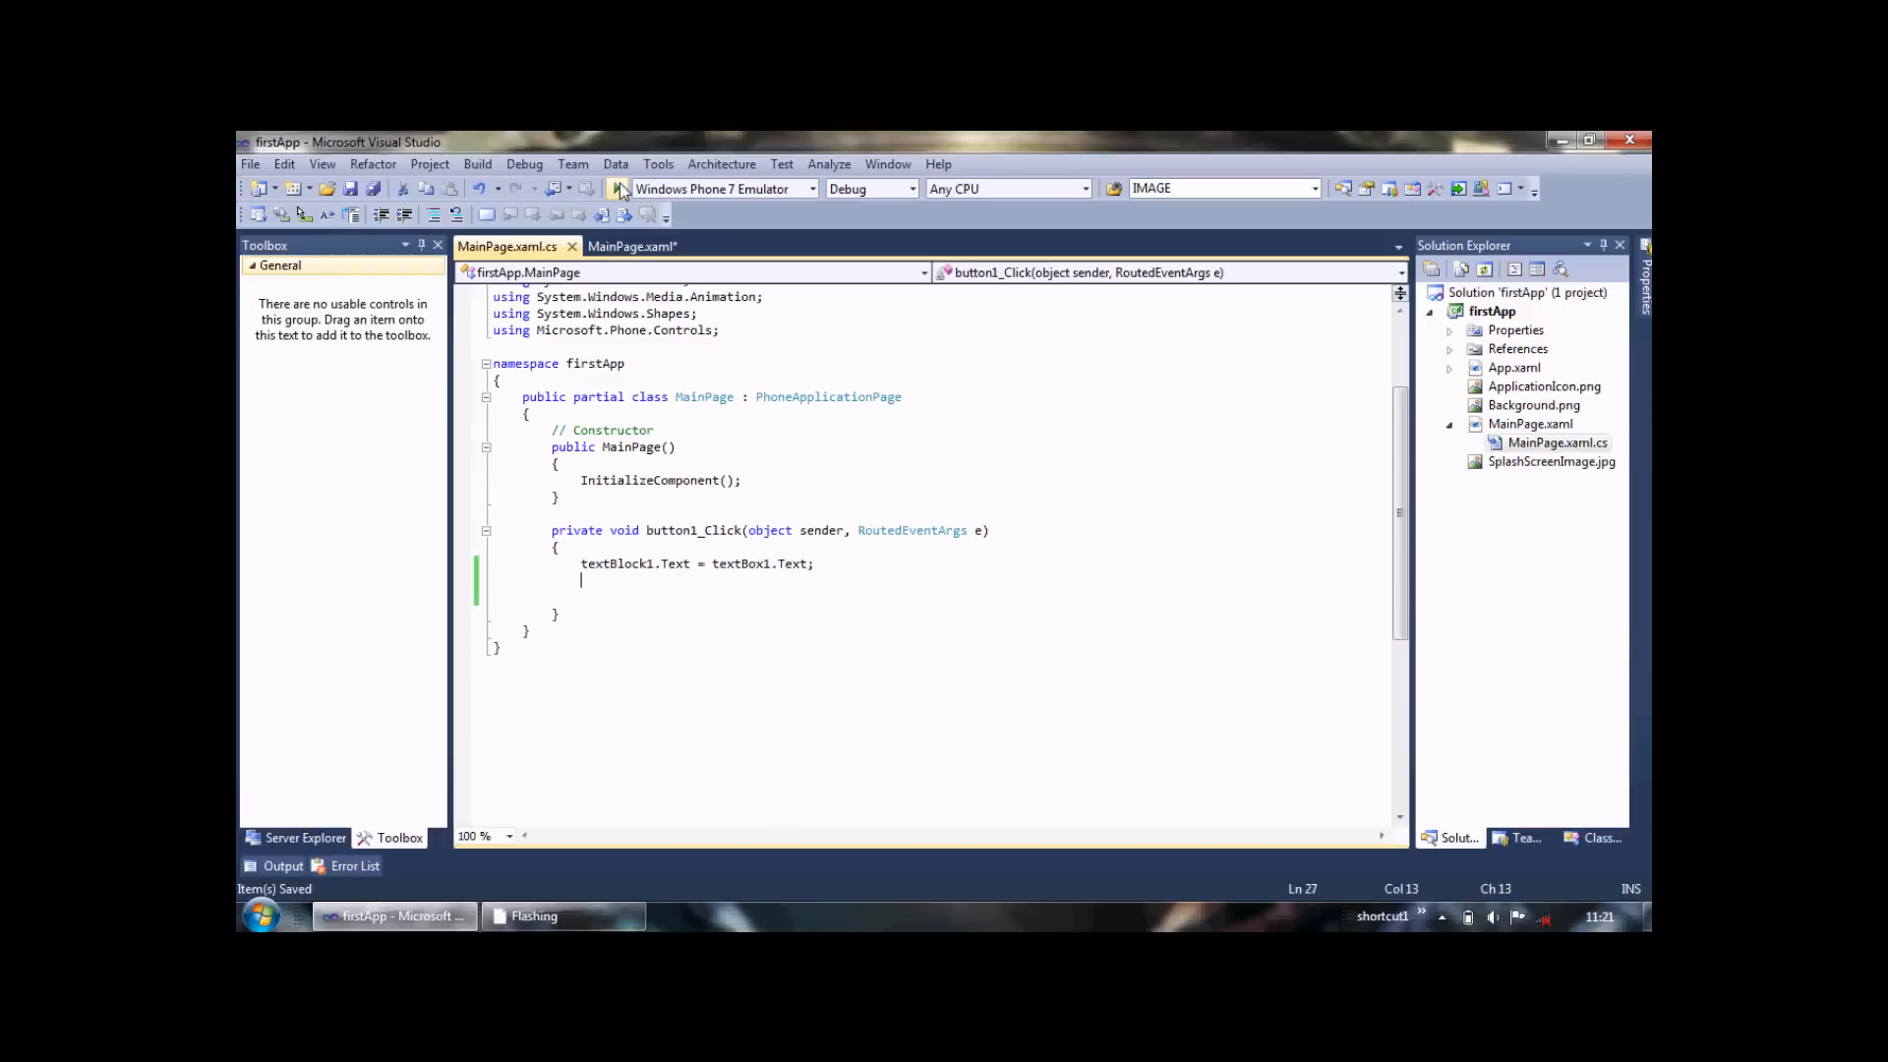
mouse_move(616, 188)
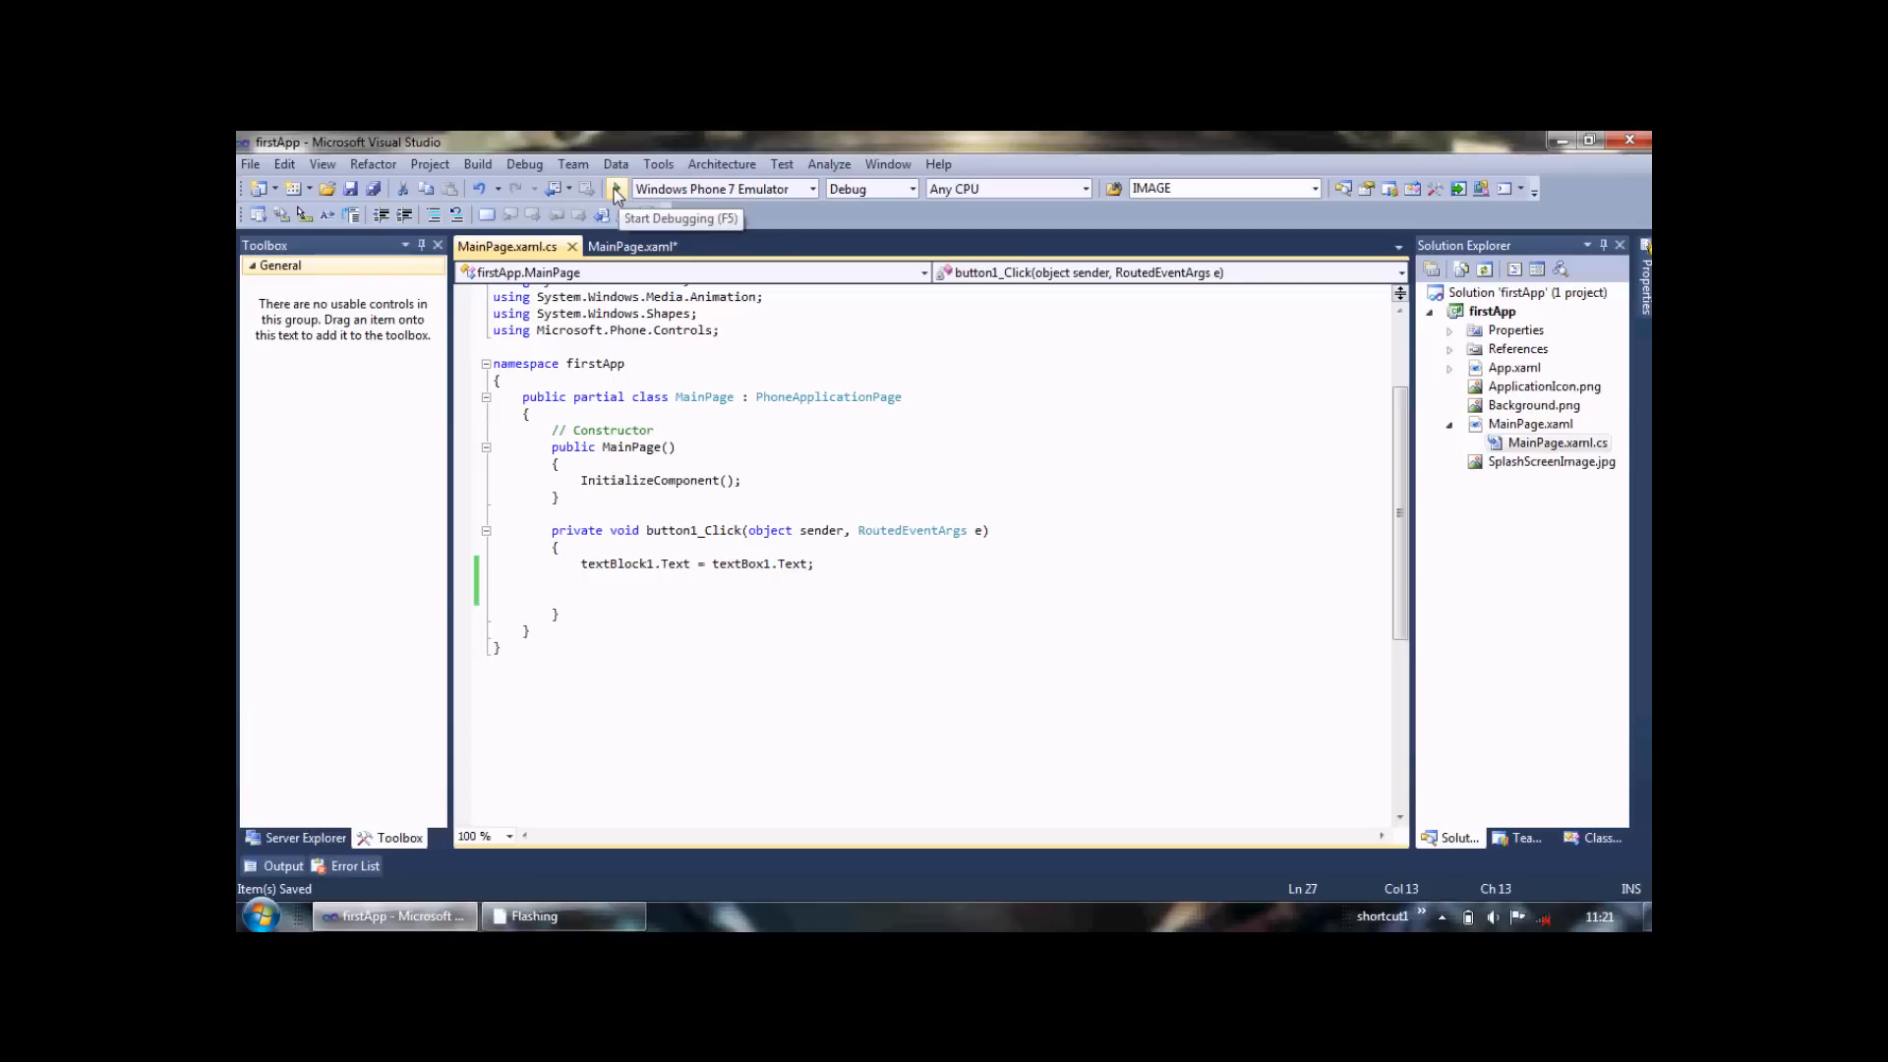
Save everything and run firstApp in the Windows Phone 7 Emulator
left_click(613, 188)
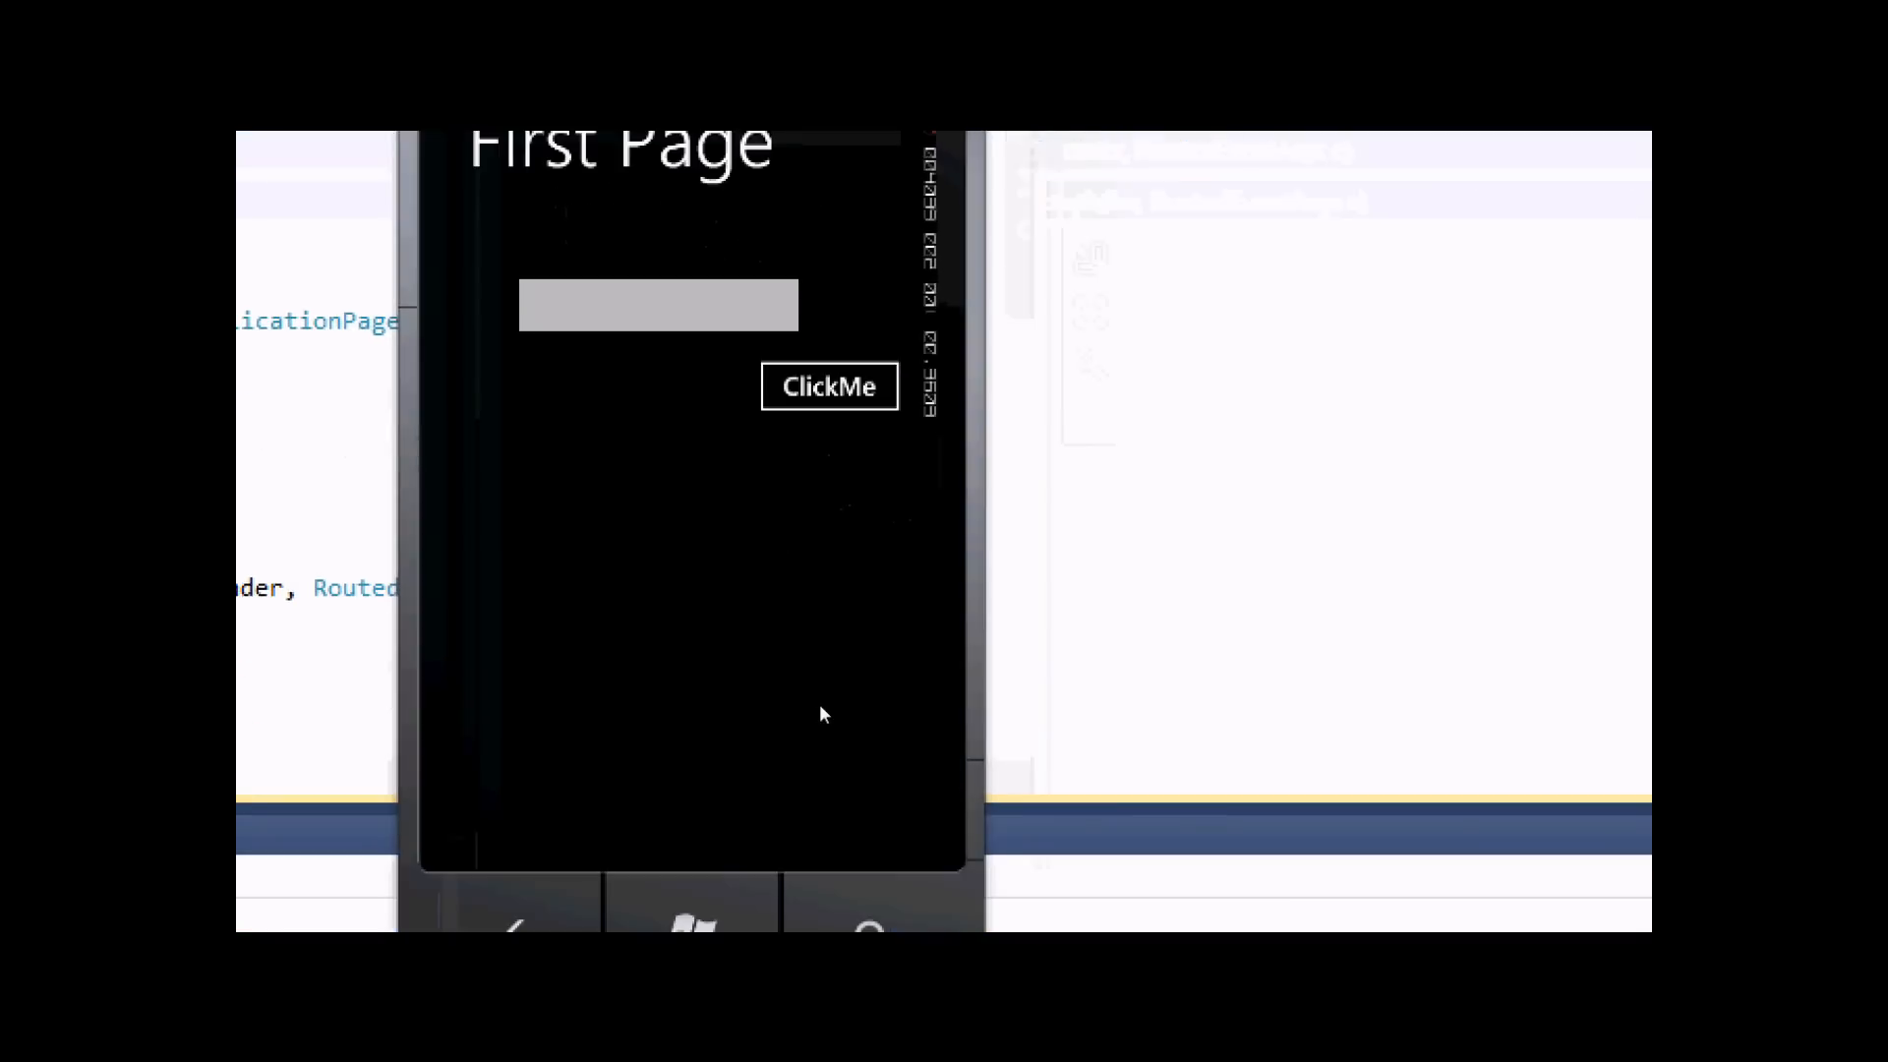
Enter 'amif' in the app's text box and tap ClickMe to copy it below
left_click(828, 387)
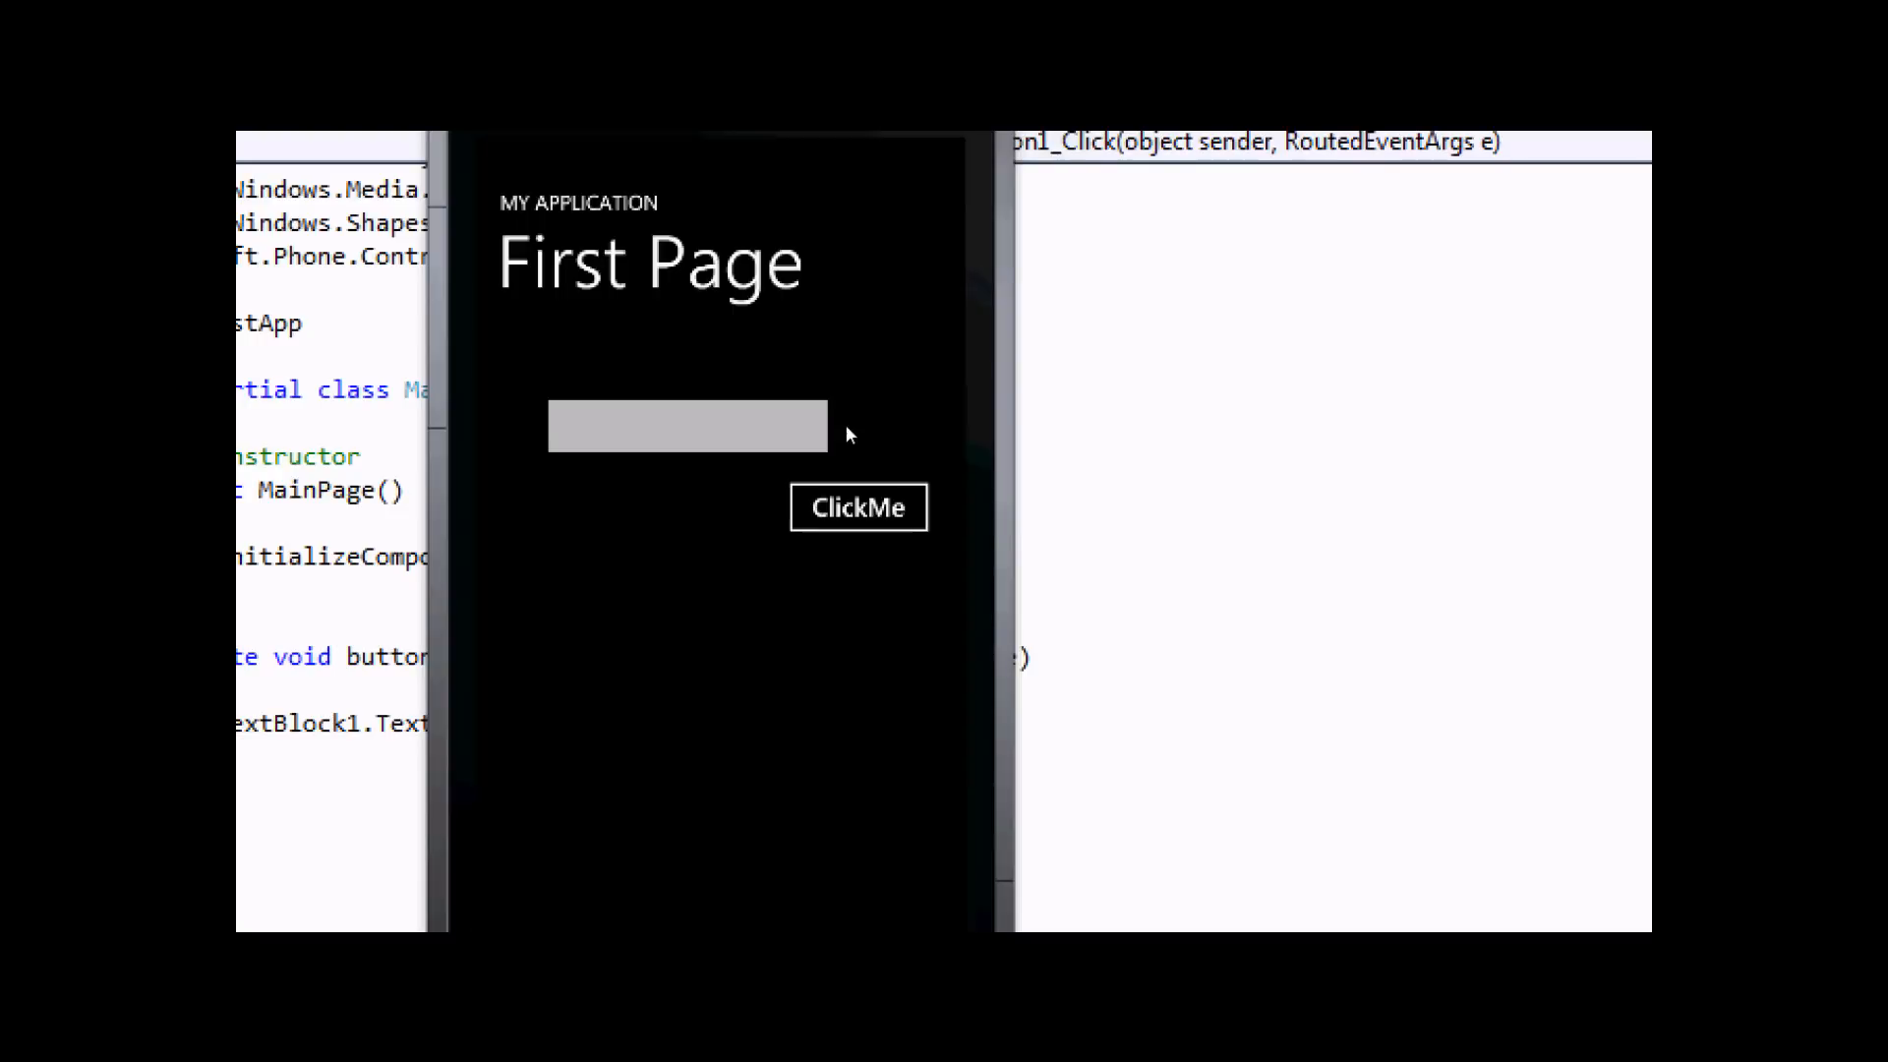
left_click(686, 425)
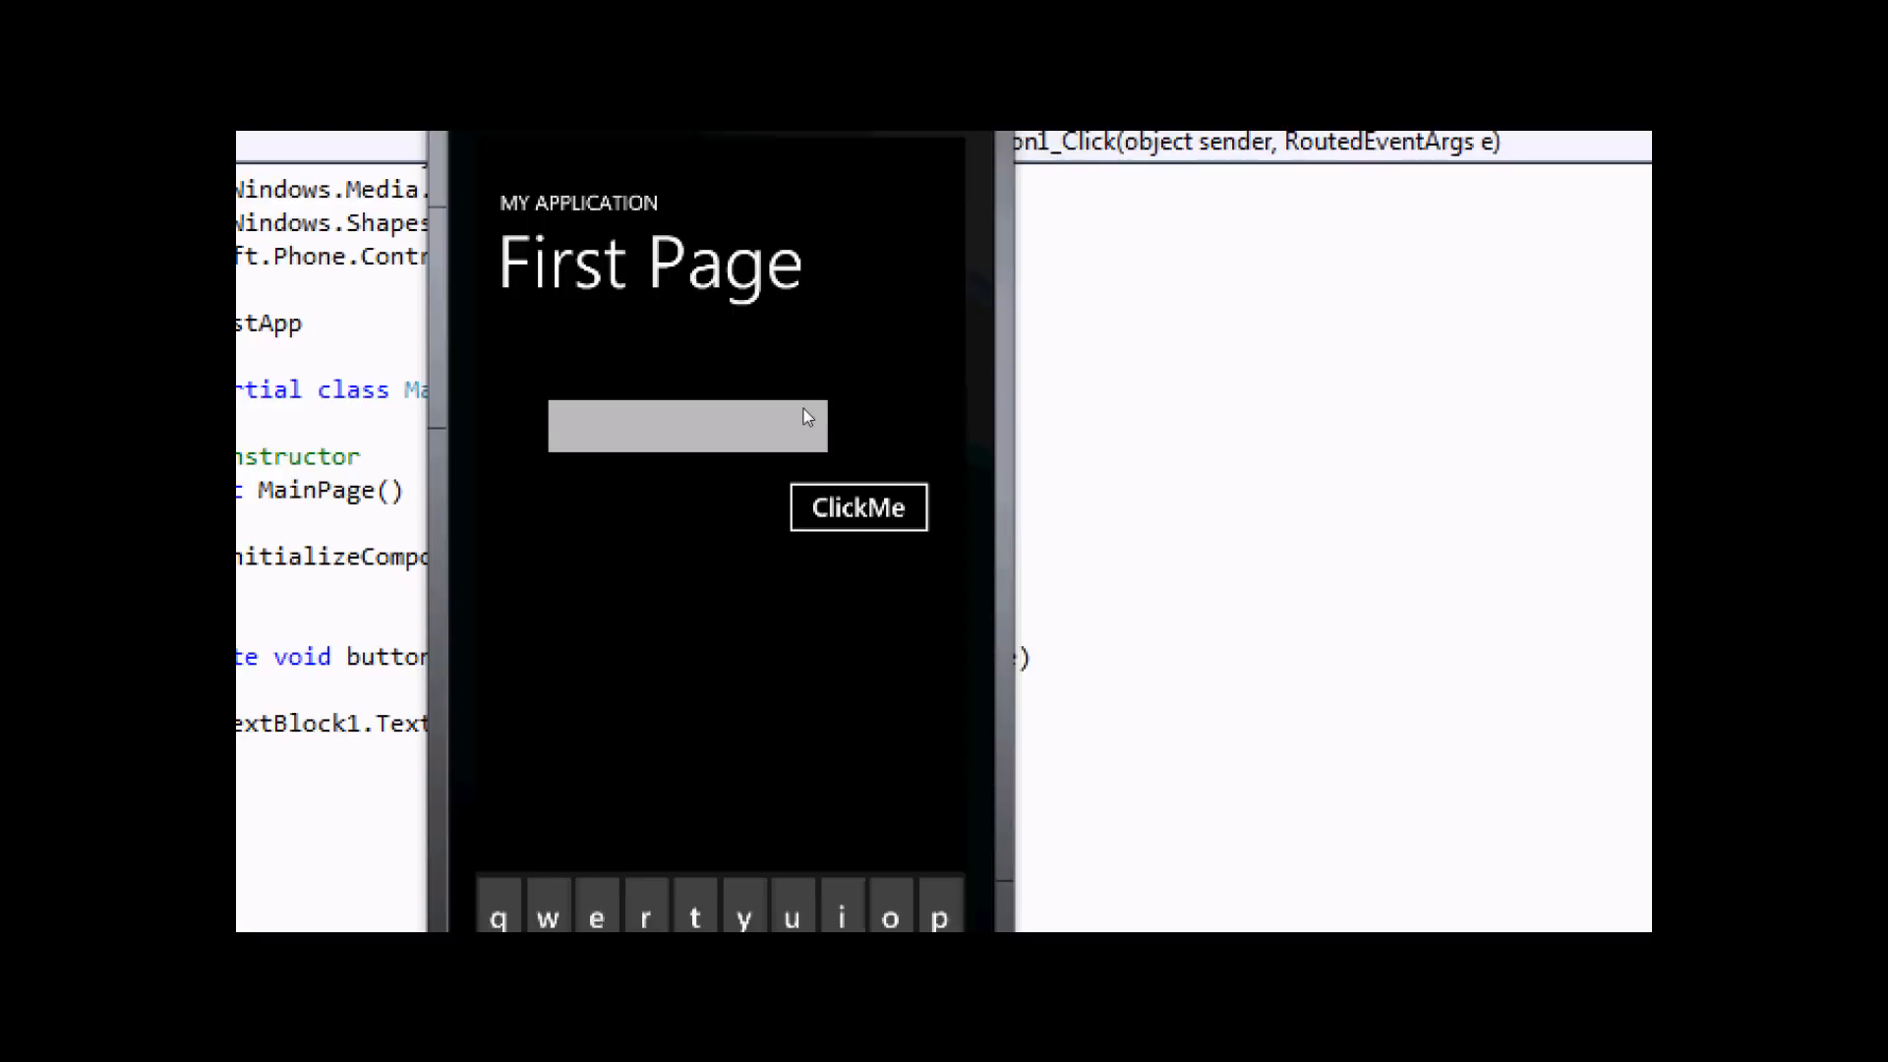
left_click(688, 425)
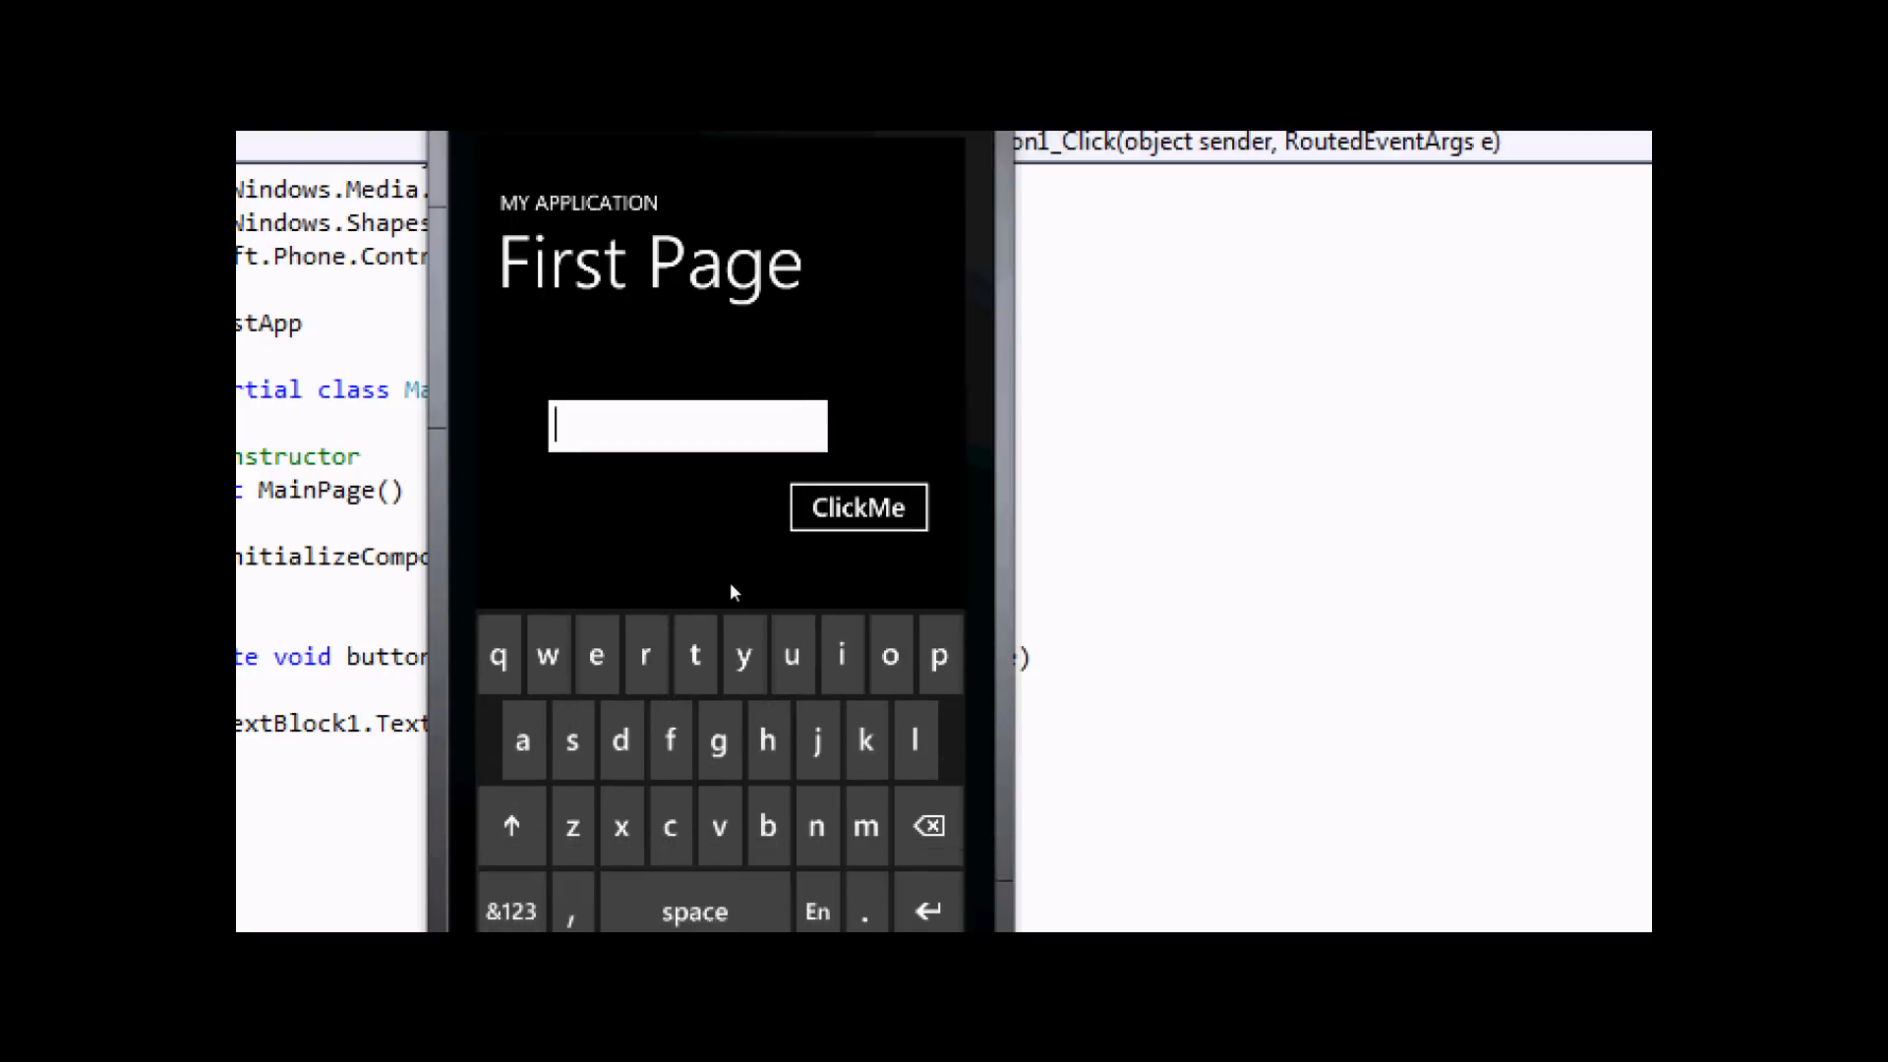
type("am")
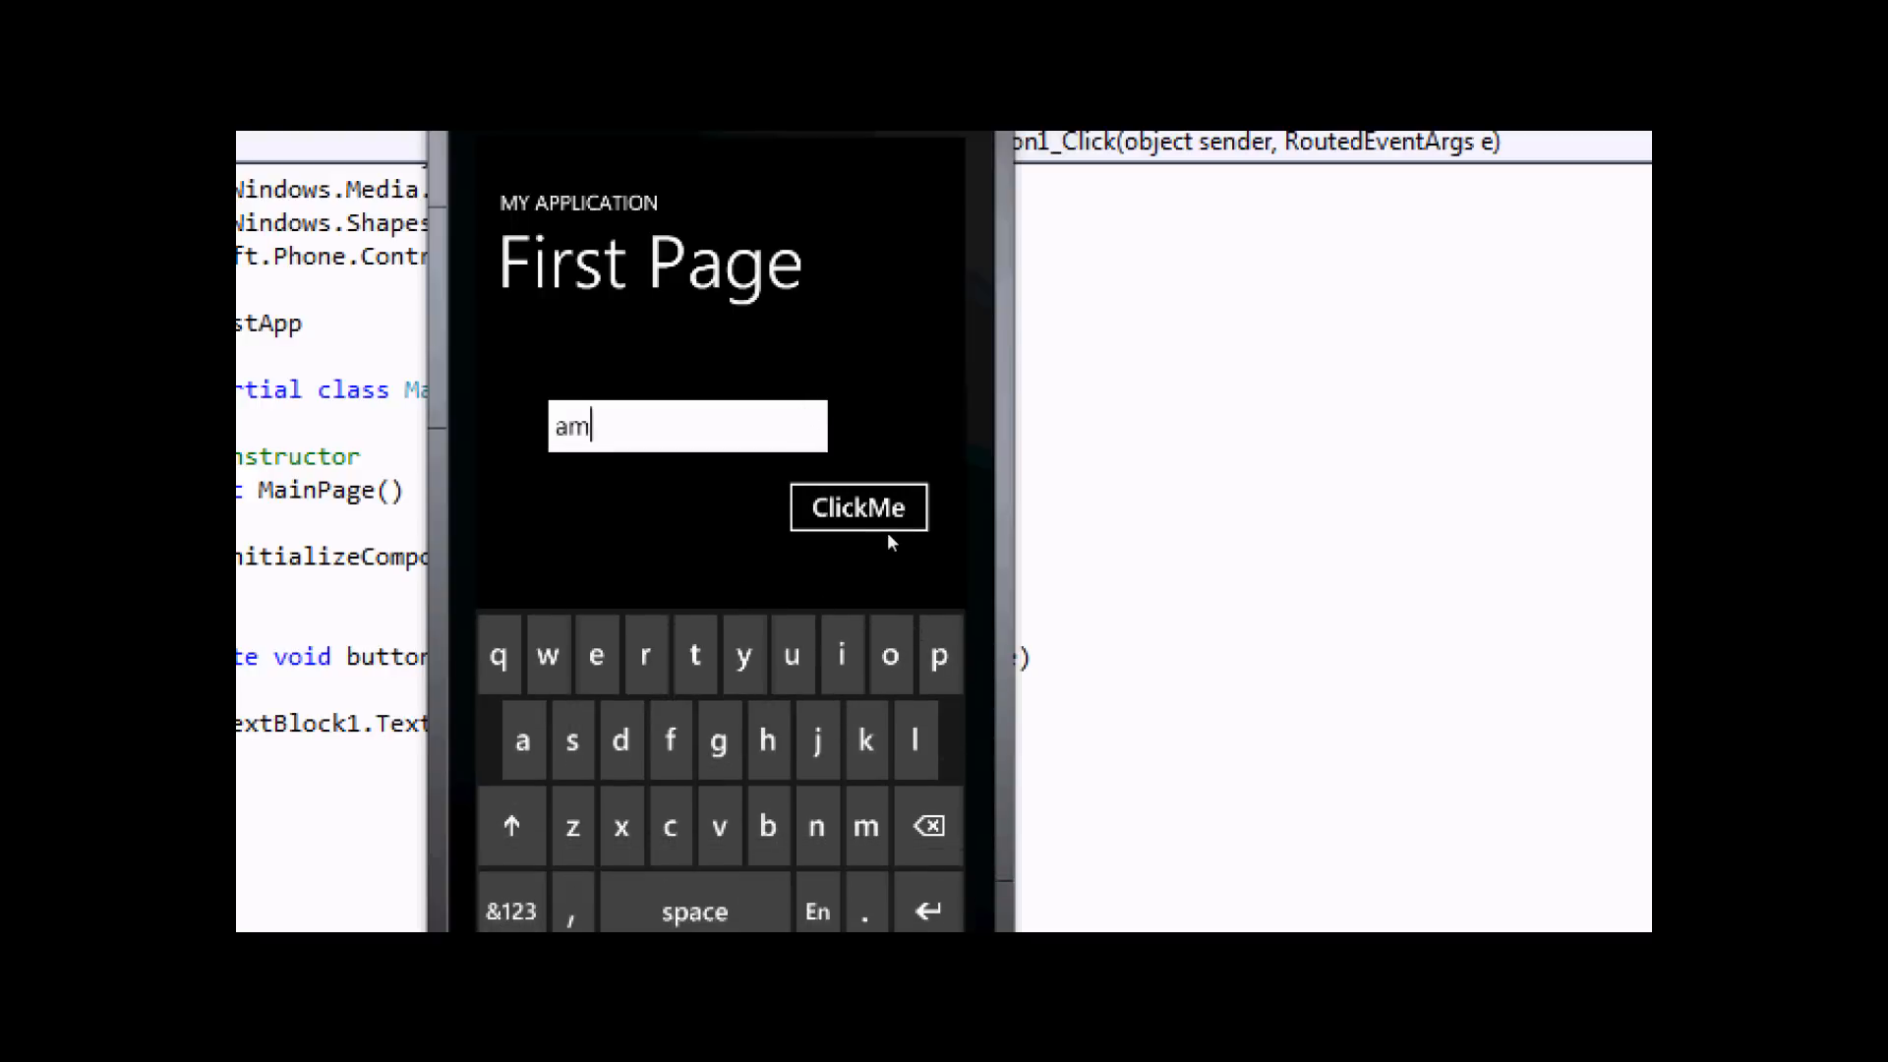
type("if")
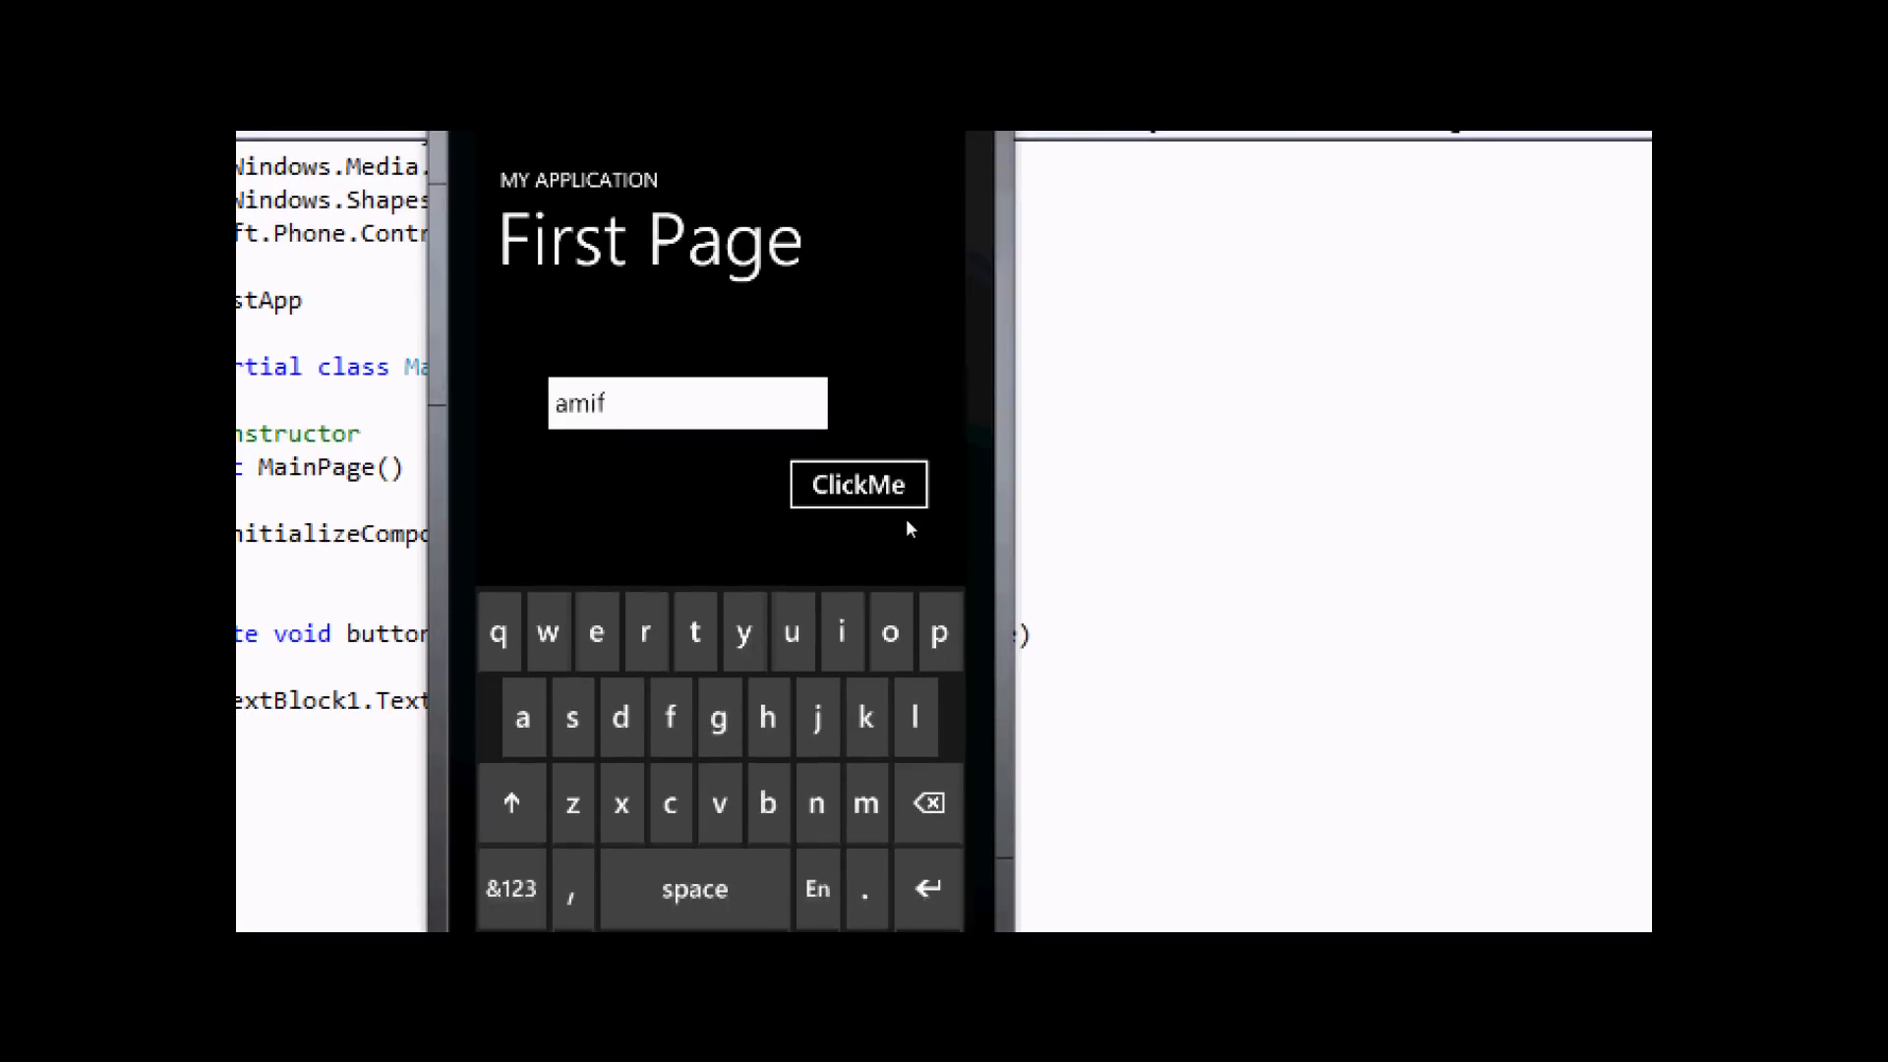
mouse_move(809, 664)
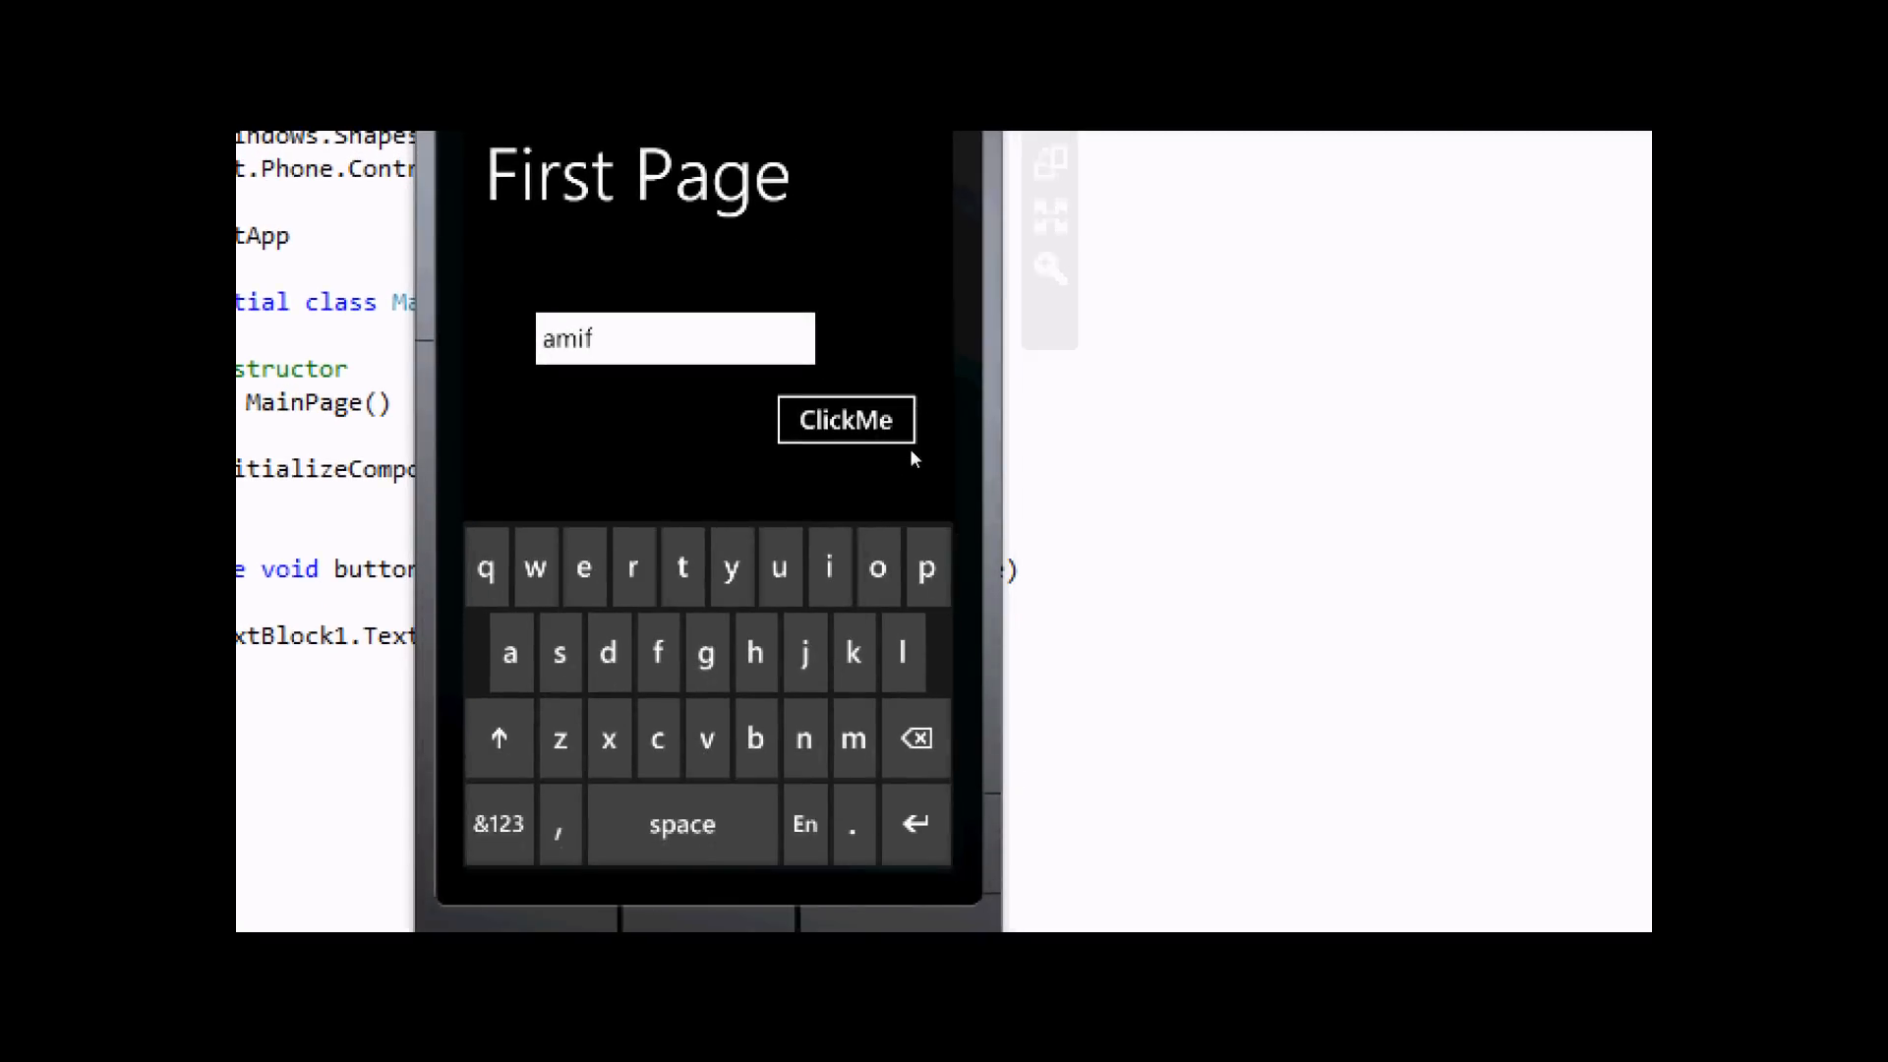
left_click(846, 419)
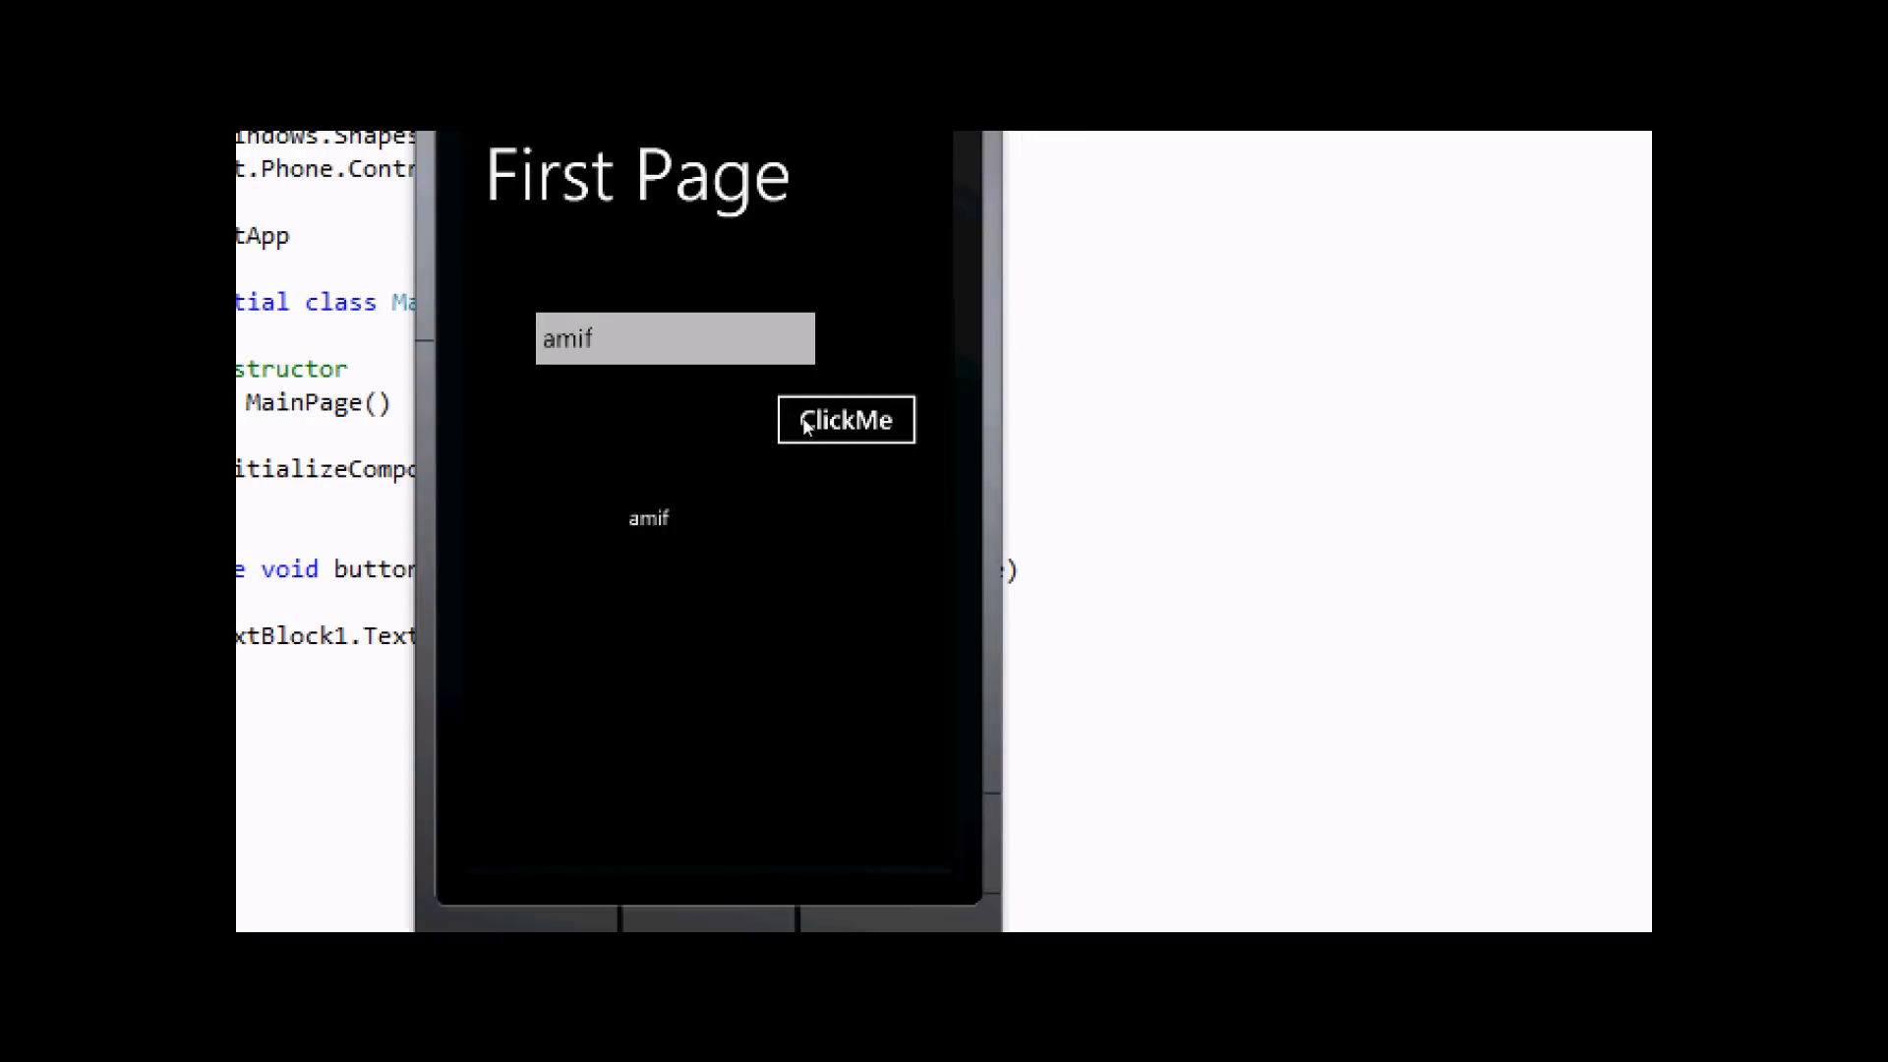
Enter 'azljc', tap ClickMe to show it in the label, then close the emulator
left_click(674, 338)
type("azlj")
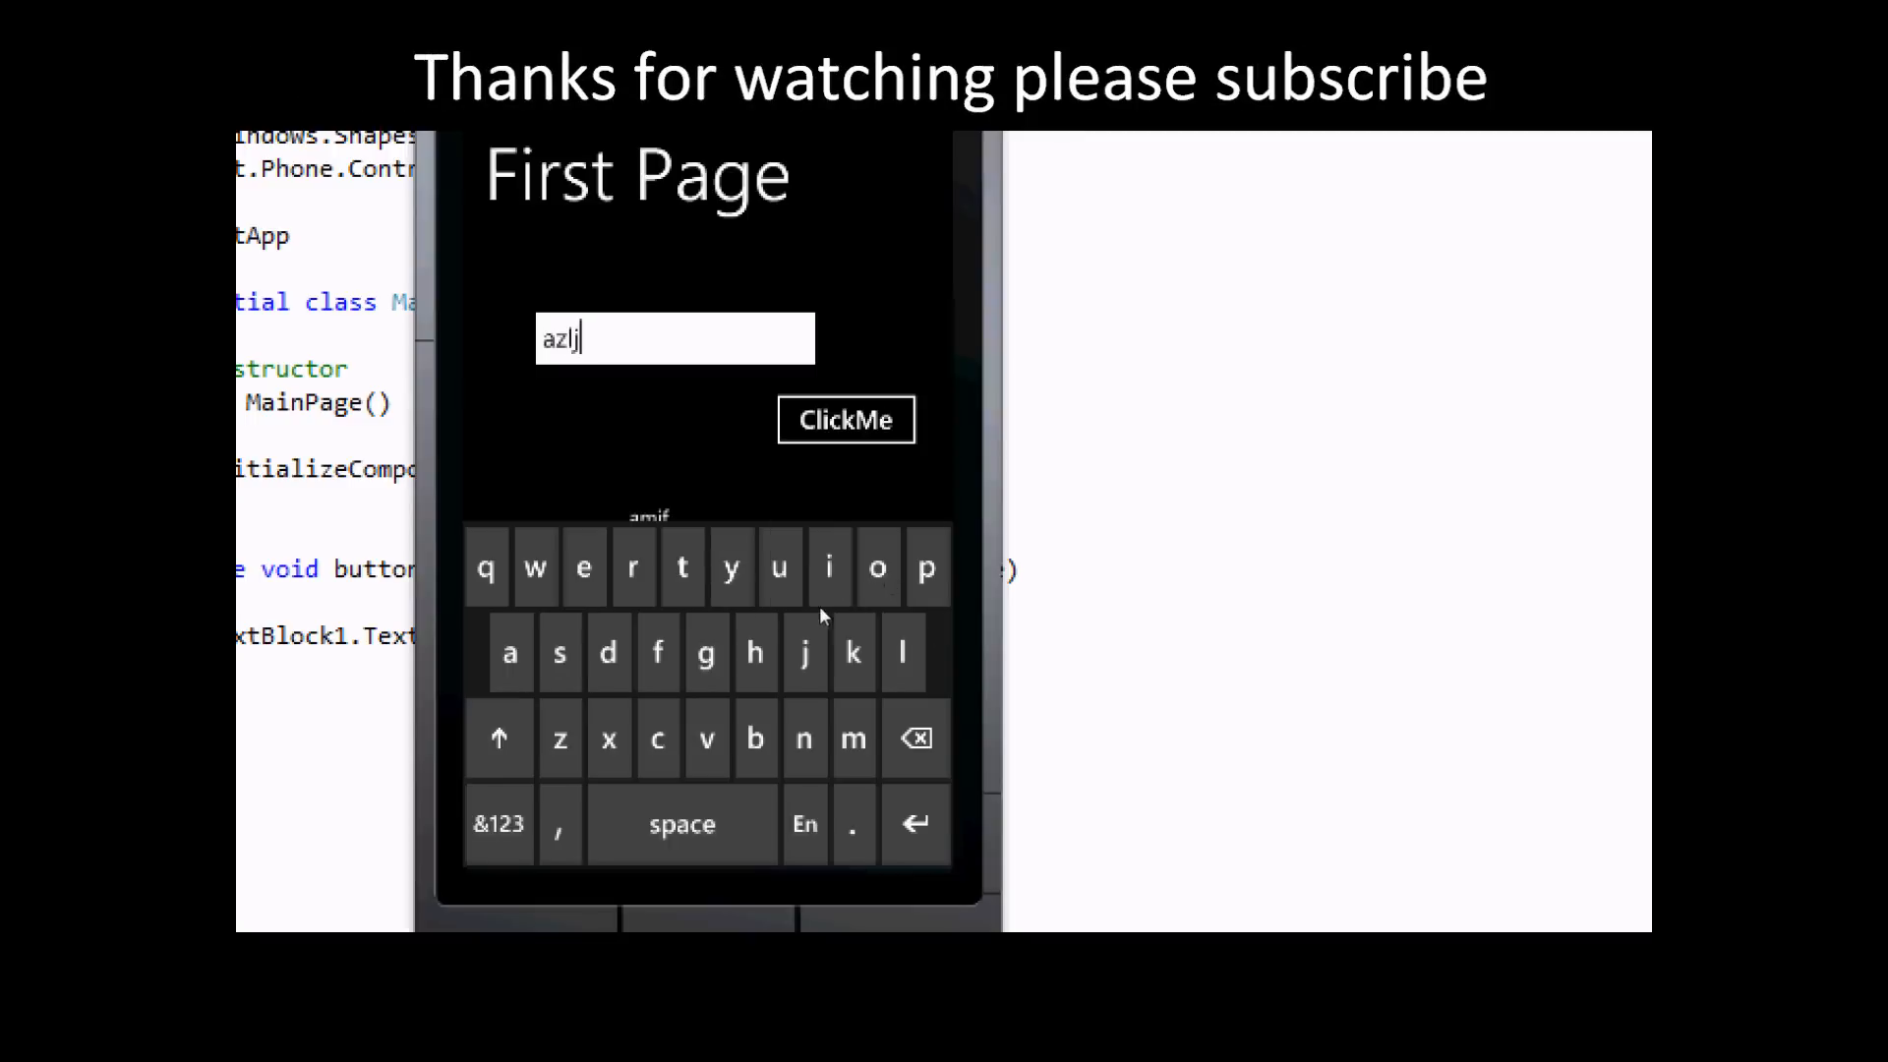
left_click(658, 738)
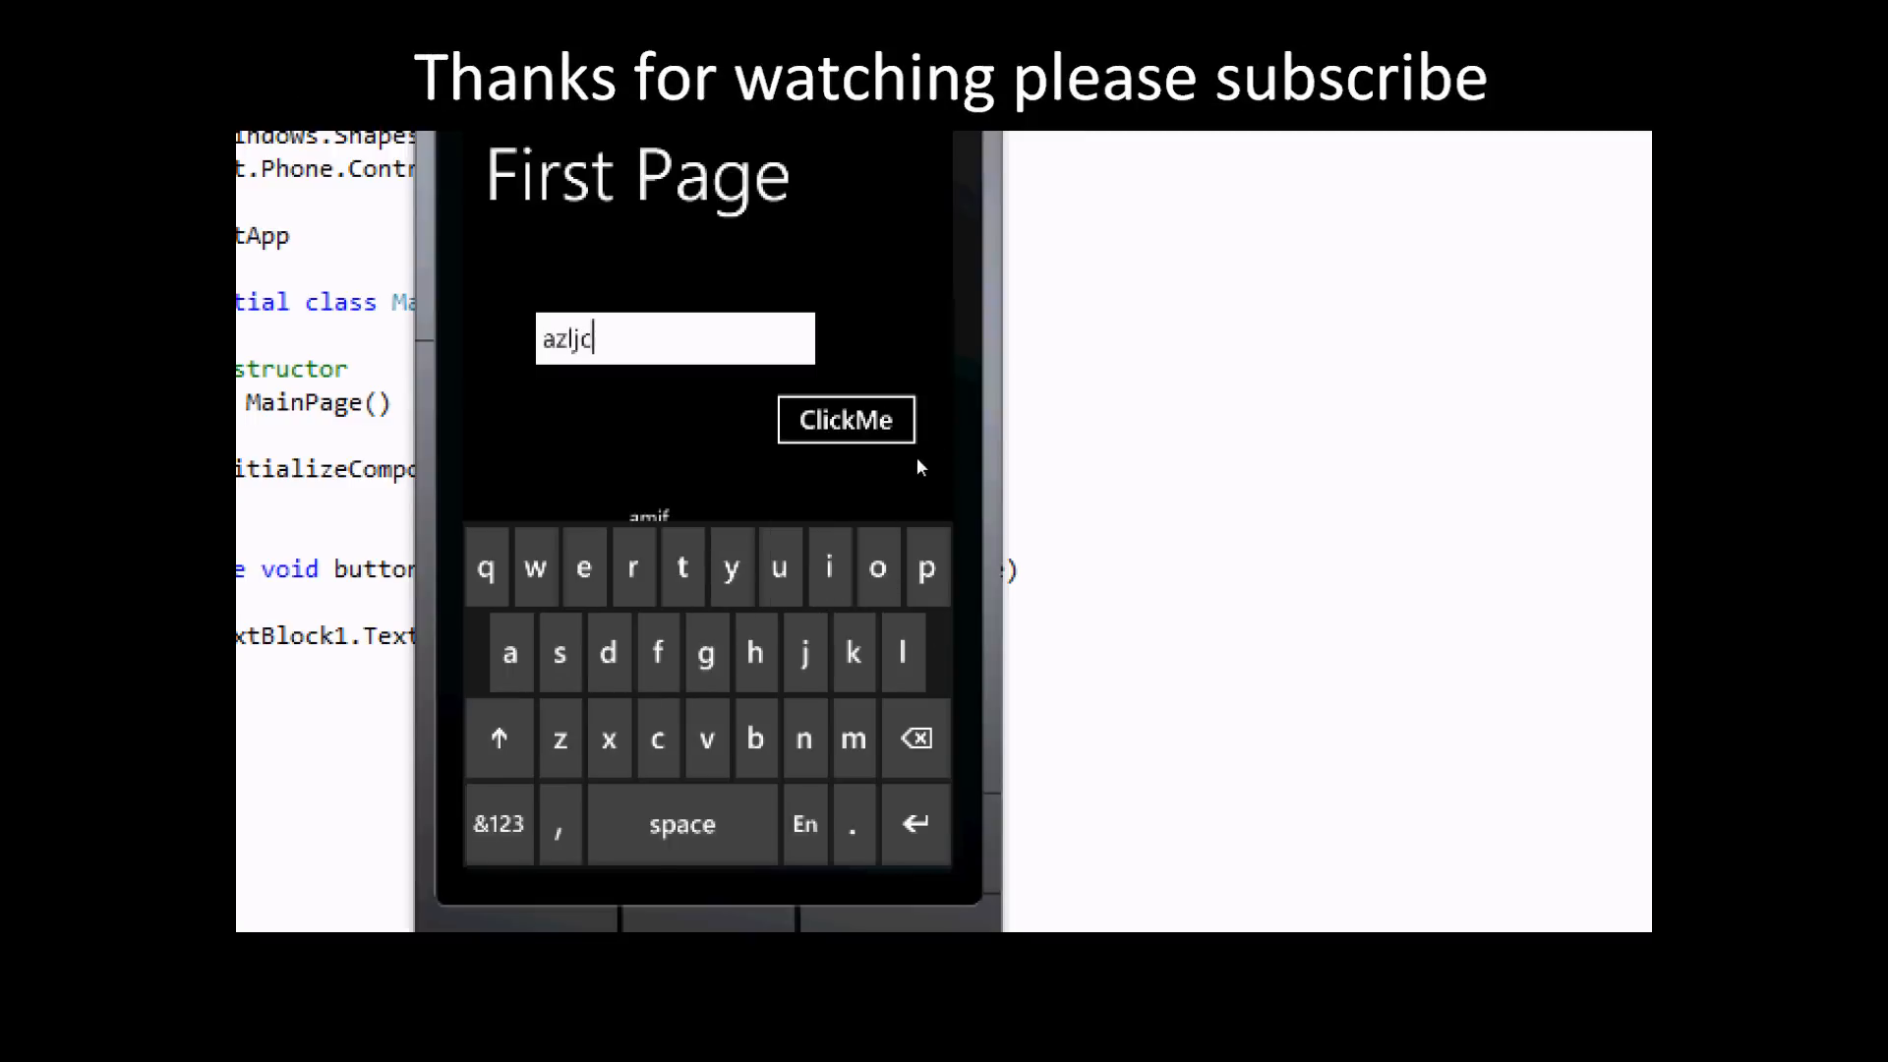
left_click(846, 419)
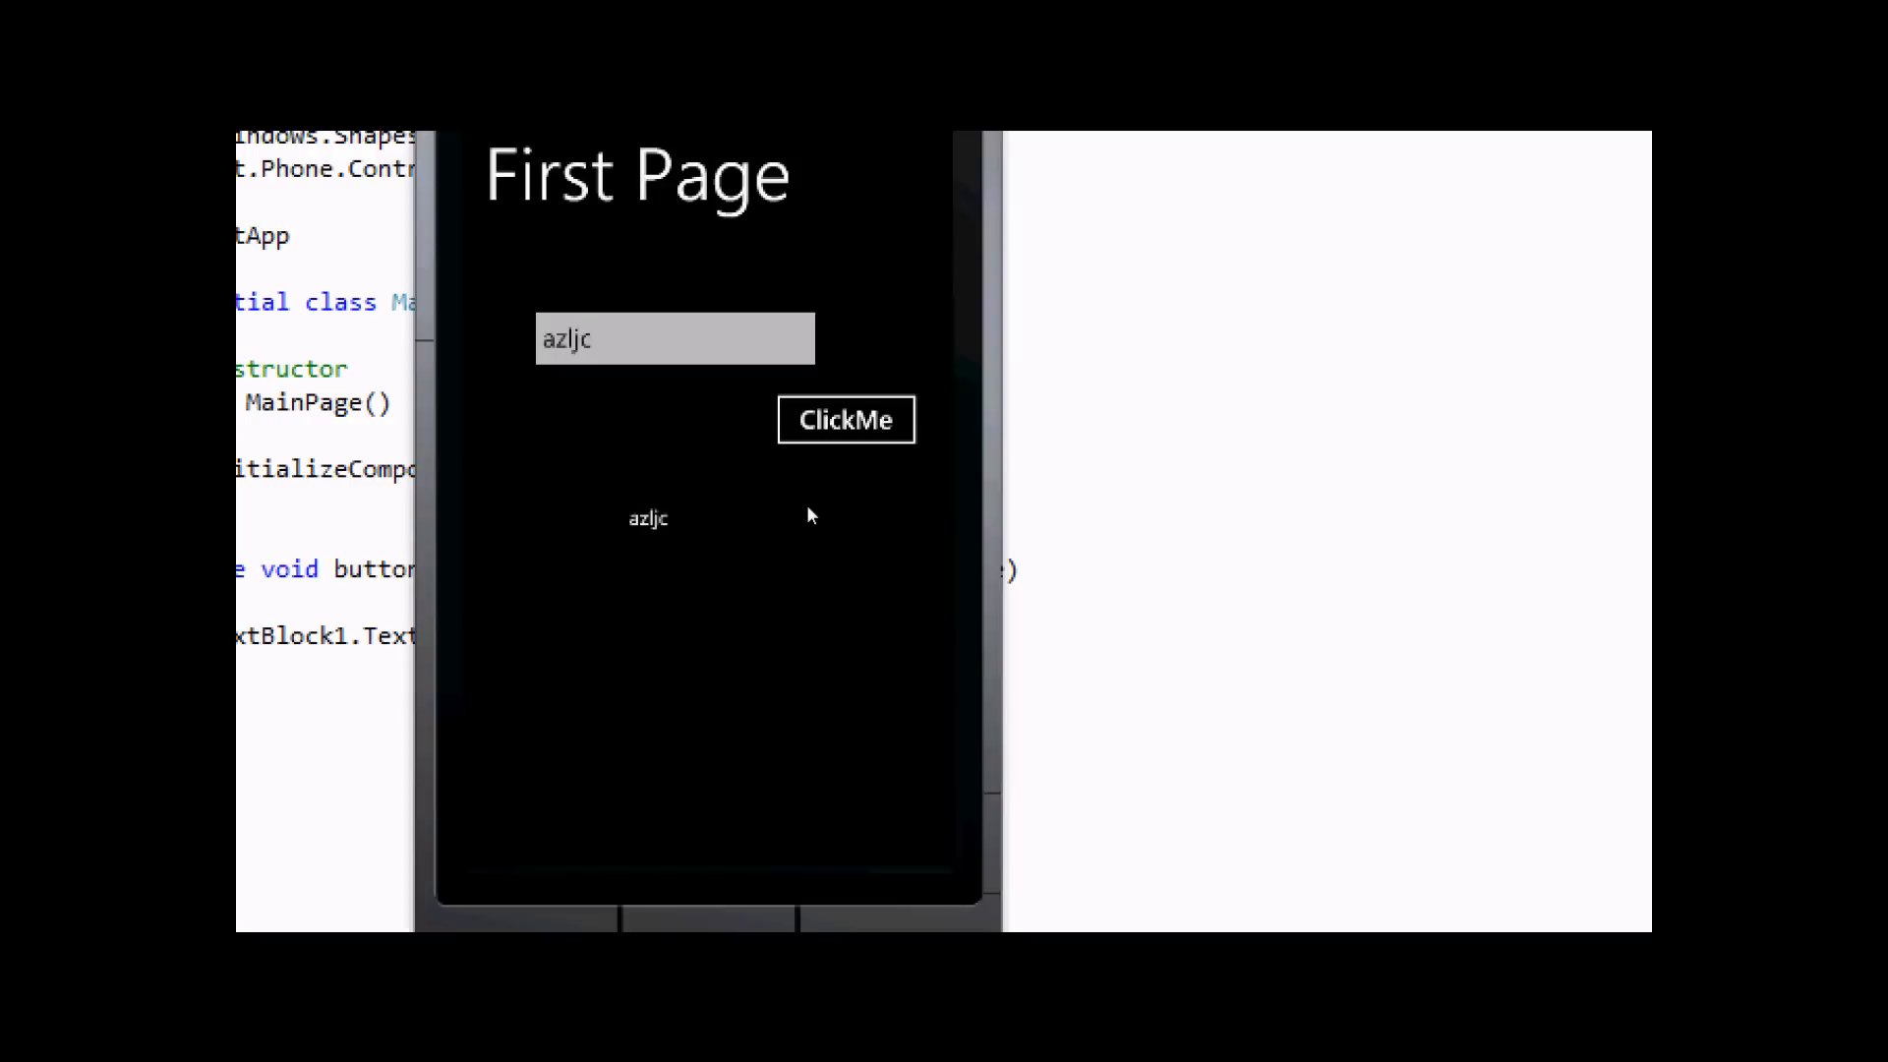
mouse_move(1274, 456)
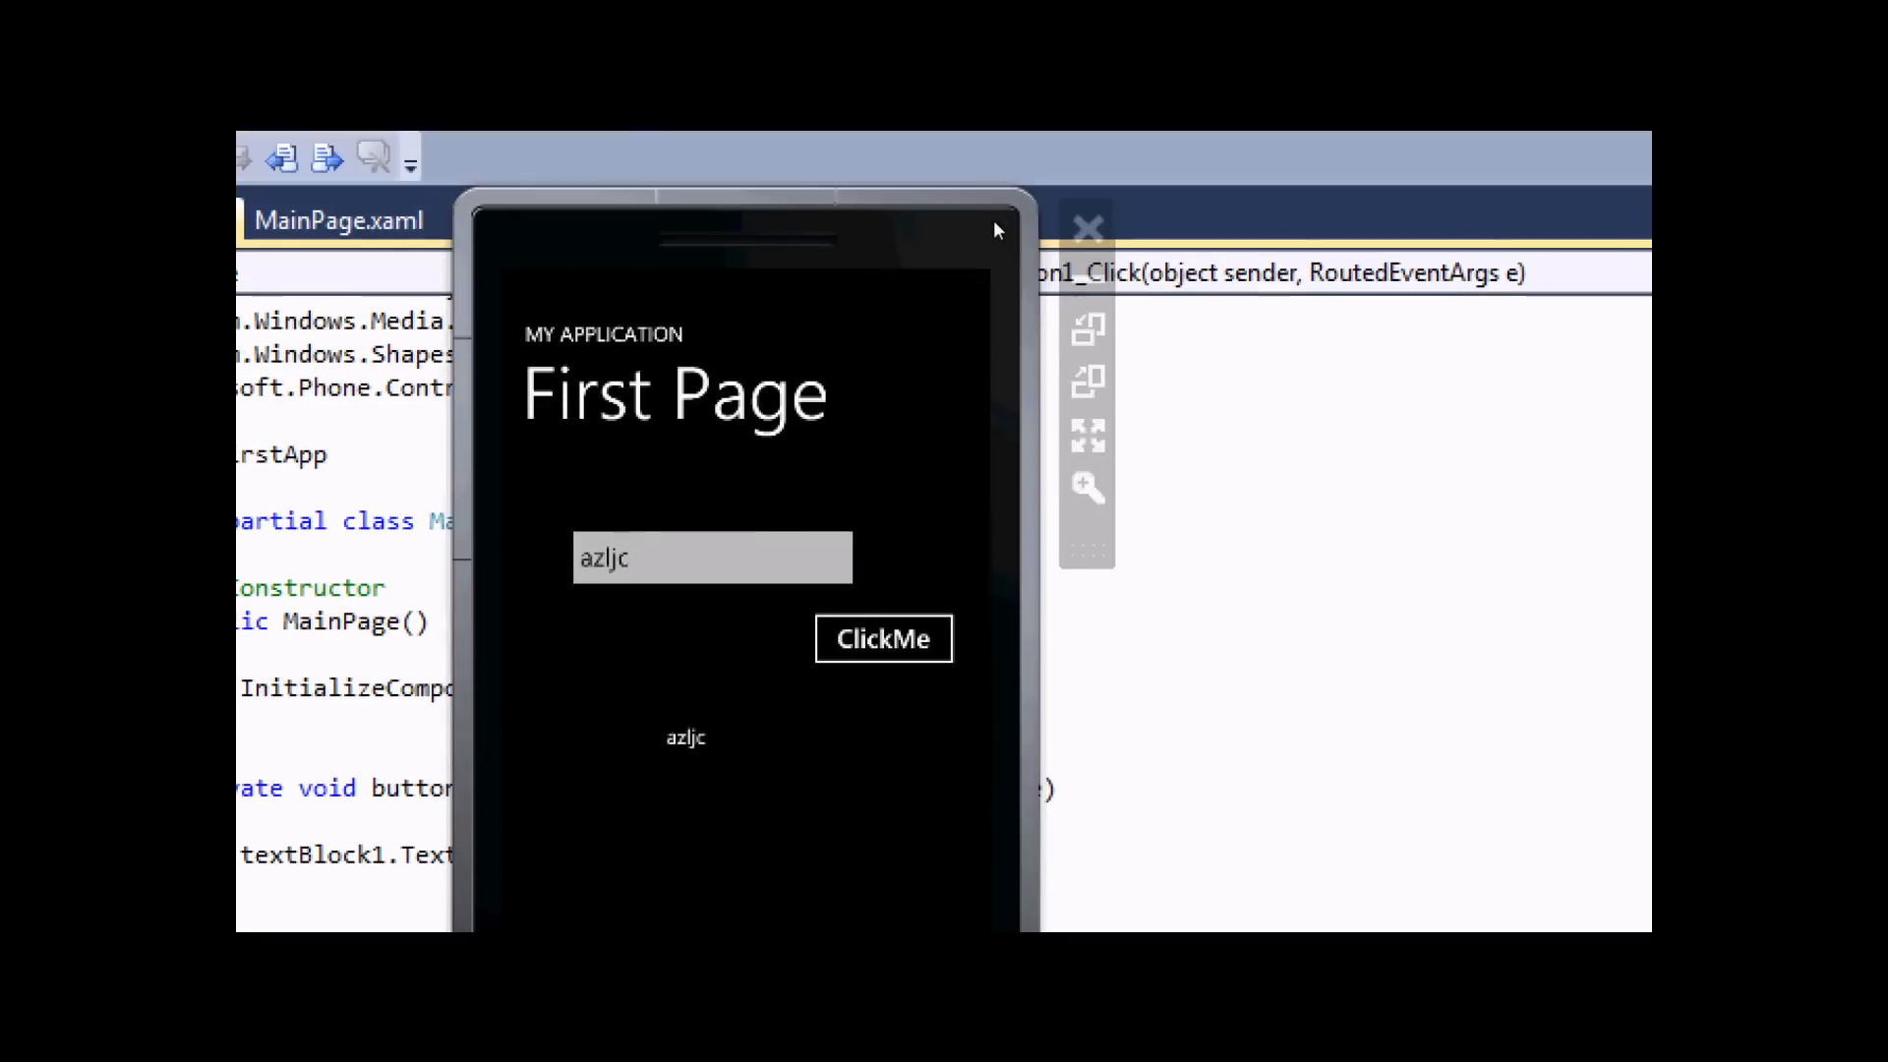
left_click(1088, 227)
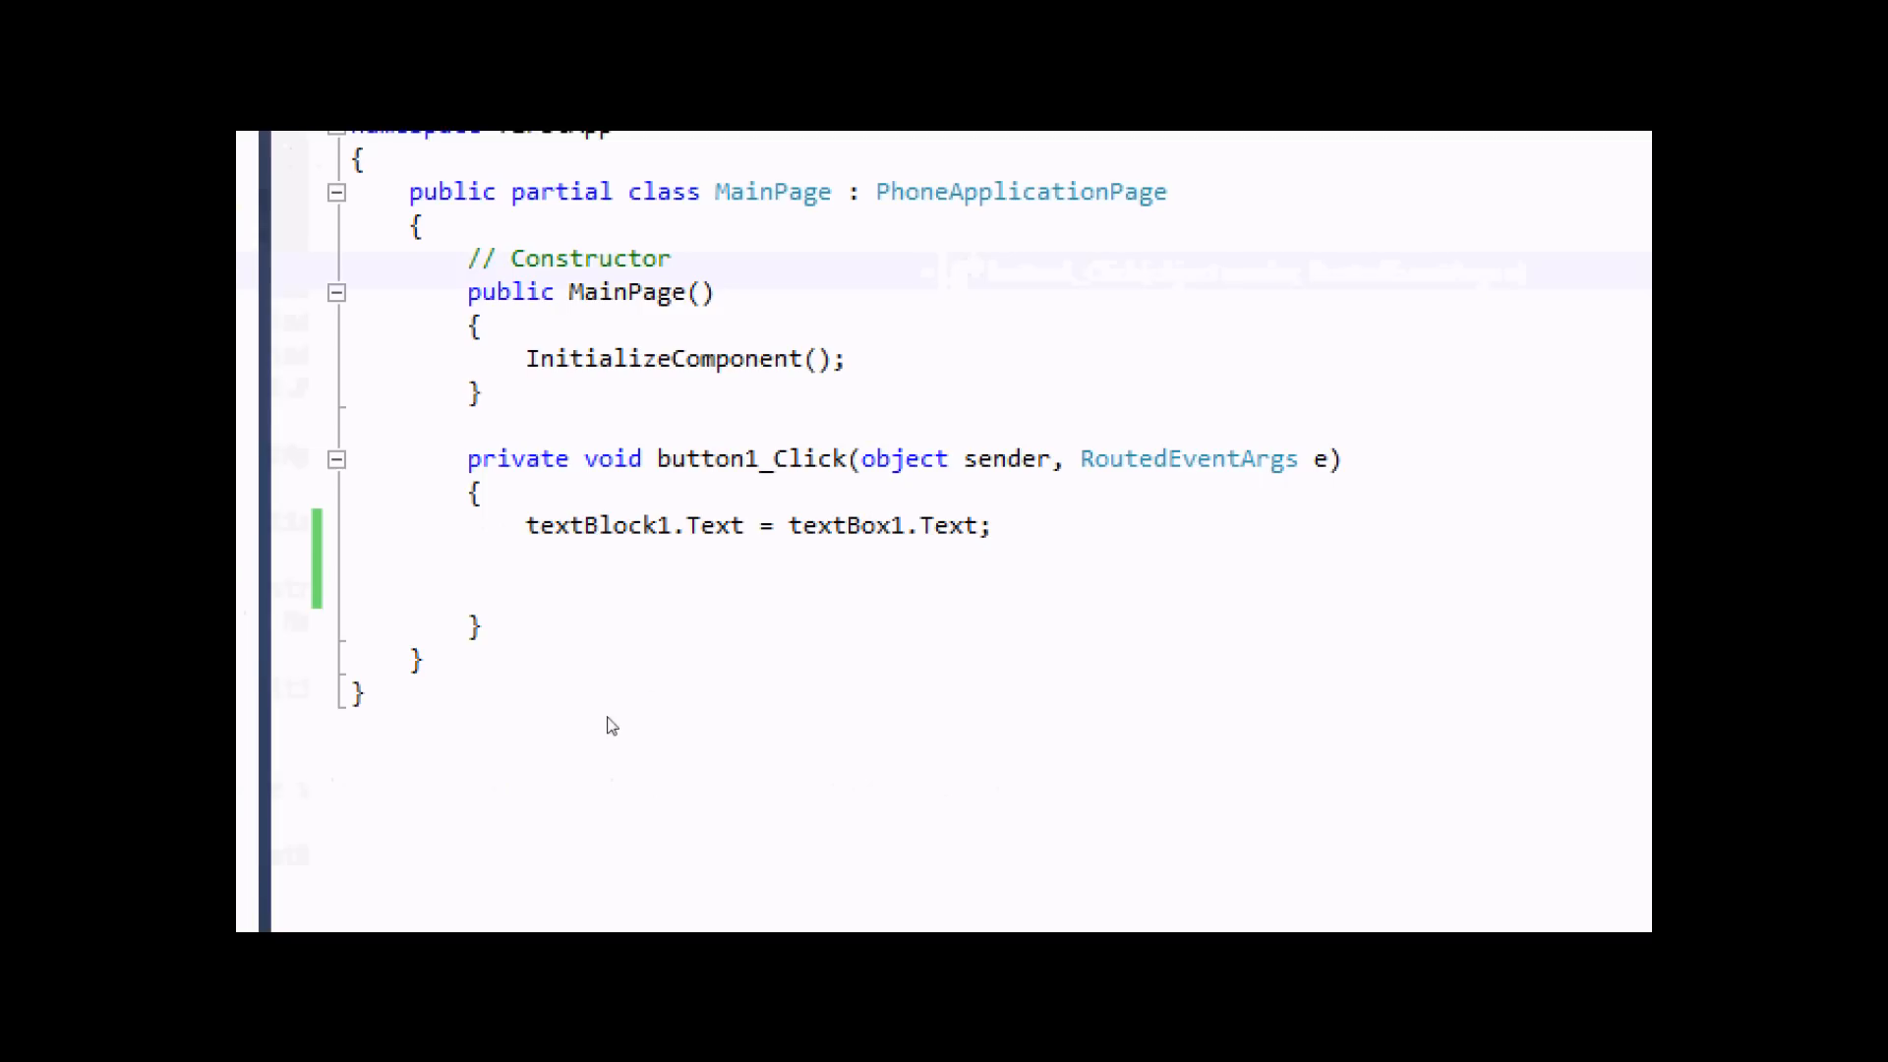